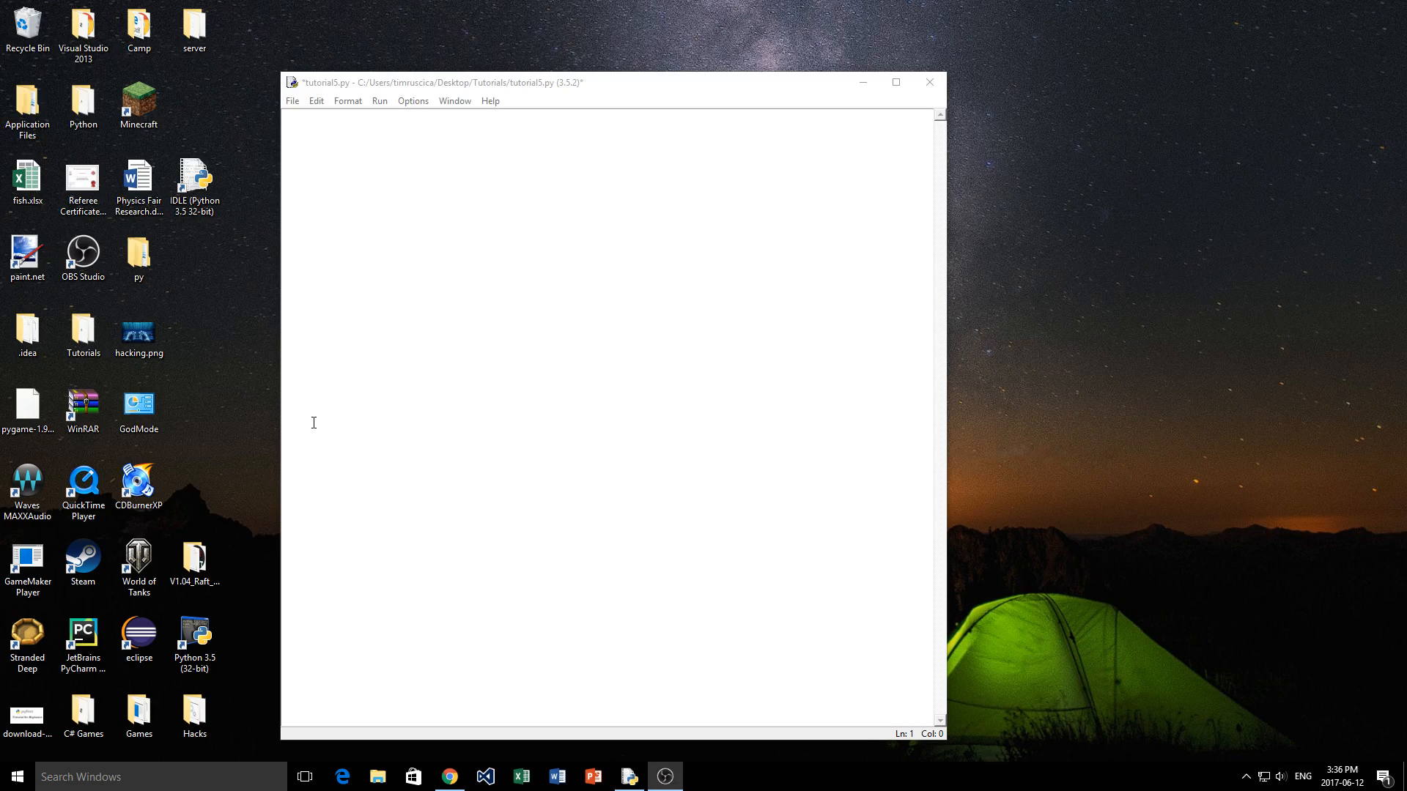
pyautogui.moveTo(562, 299)
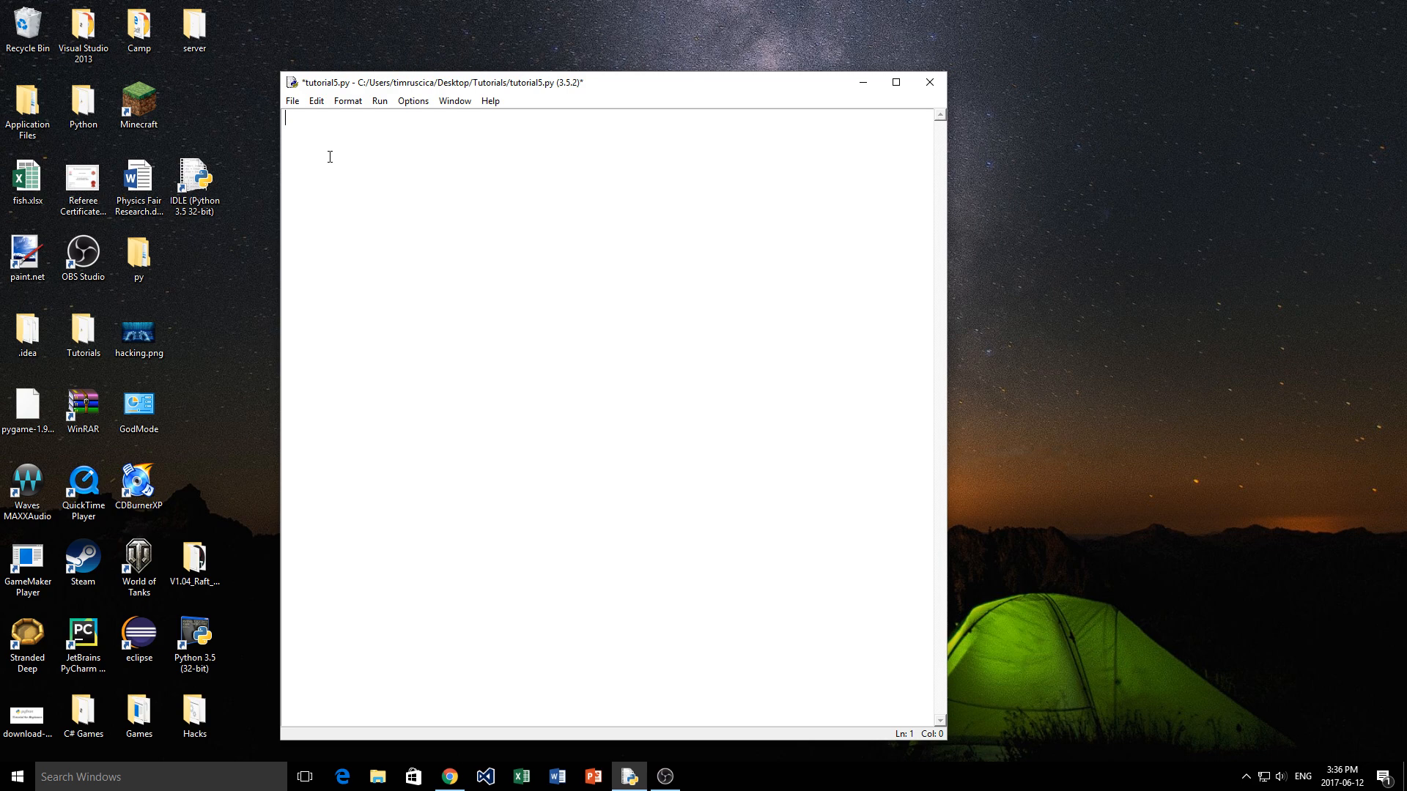
# Step: Note the and/not keywords as examples, then clear them from tutorial5.py
pyautogui.write('and or')
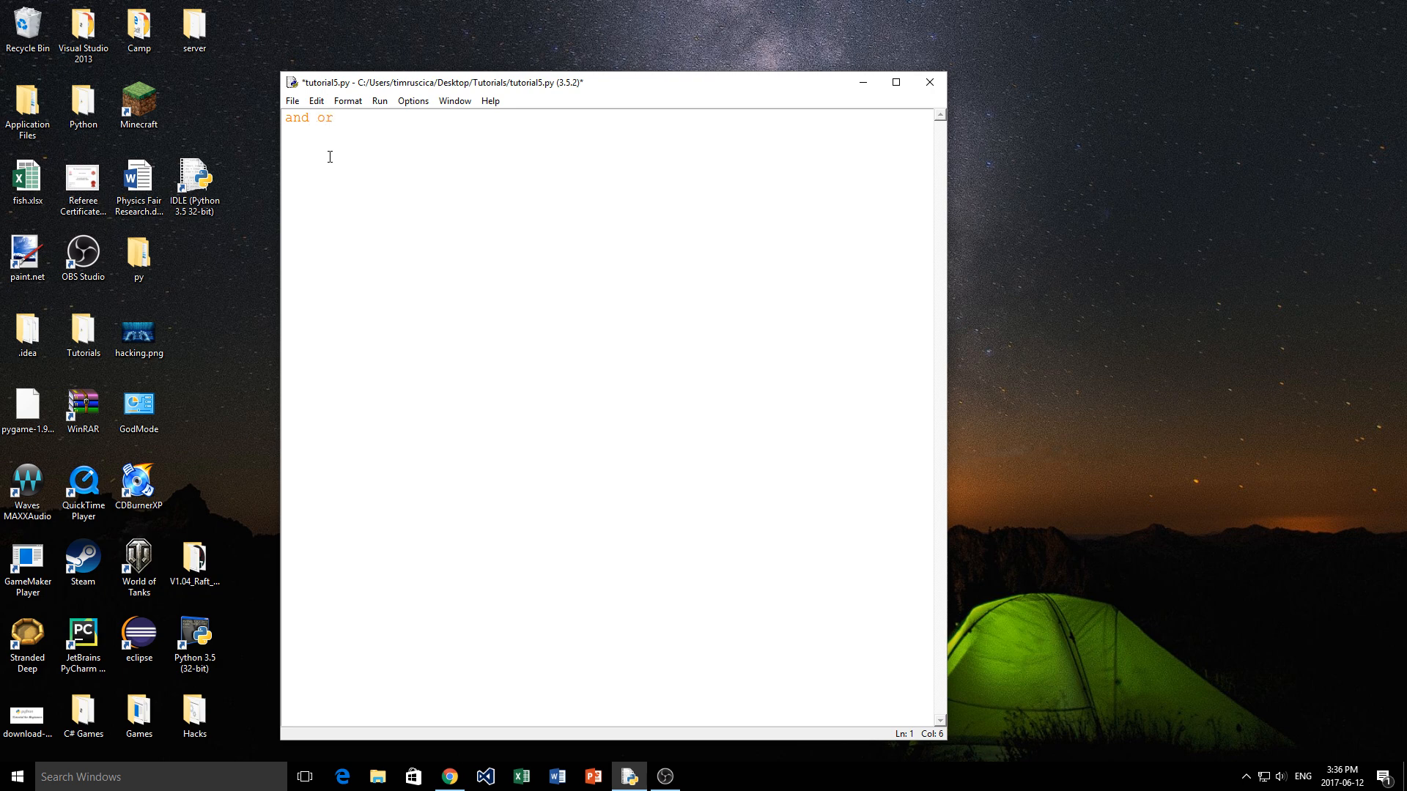
pyautogui.write('not')
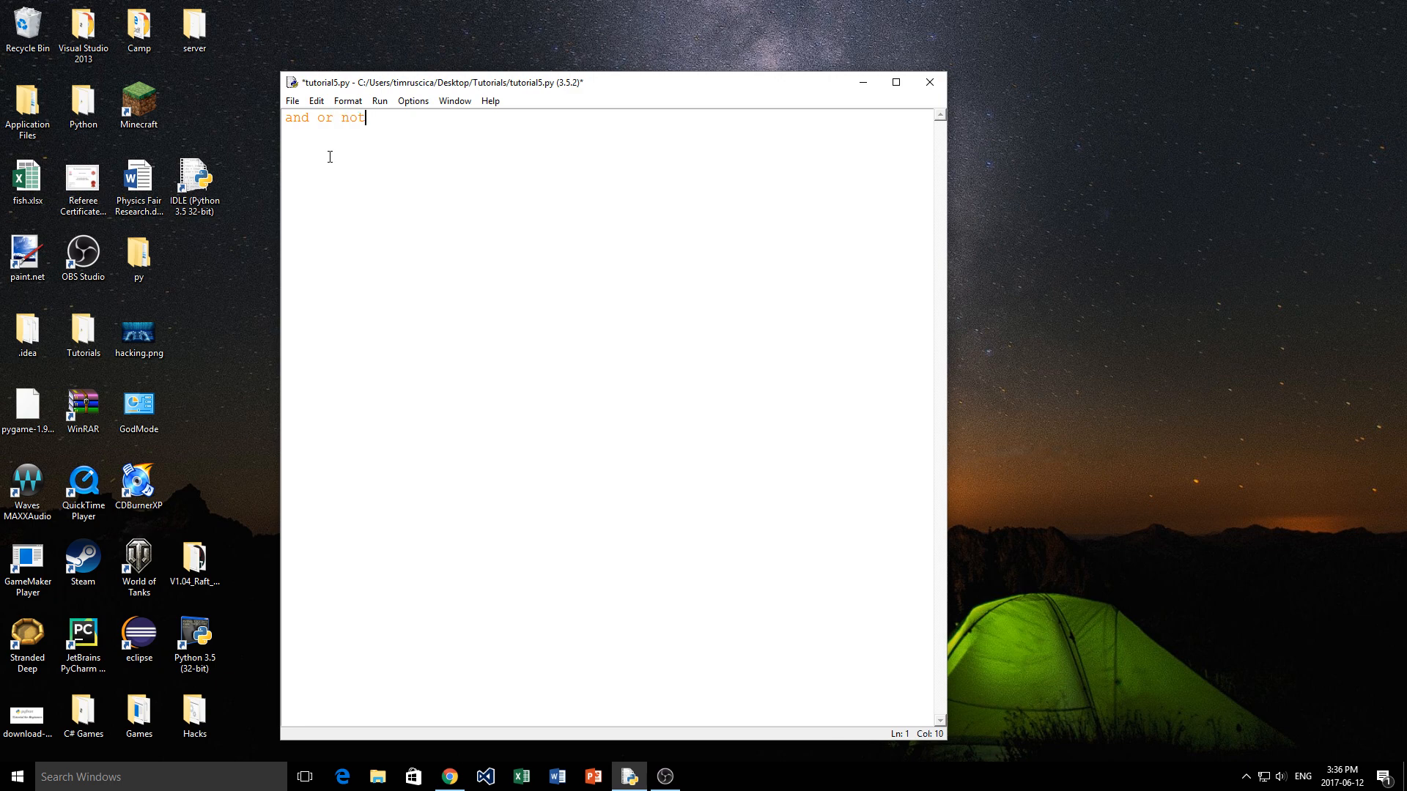
pyautogui.press('ctrl+a')
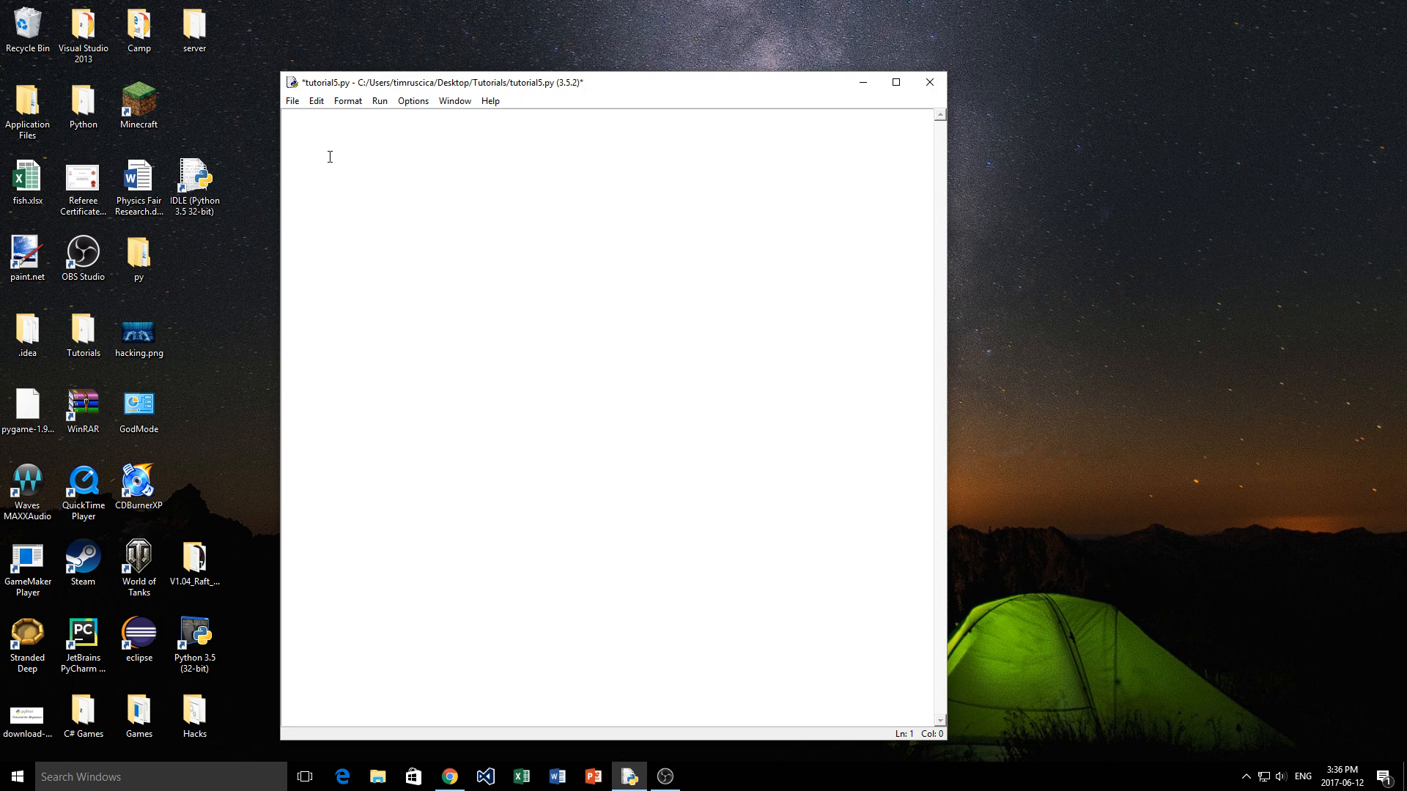
# Step: Define x = 2 and y = 3, writing an x == y False example and removing it
pyautogui.write('x = 2')
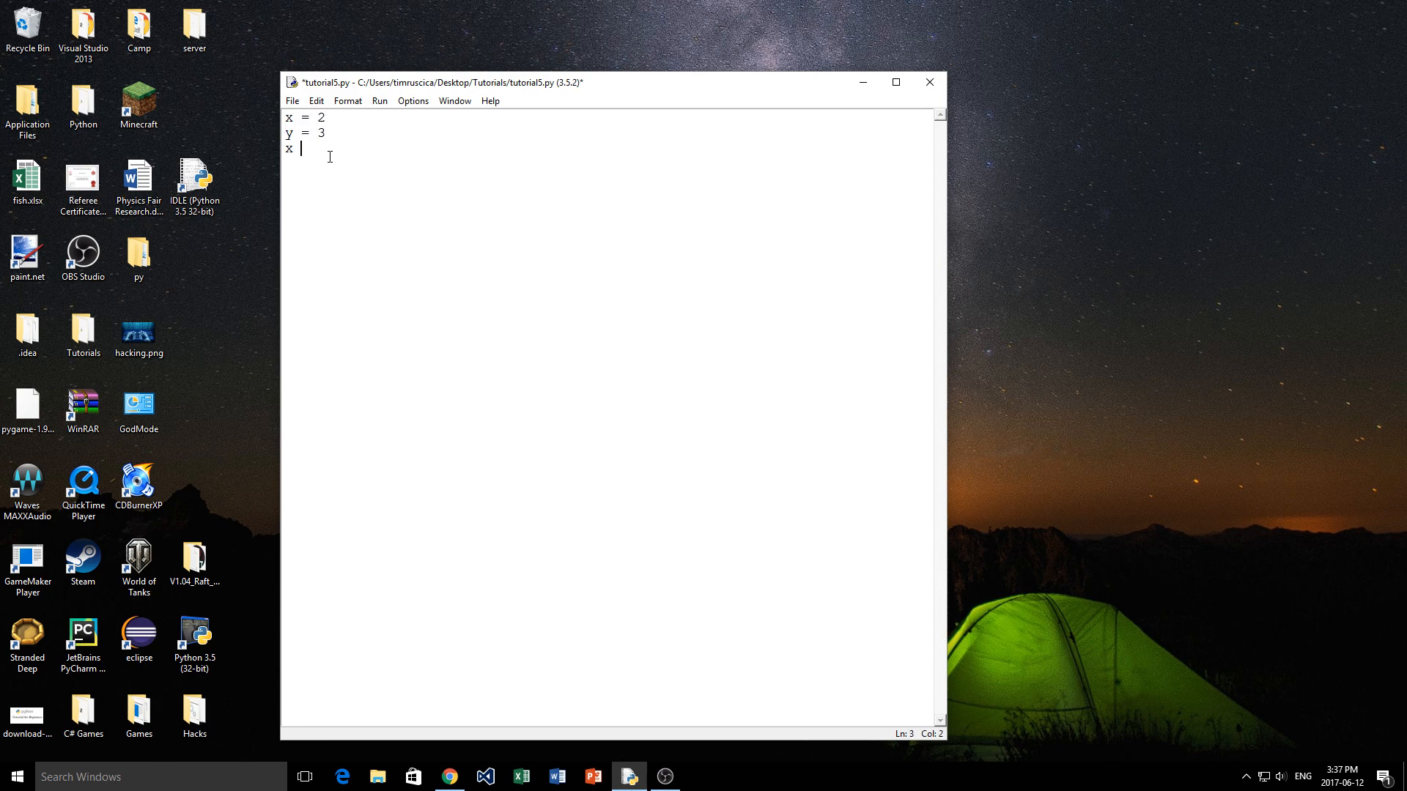
pyautogui.write('== y')
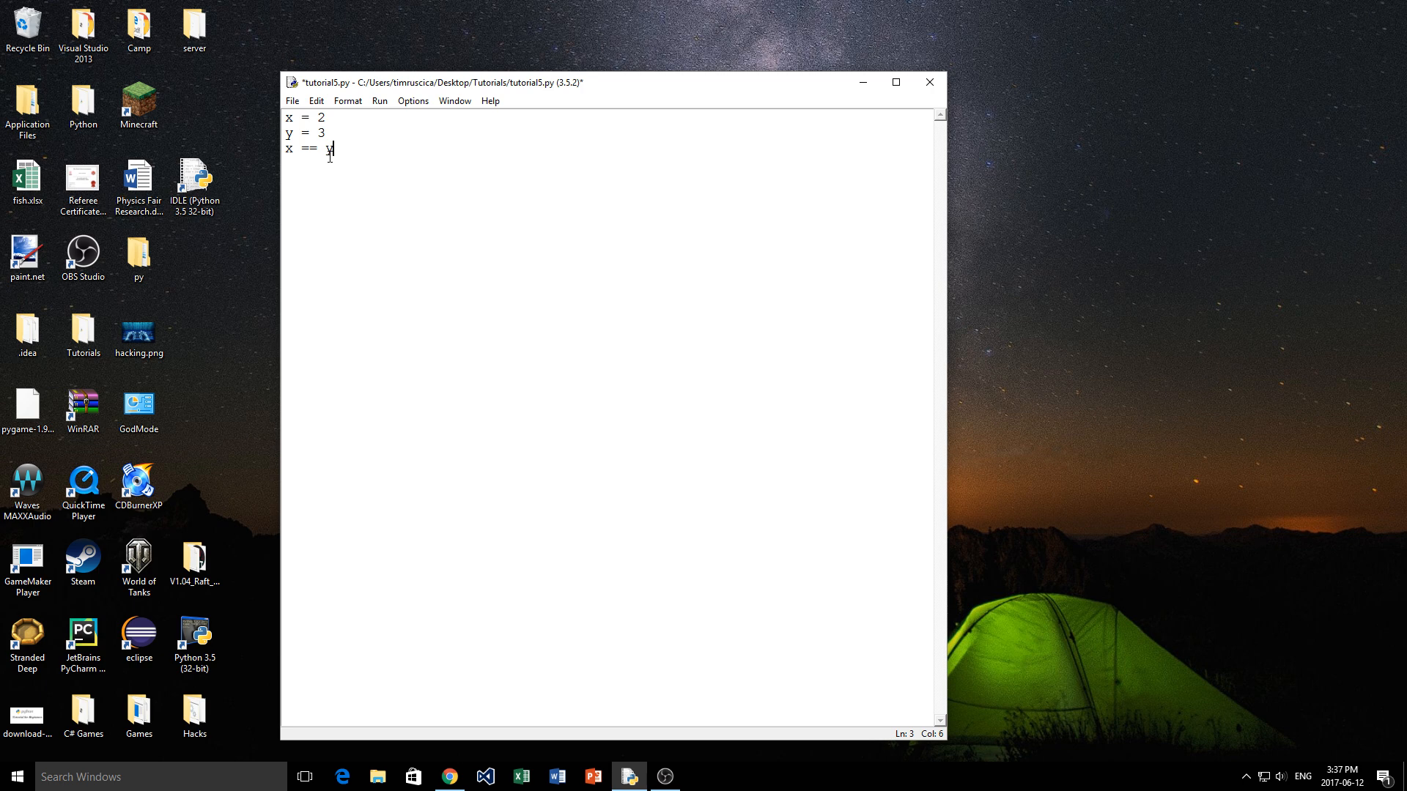
pyautogui.write('Tr')
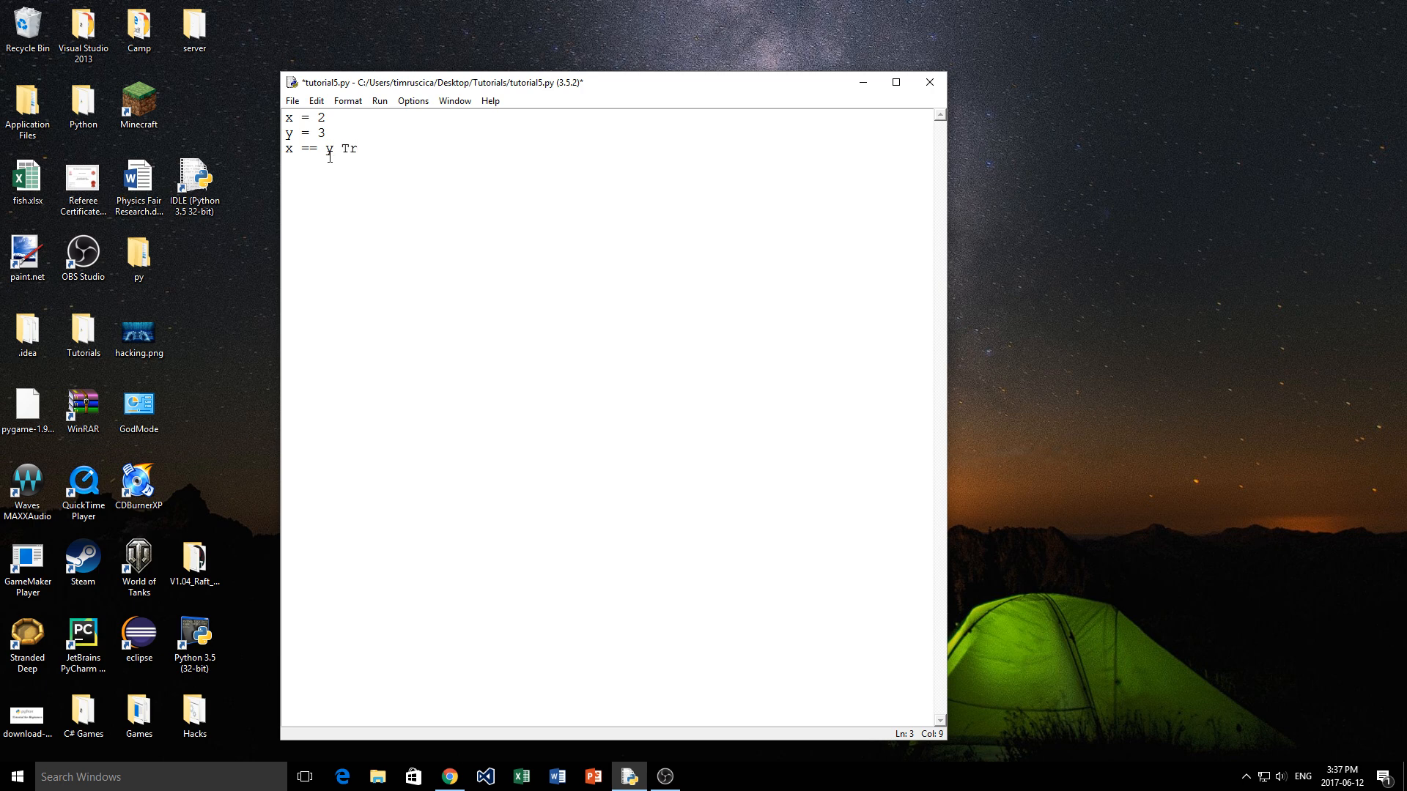
pyautogui.write('FA')
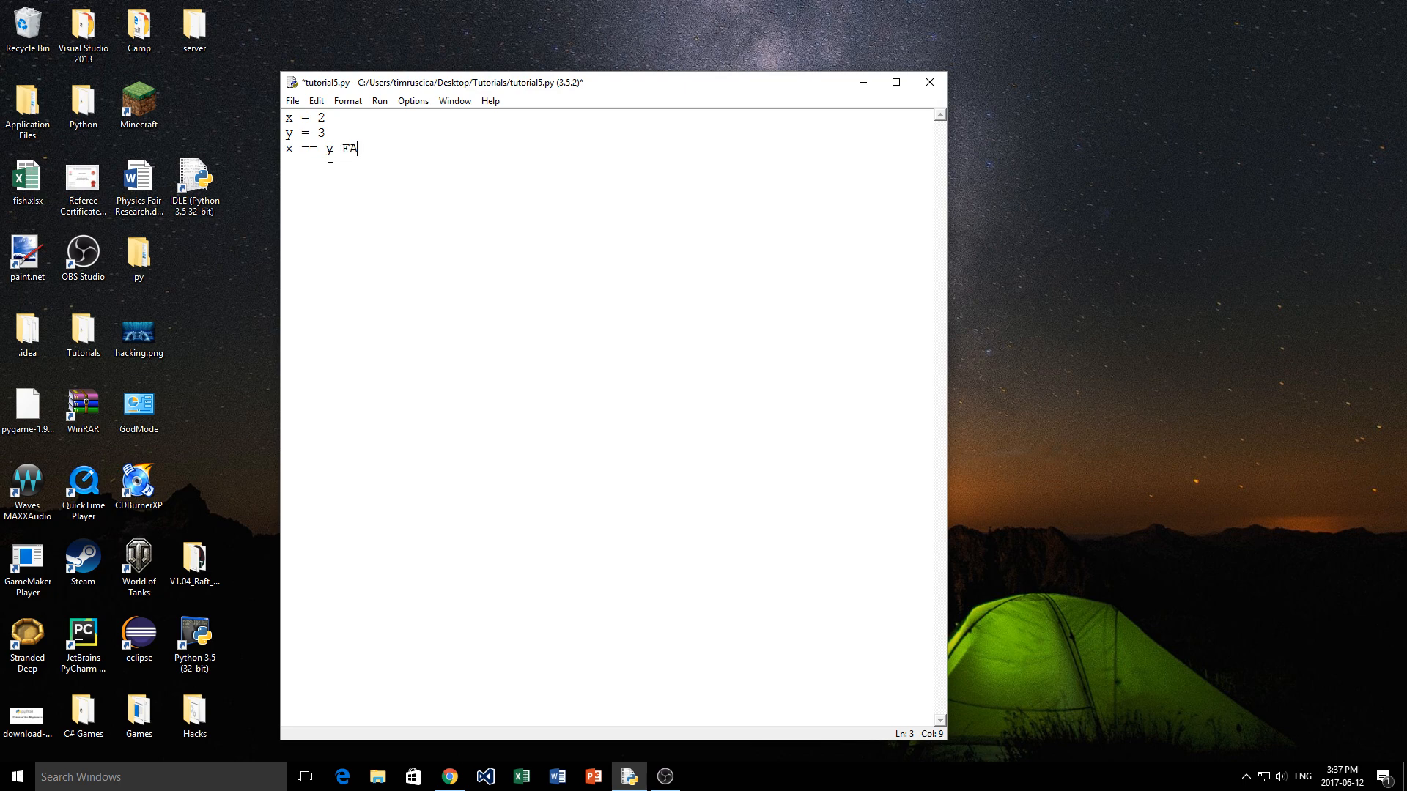
pyautogui.press('Backspace')
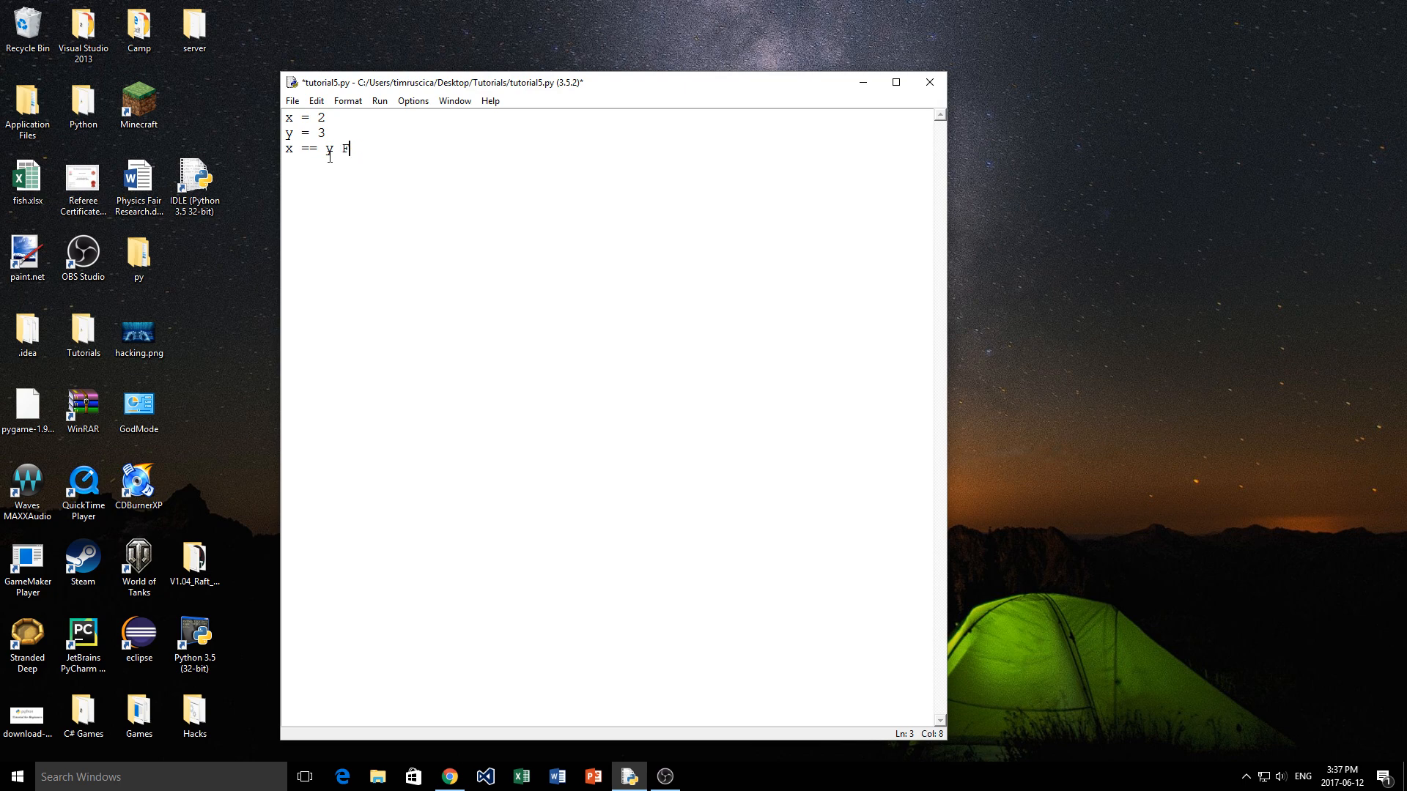
pyautogui.write('alse')
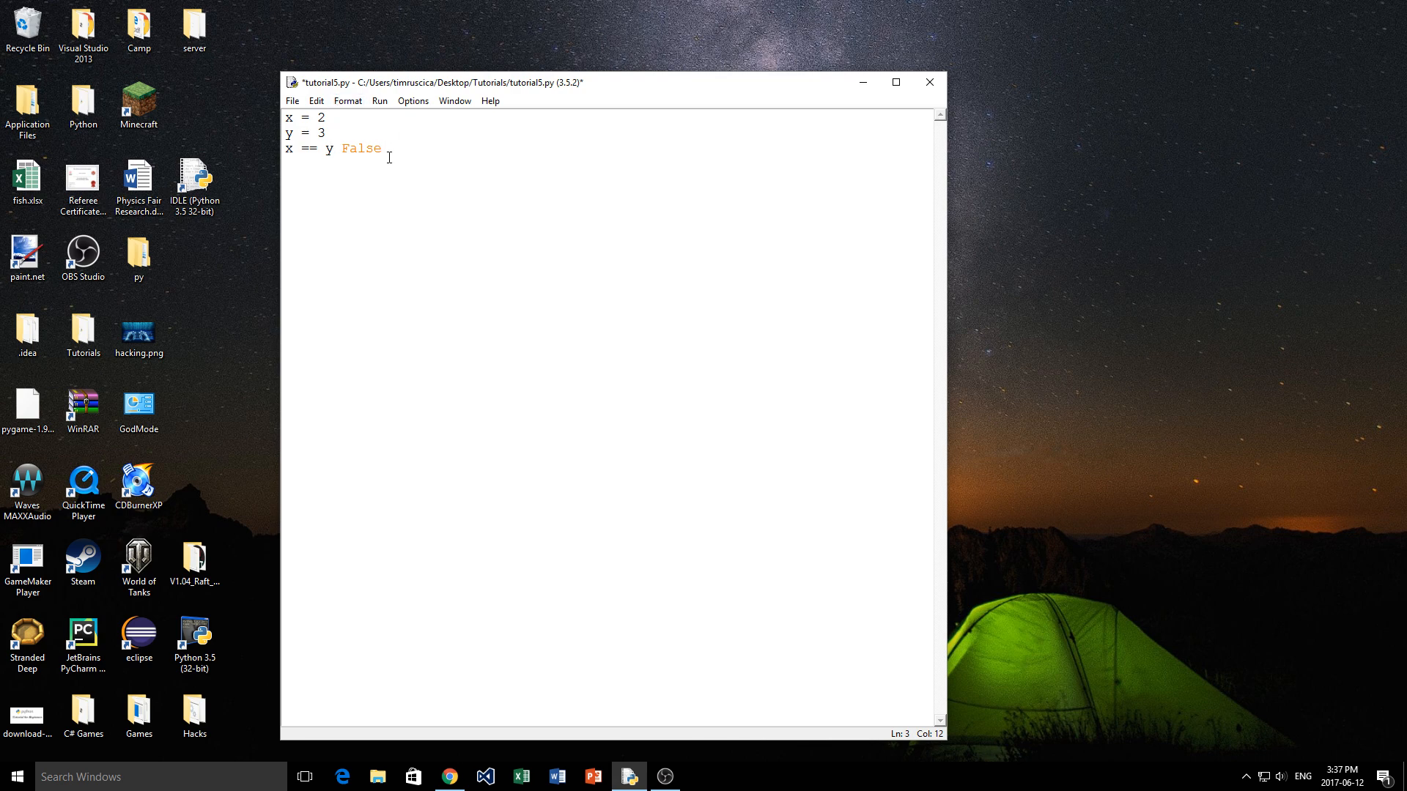
pyautogui.doubleClick(360, 148)
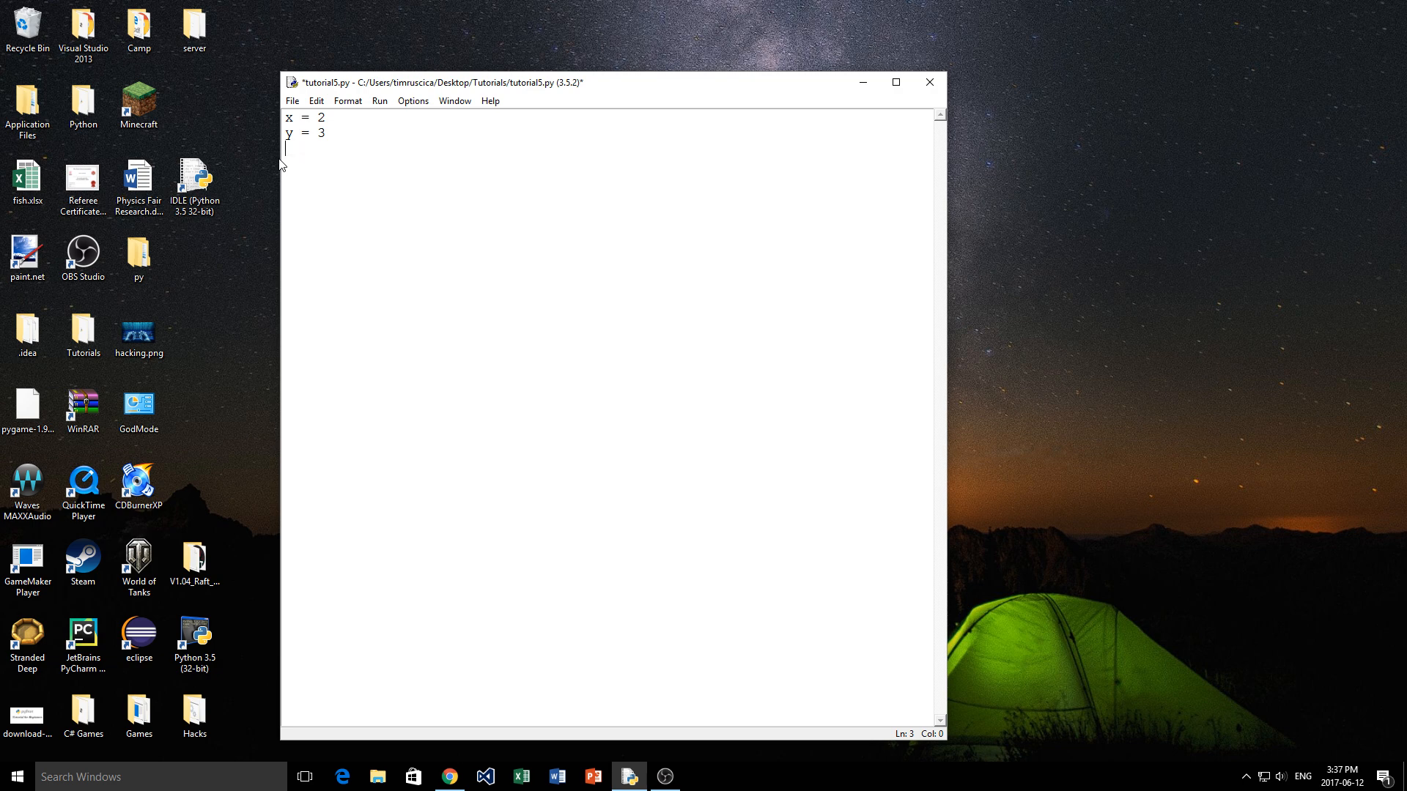
# Step: Write the condition line if x == y and x + y == 5:
pyautogui.write('if')
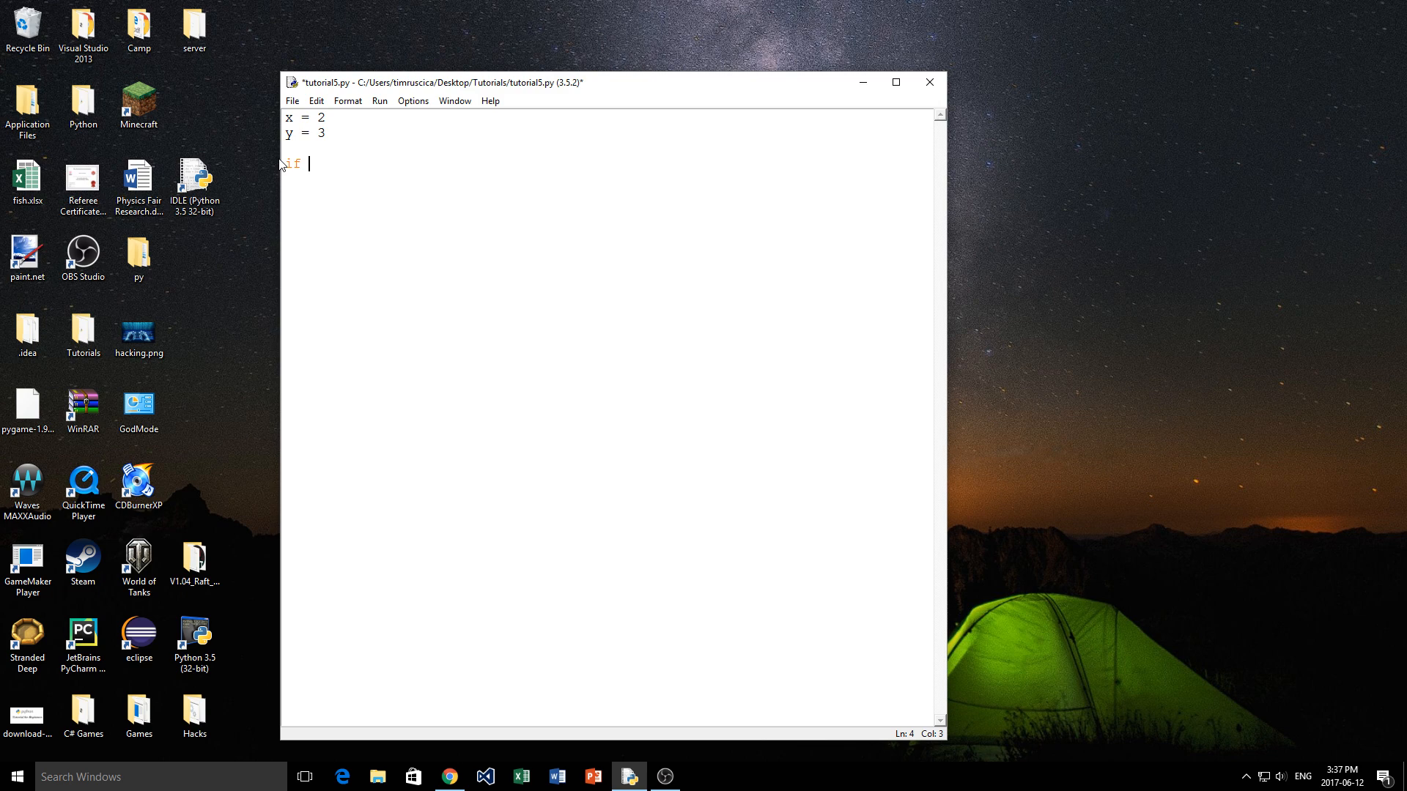
pyautogui.write('x == y')
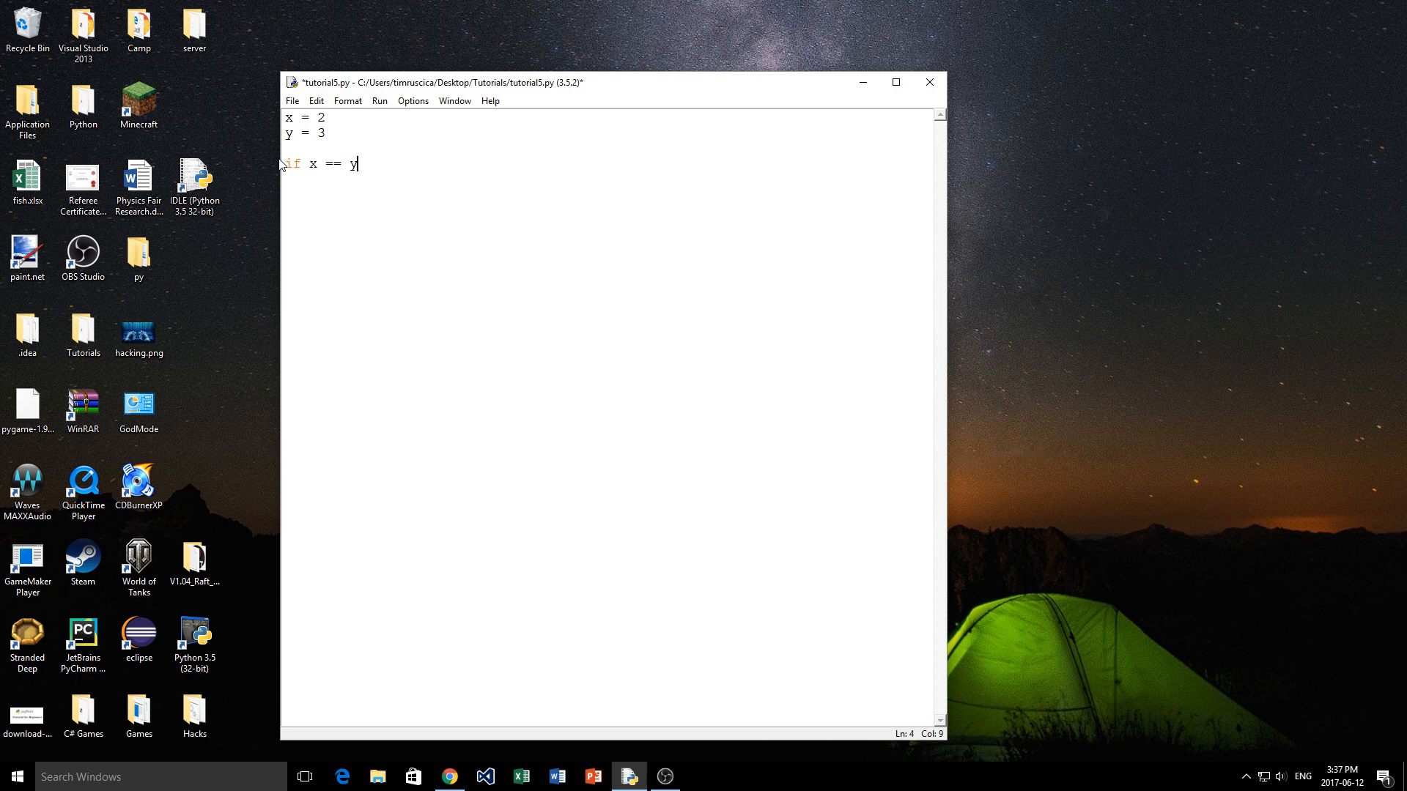
pyautogui.write('" "')
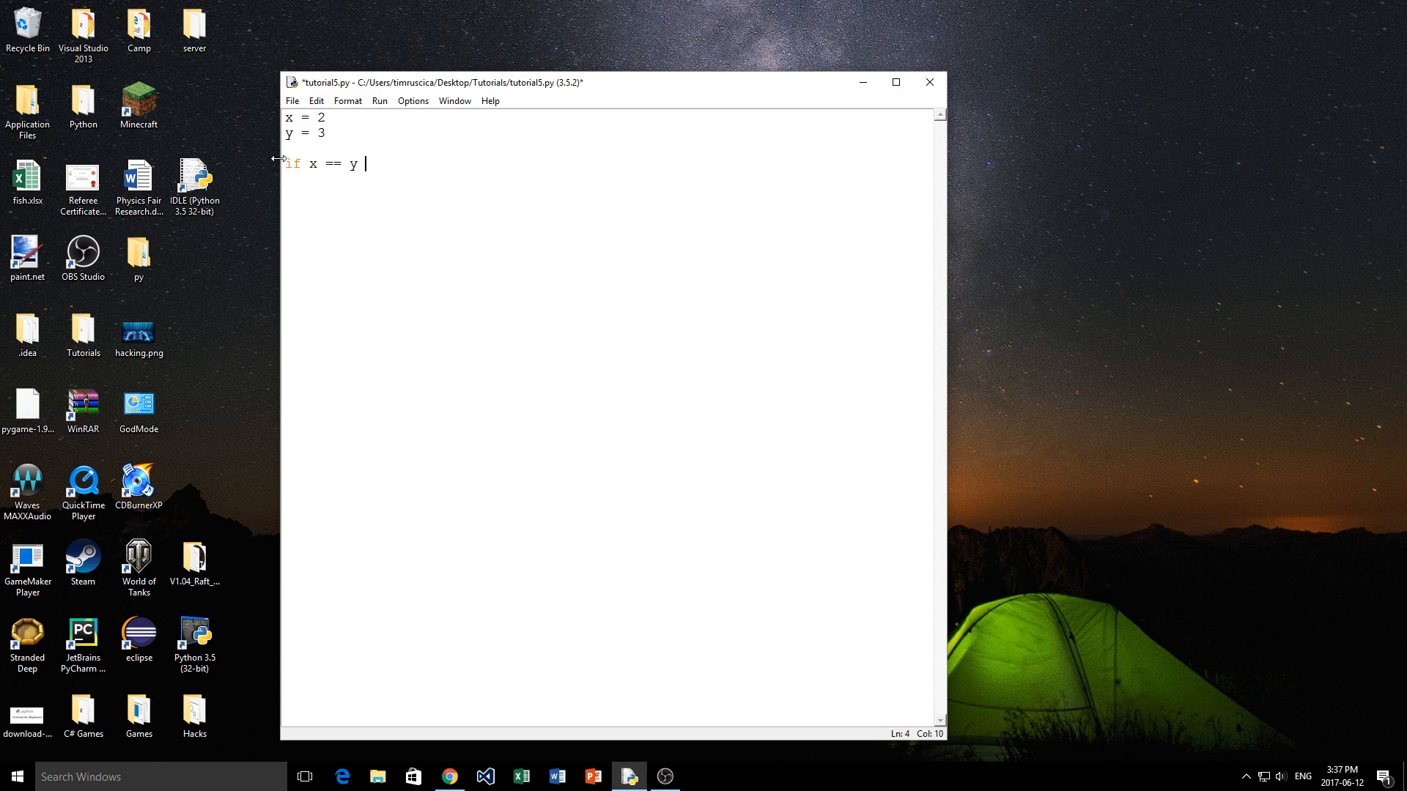
pyautogui.press('backspace')
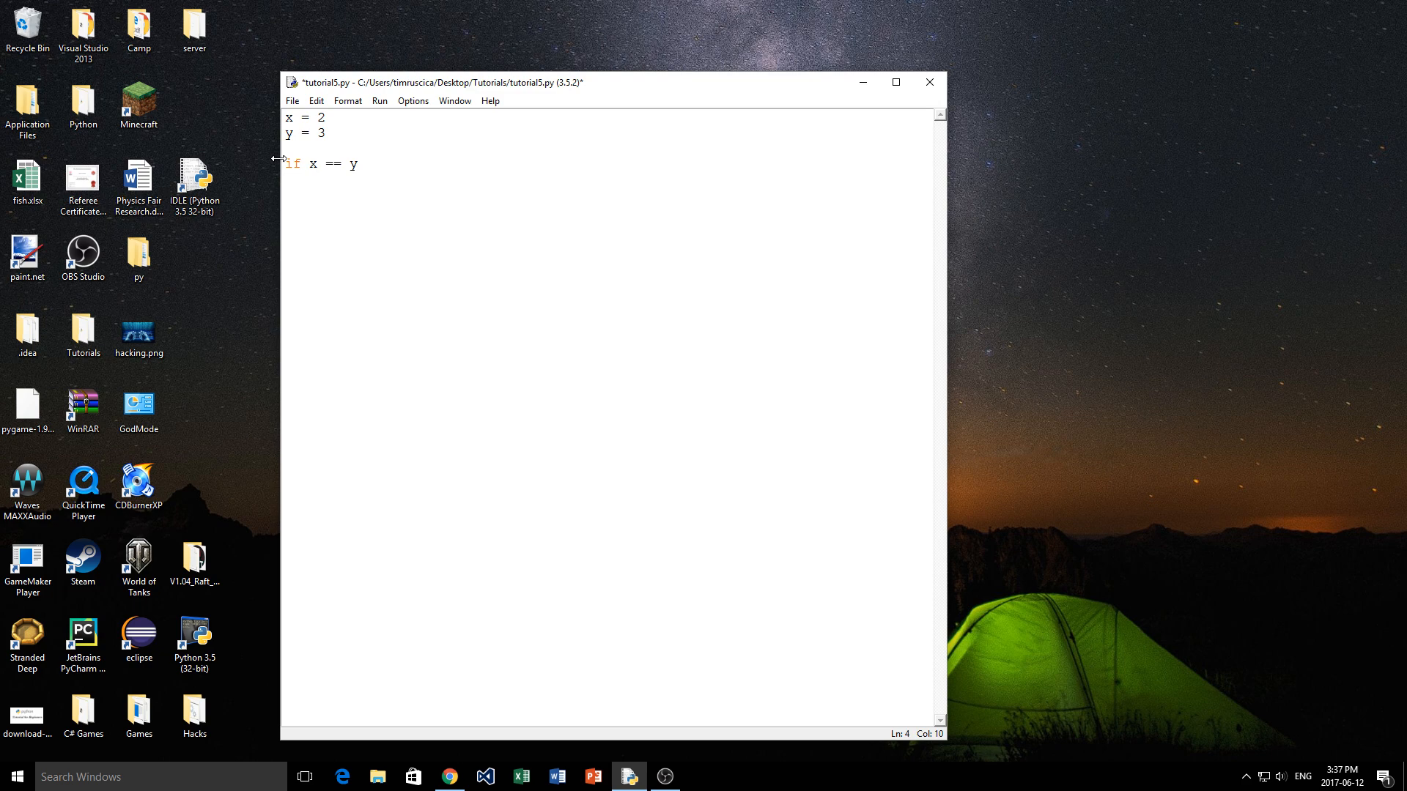
pyautogui.write('and')
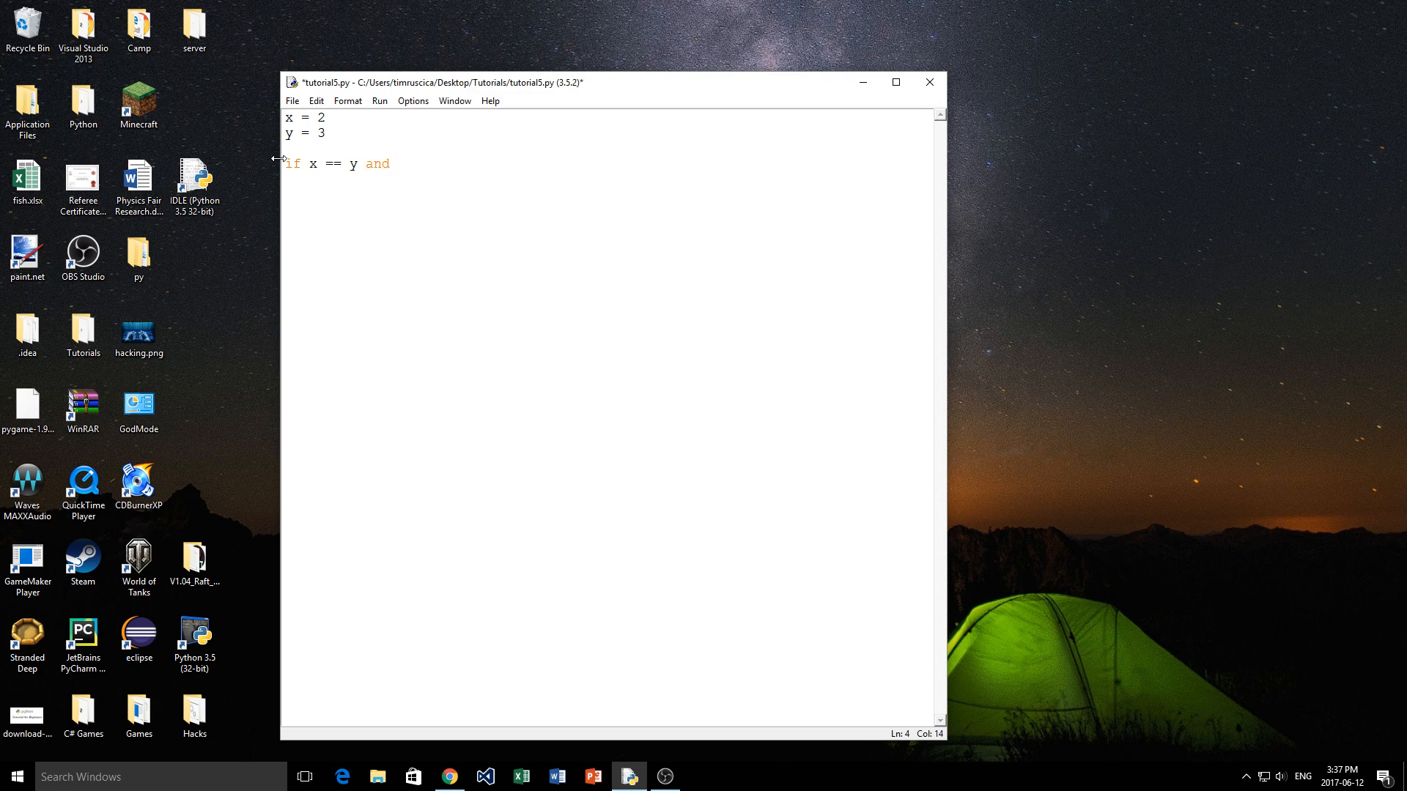
pyautogui.write('x + y ==')
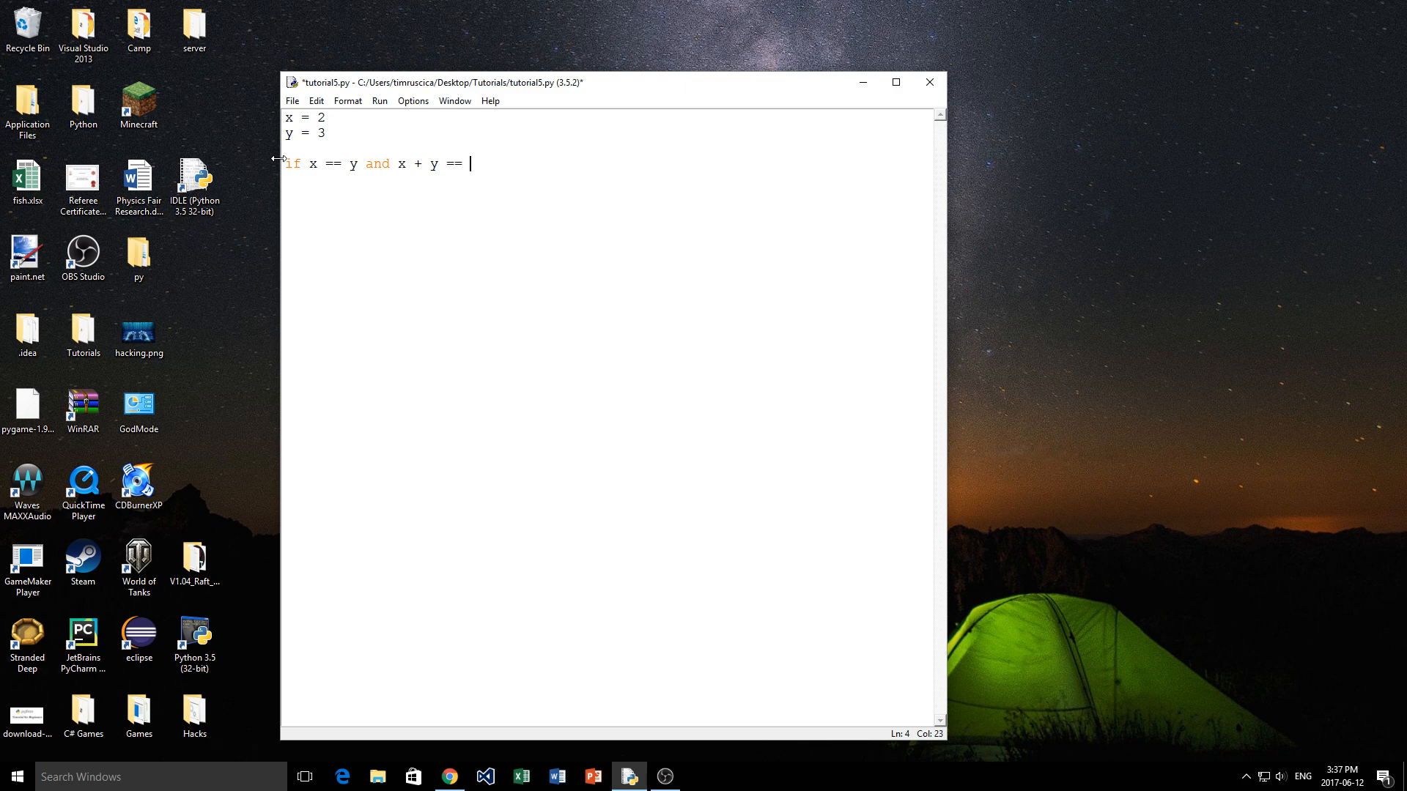
pyautogui.write('5:')
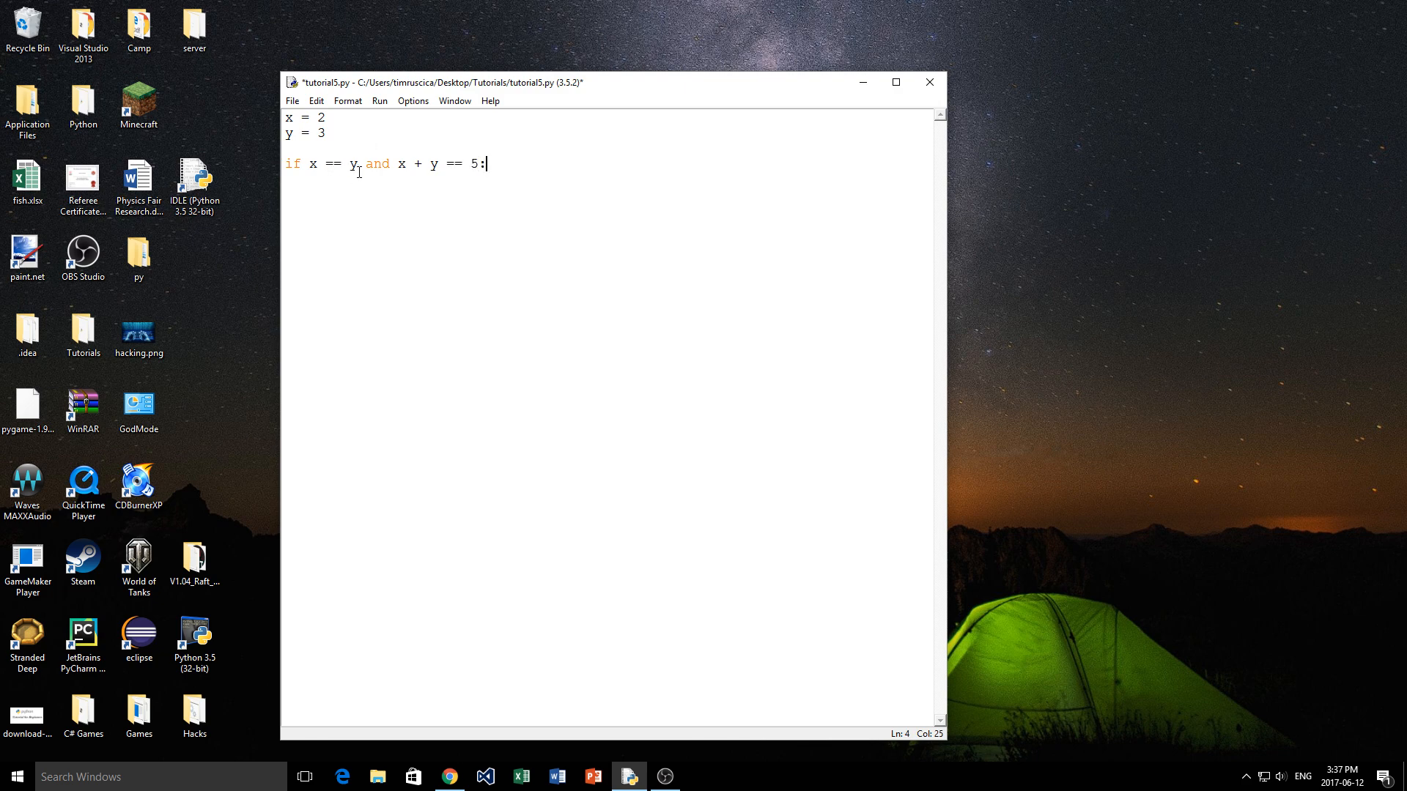
pyautogui.press('enter')
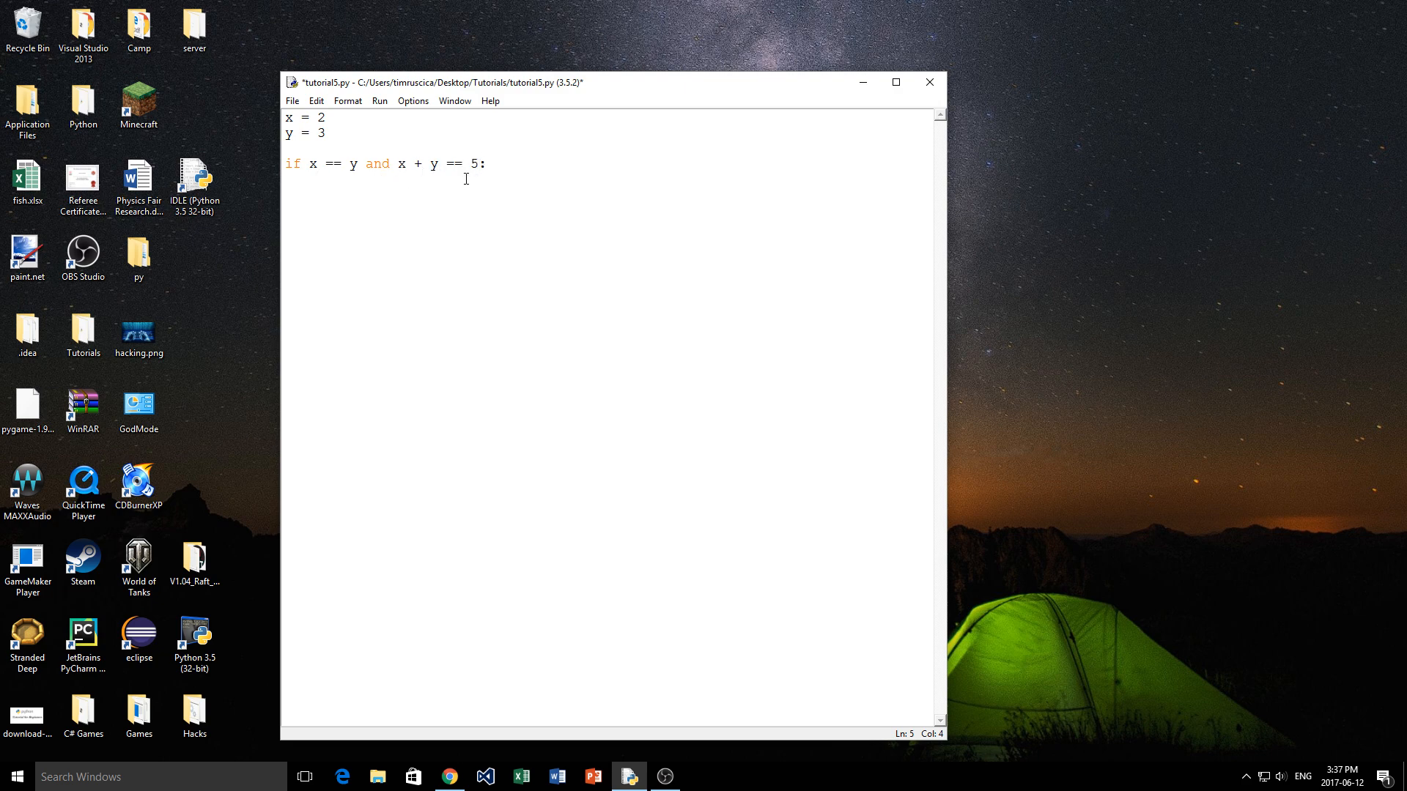
# Step: Give the if block a body of print('ran') and save the script
pyautogui.moveTo(425, 163); pyautogui.dragTo(478, 163)
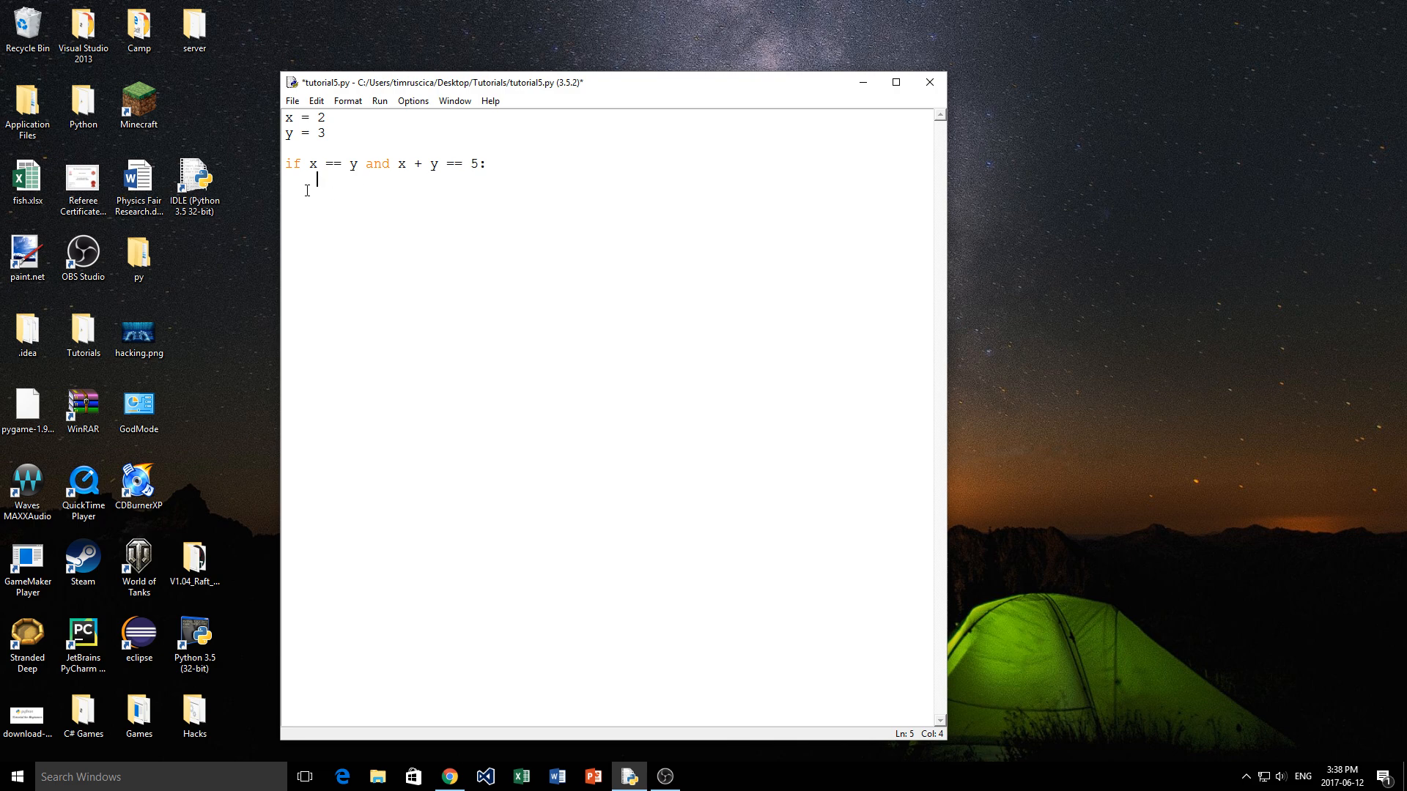
pyautogui.moveTo(365, 199)
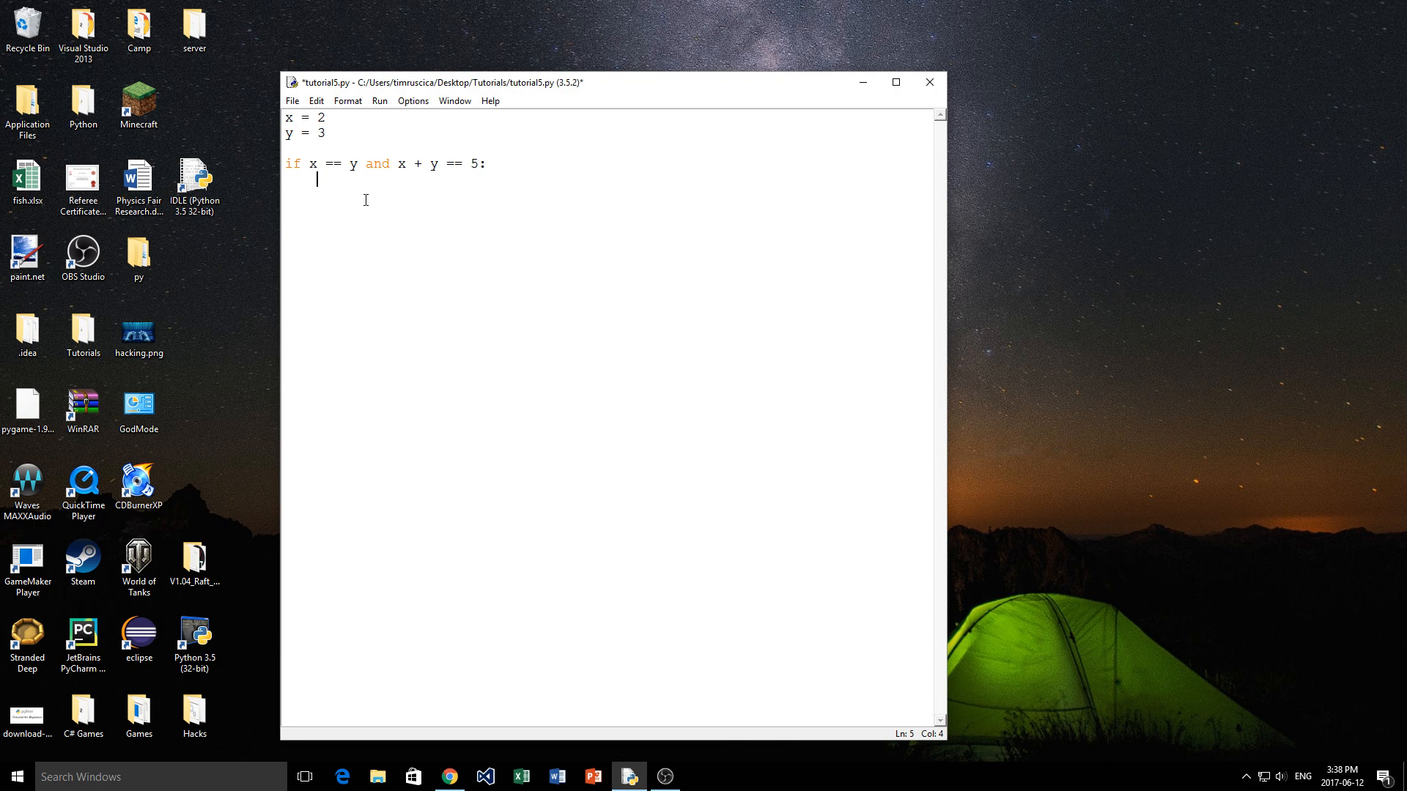
pyautogui.write('print()')
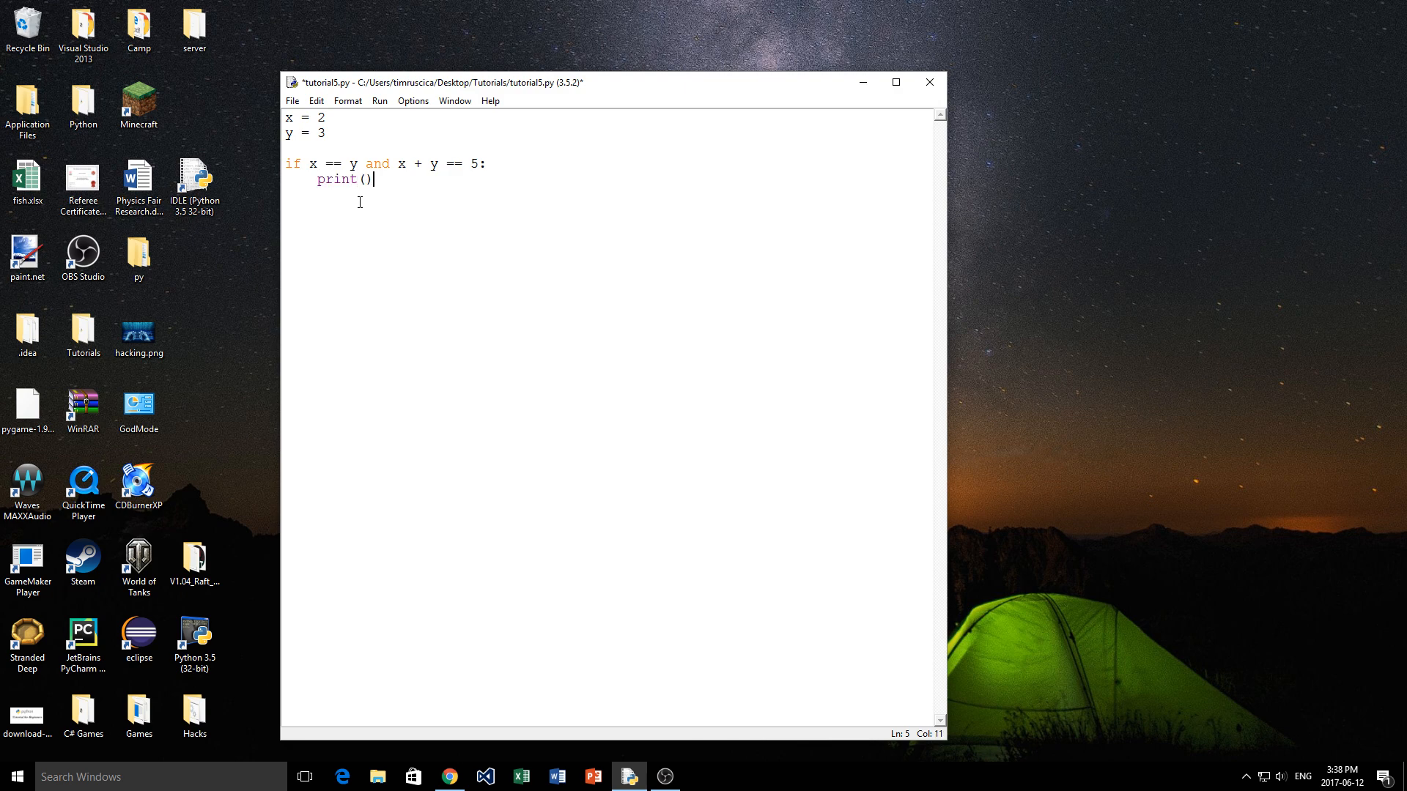
pyautogui.write("''")
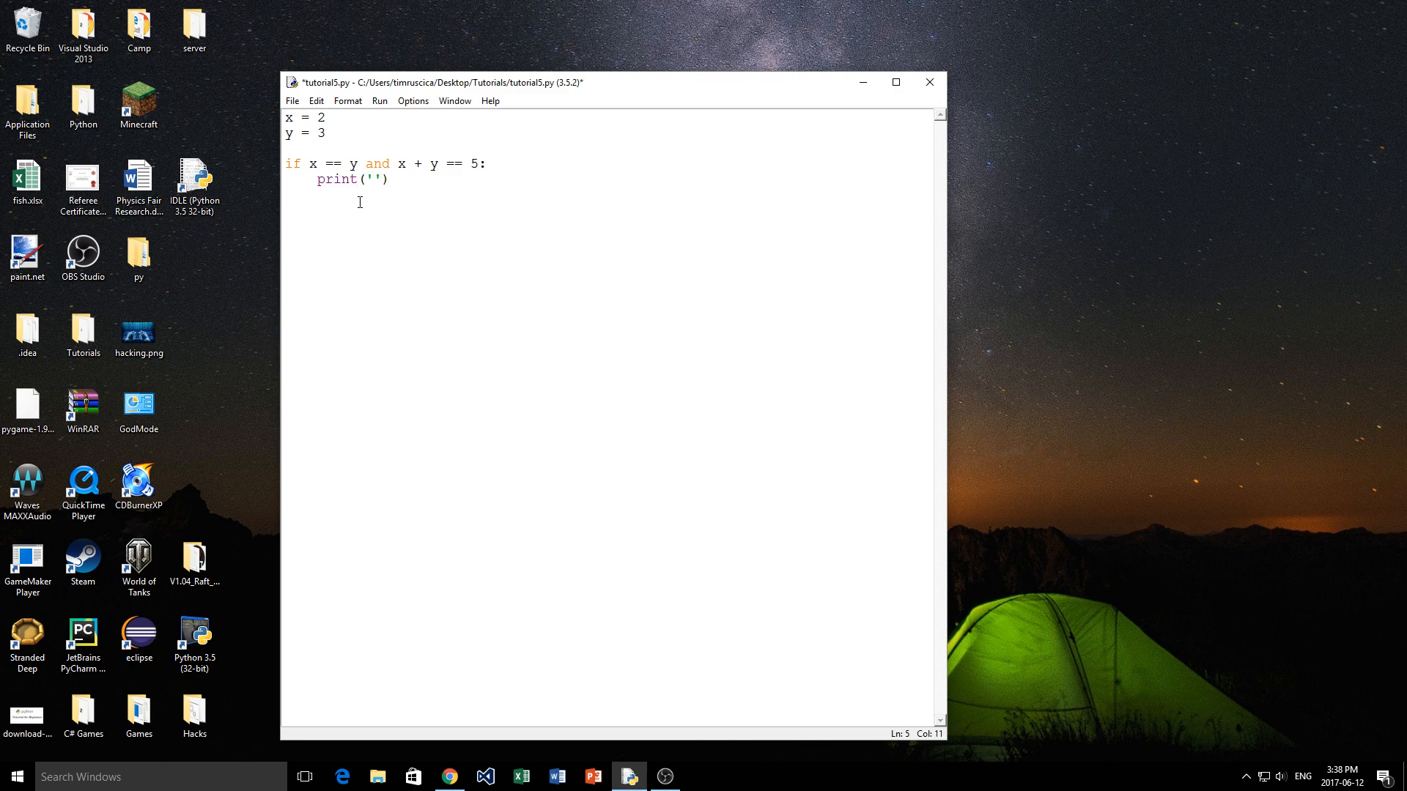
pyautogui.write('True')
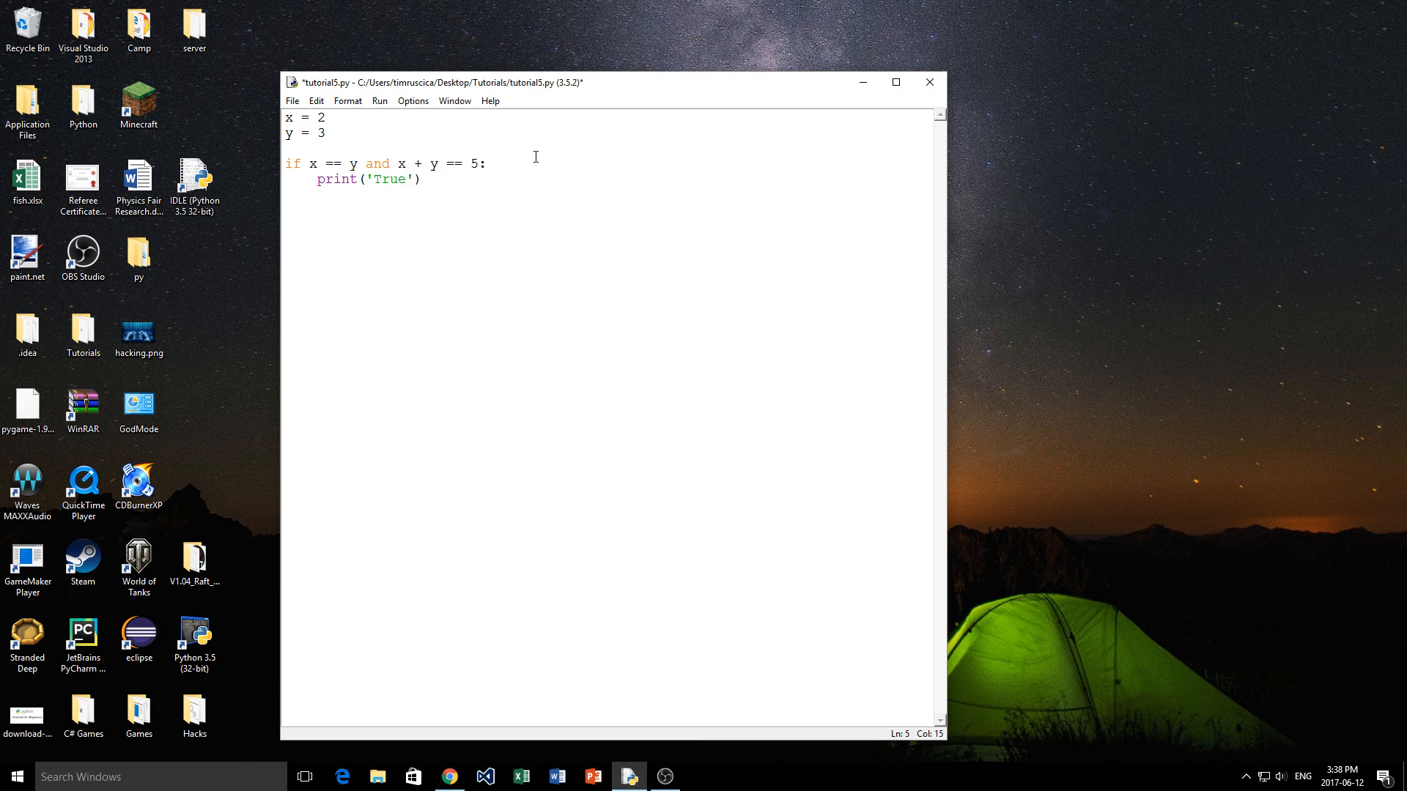
pyautogui.write('ran')
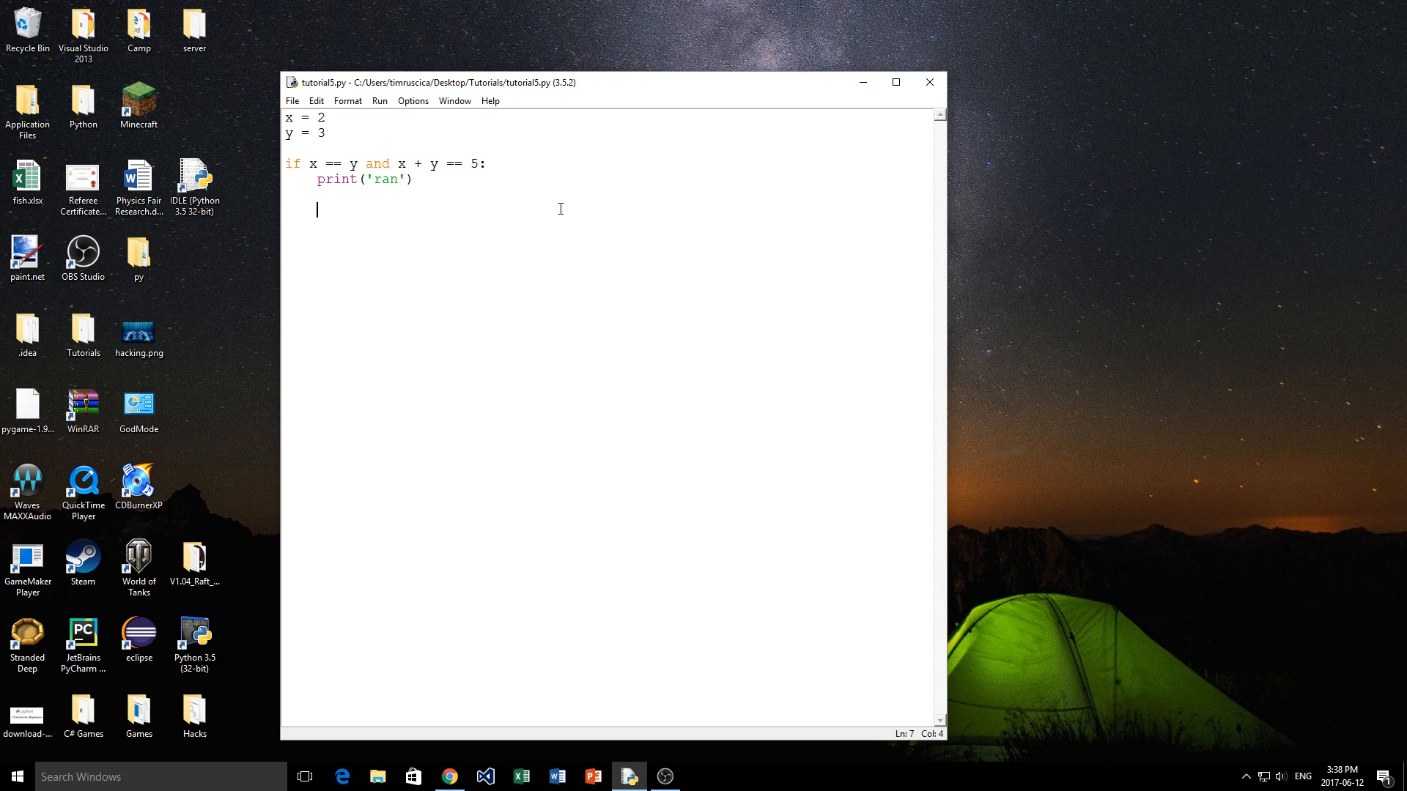
pyautogui.press('F5')
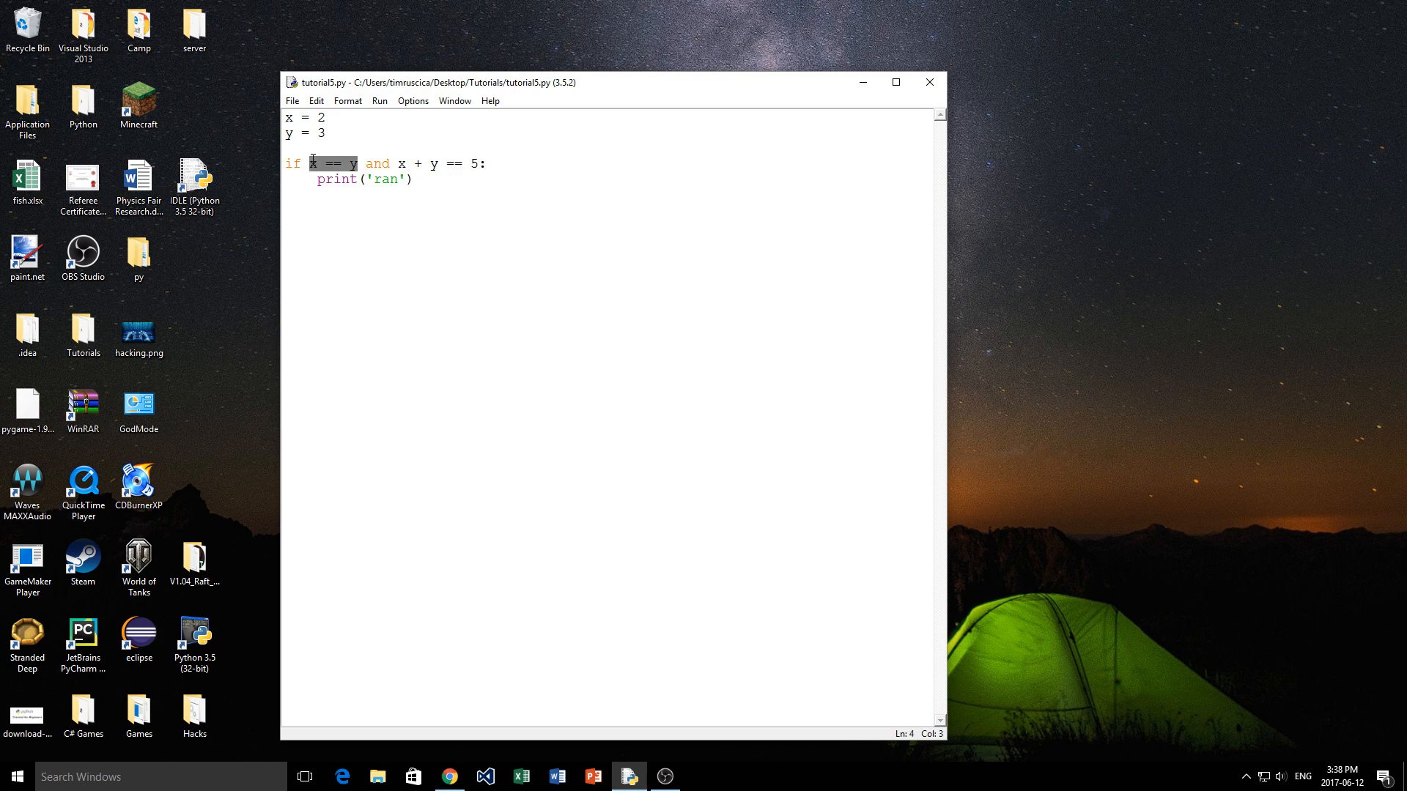
pyautogui.write('5')
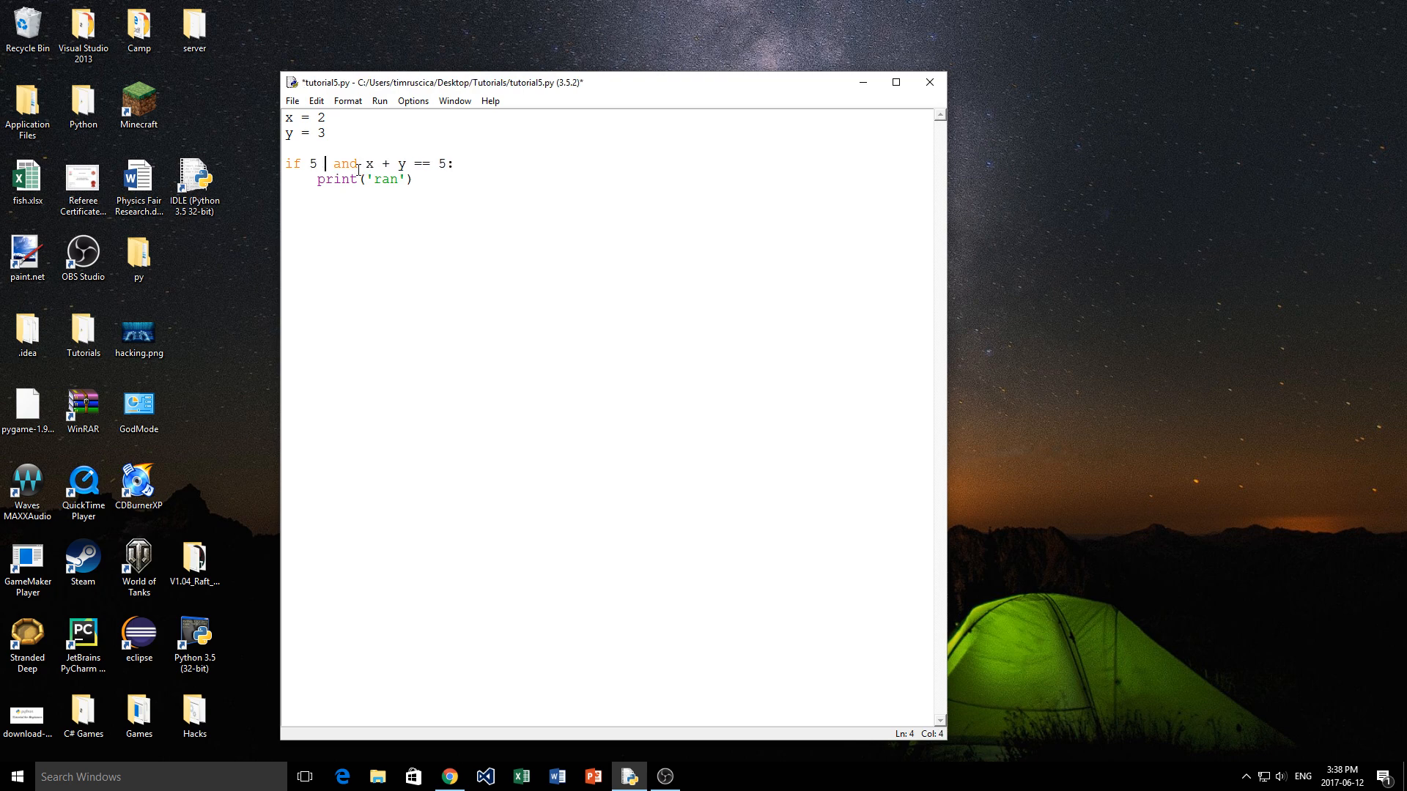
pyautogui.write('y')
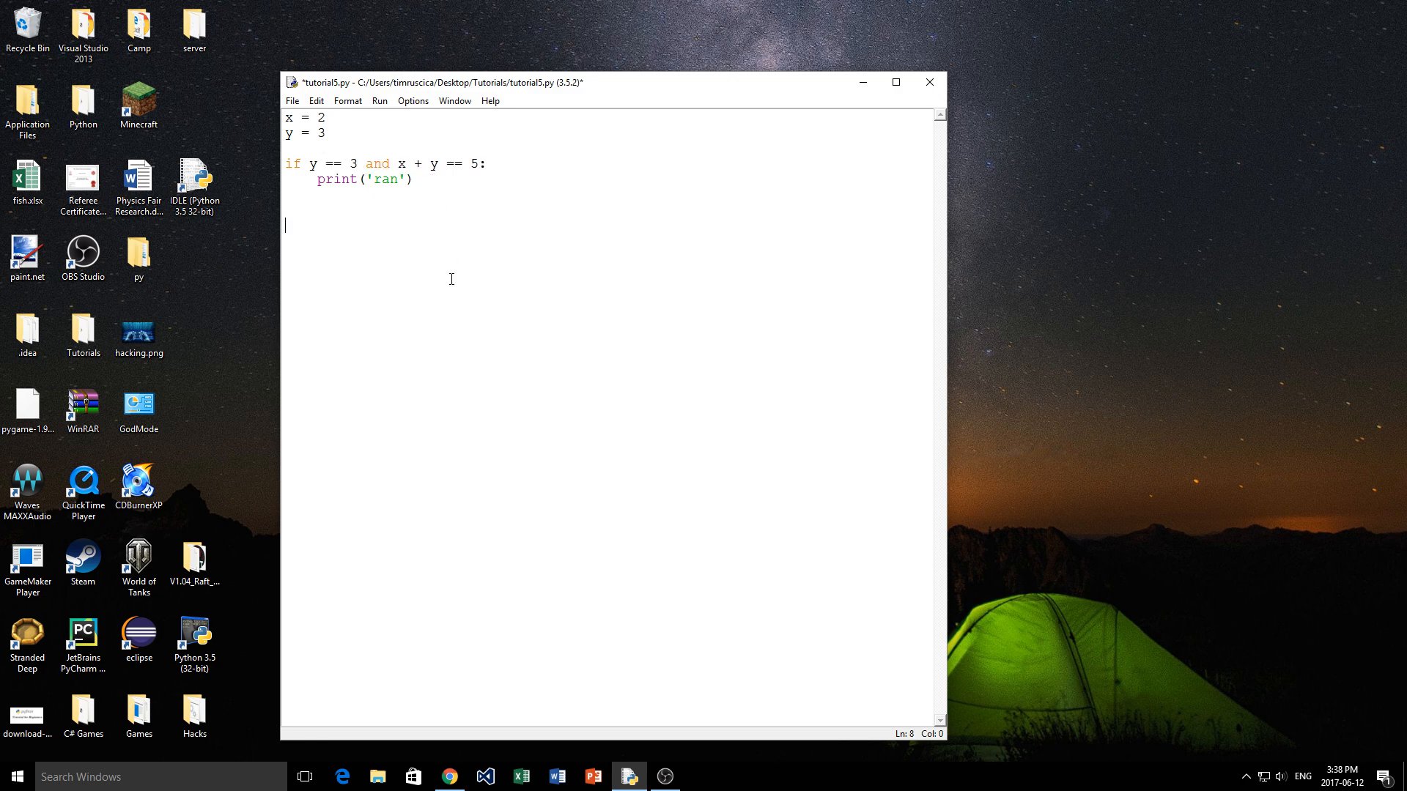
pyautogui.press('ctrl+s')
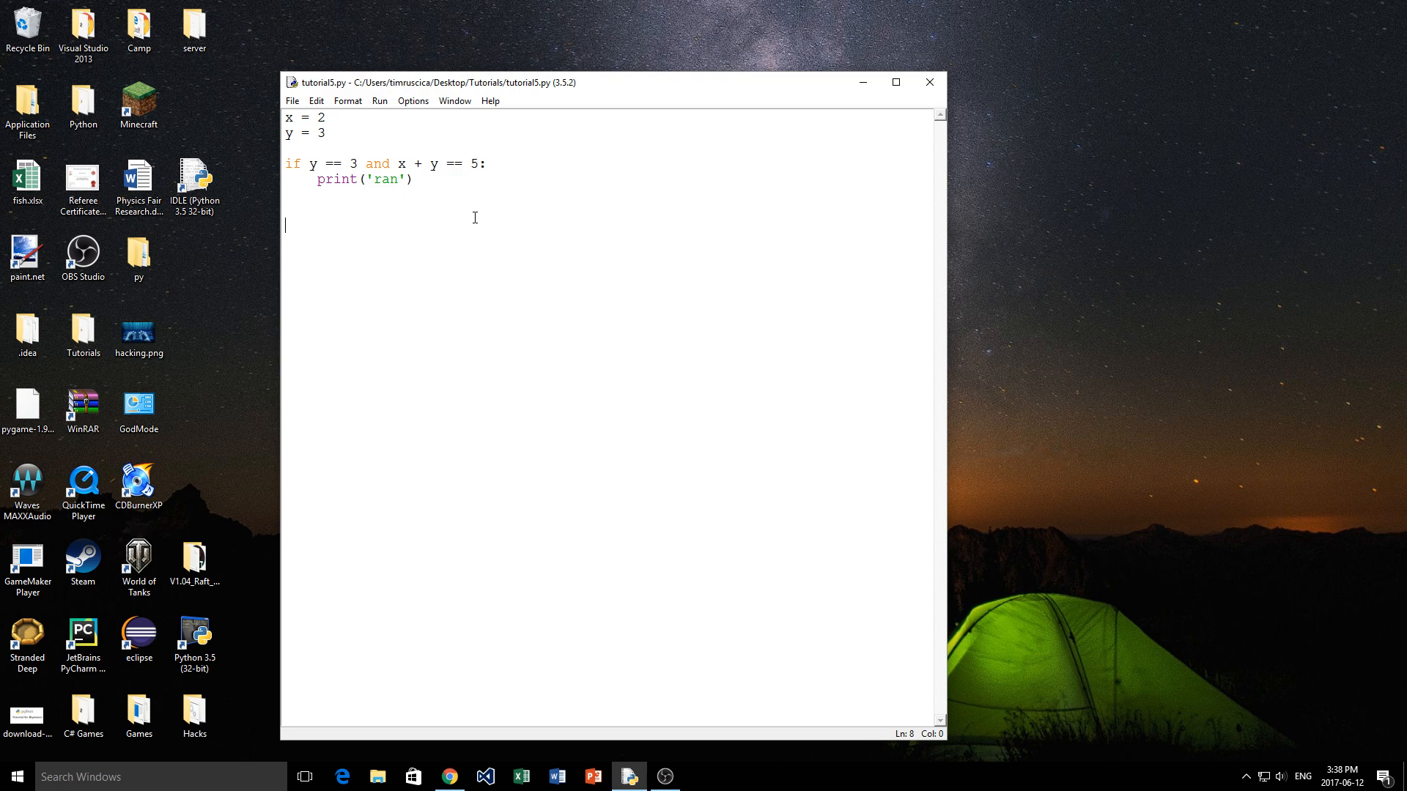
pyautogui.press('F5')
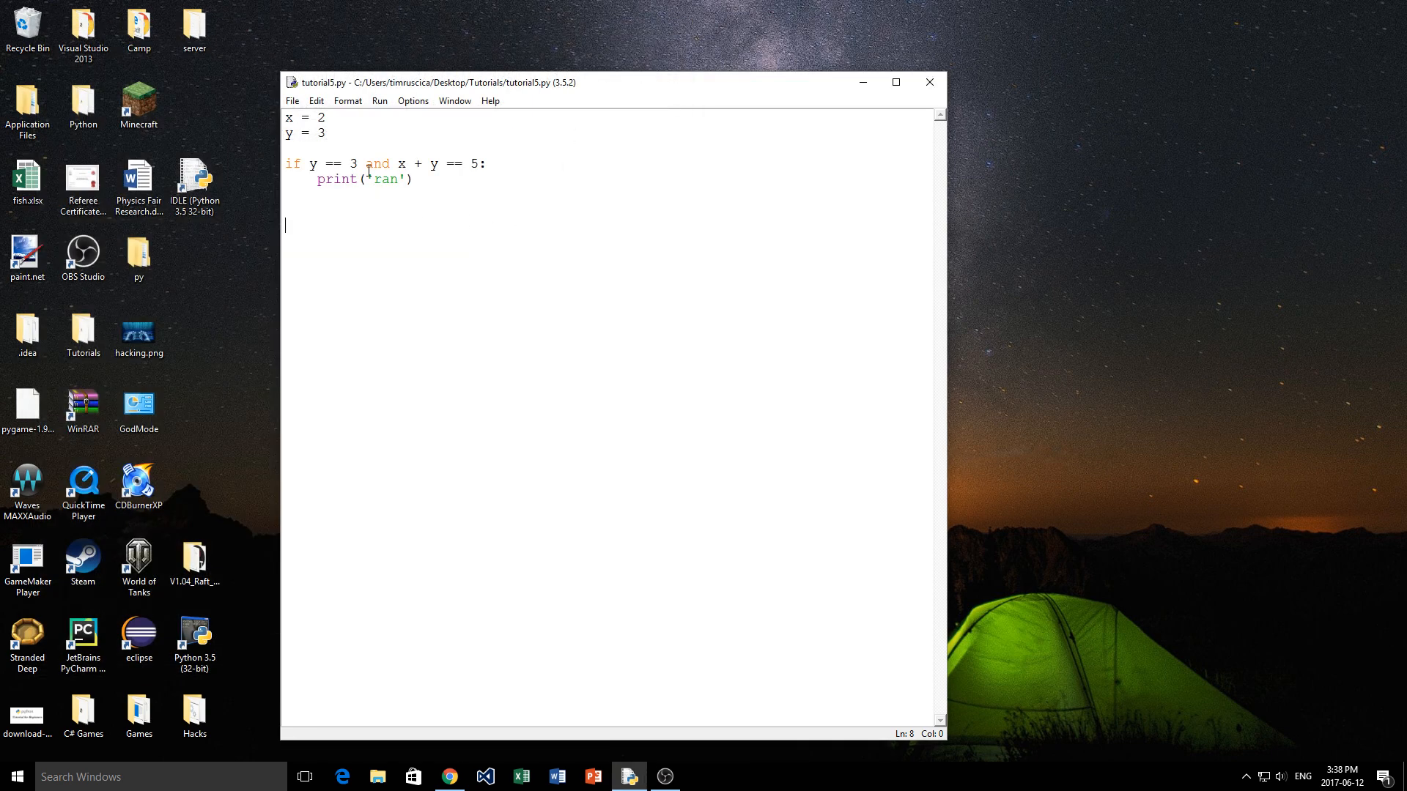
pyautogui.click(391, 163)
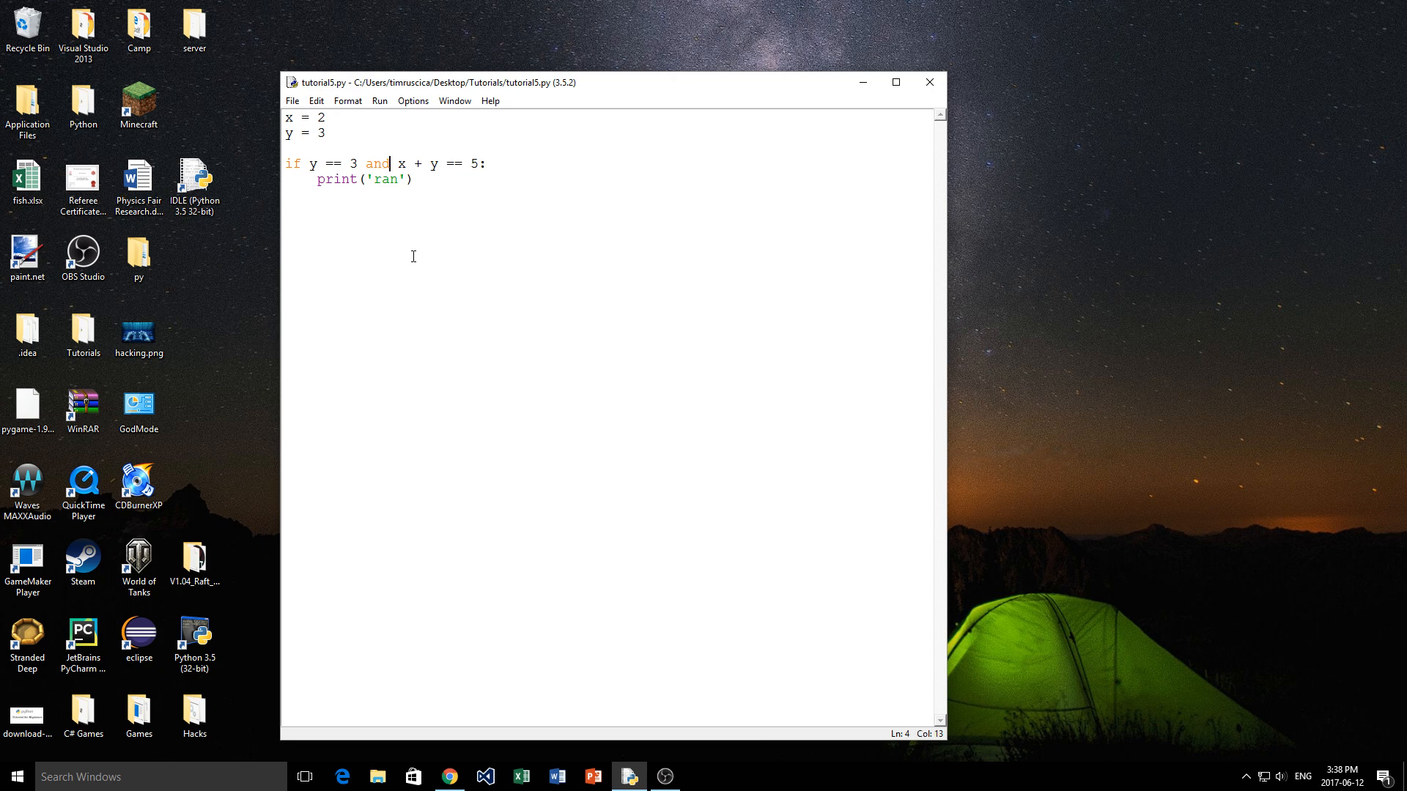
# Step: Change the condition to if y == x or x + y == 5
pyautogui.write('or')
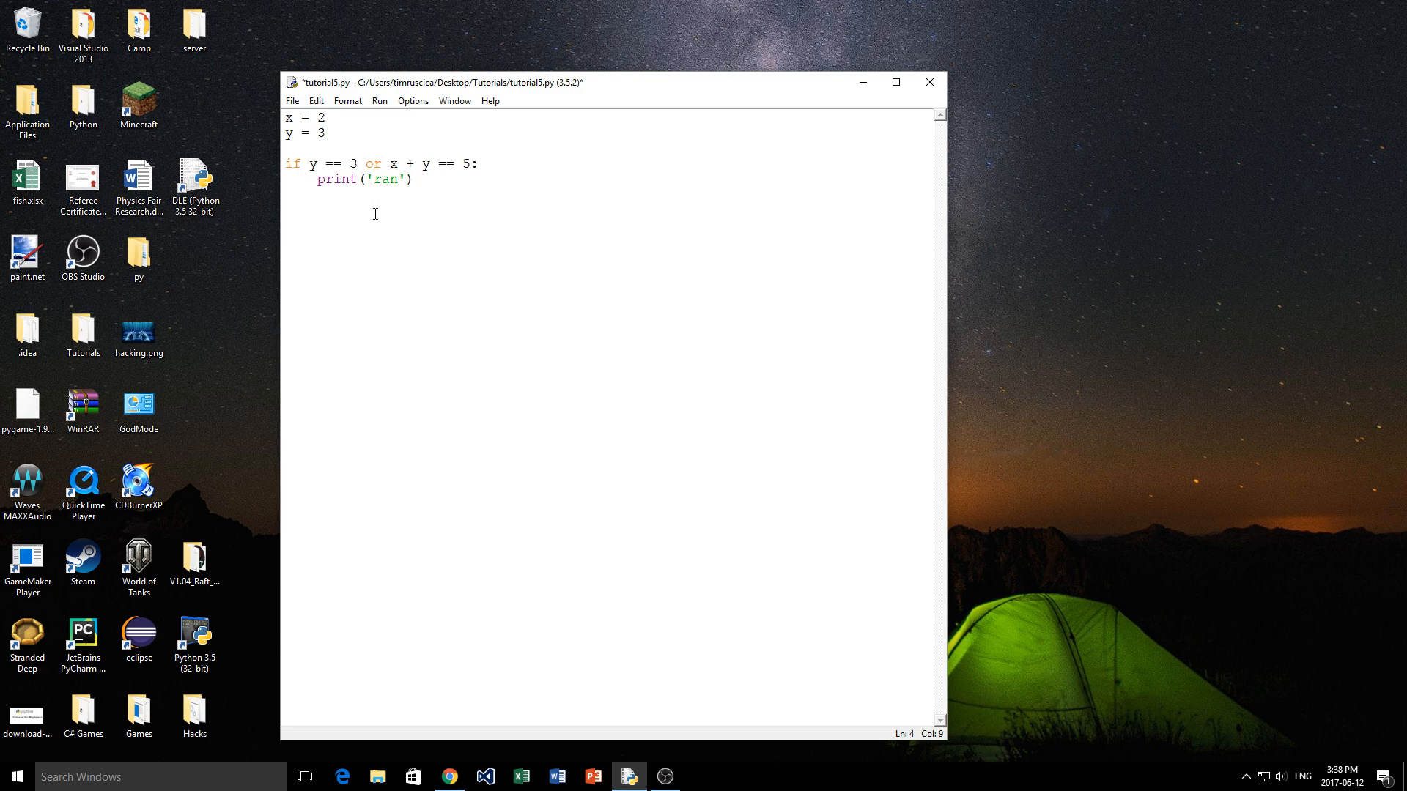
pyautogui.write('x')
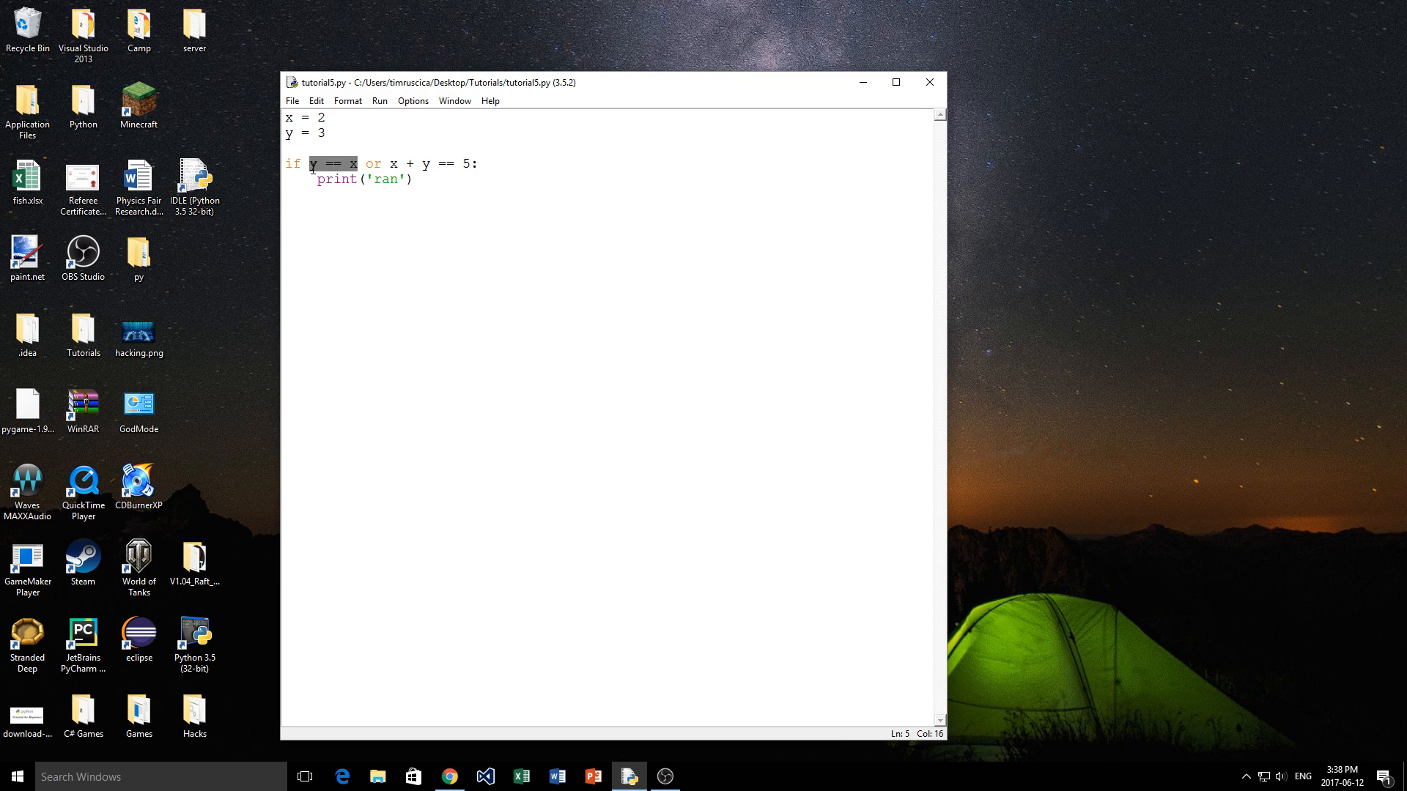
pyautogui.click(387, 179)
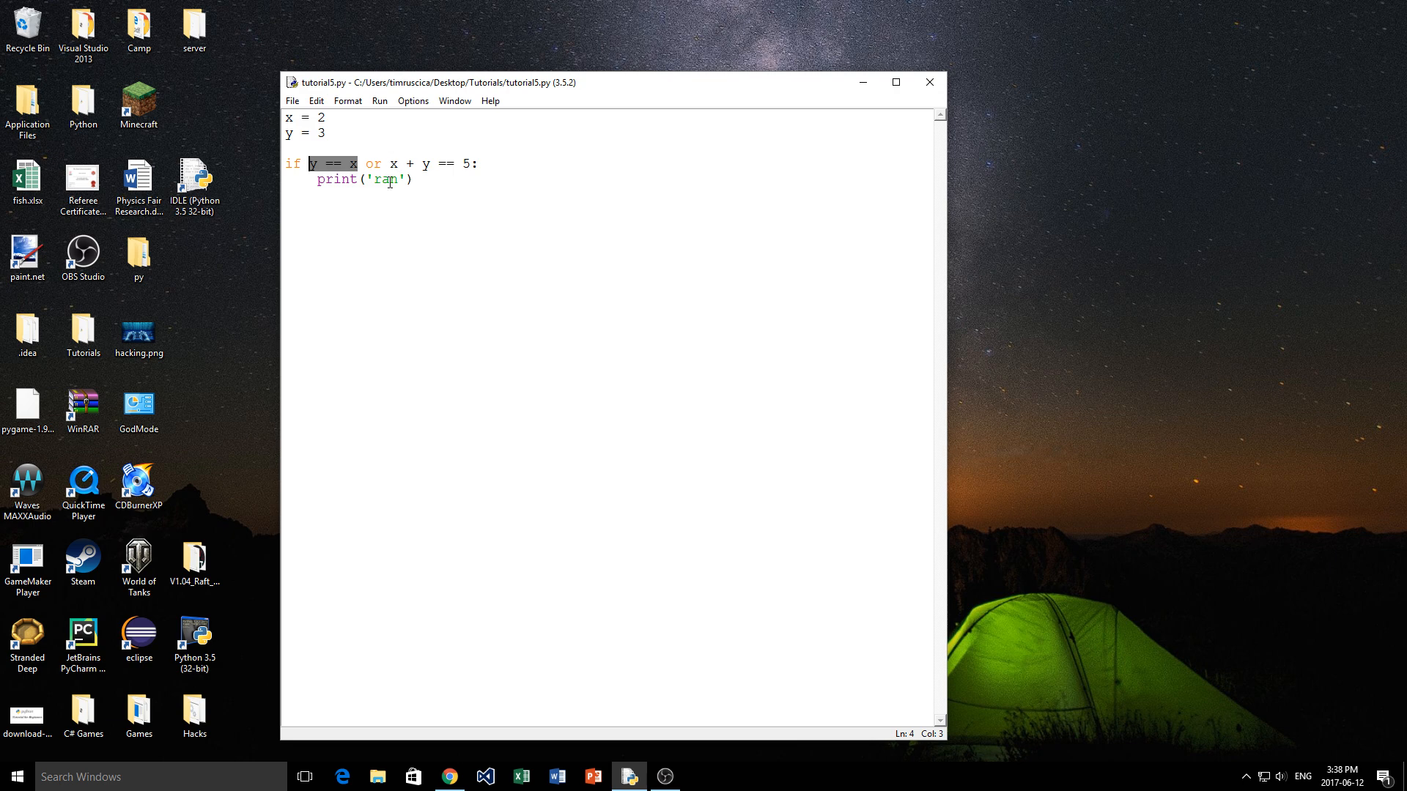
pyautogui.moveTo(393, 163)
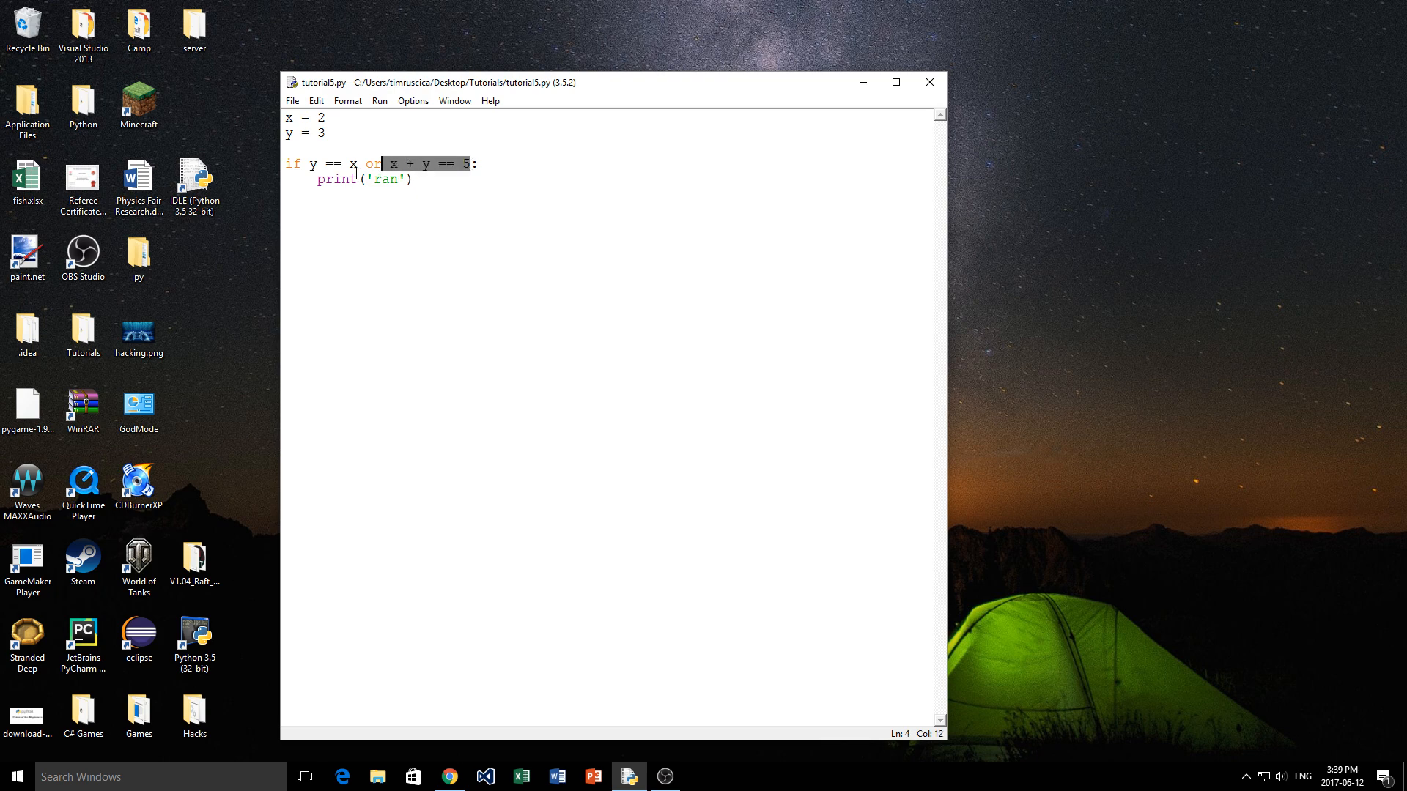
pyautogui.click(356, 164)
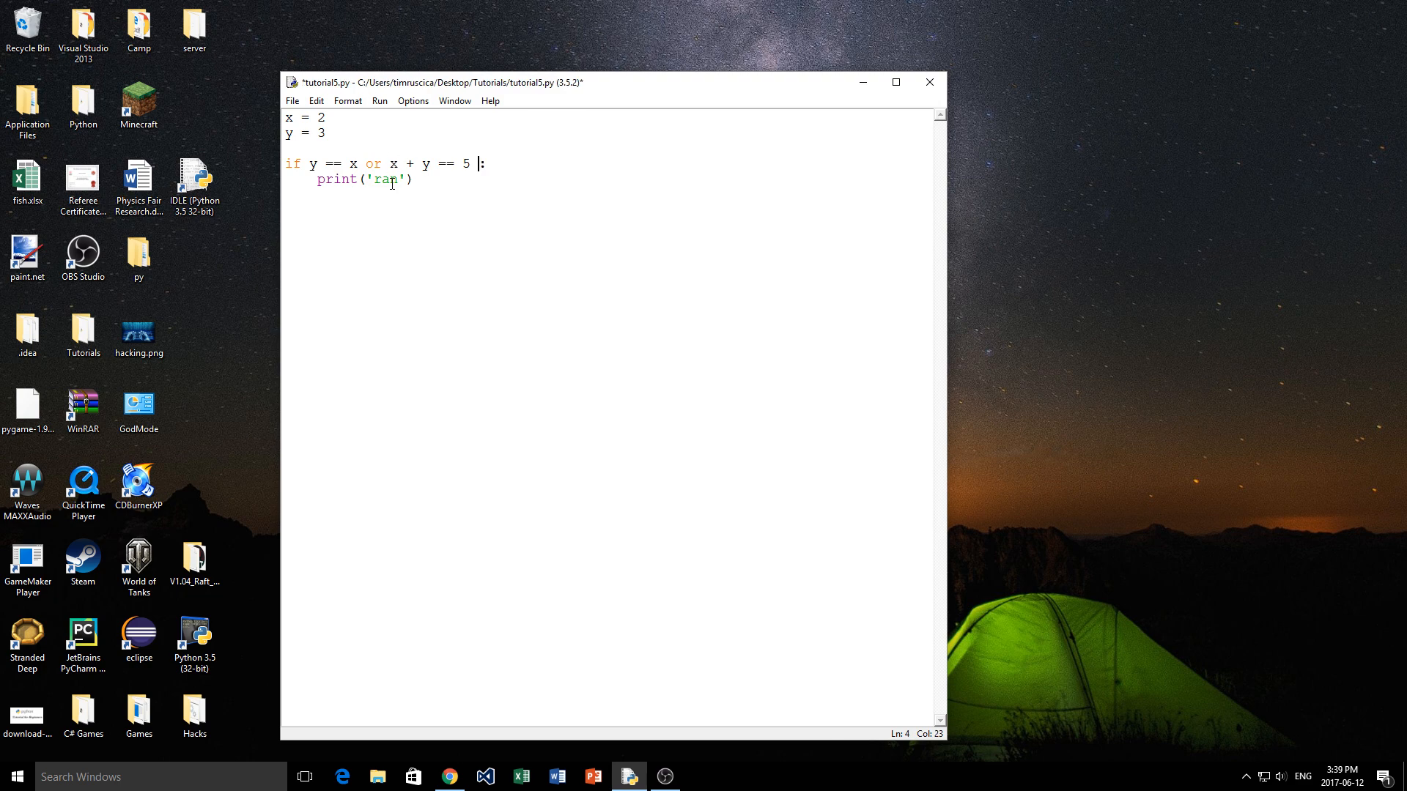
# Step: Append an extra 'and condition' to the test, then remove it again
pyautogui.write('and')
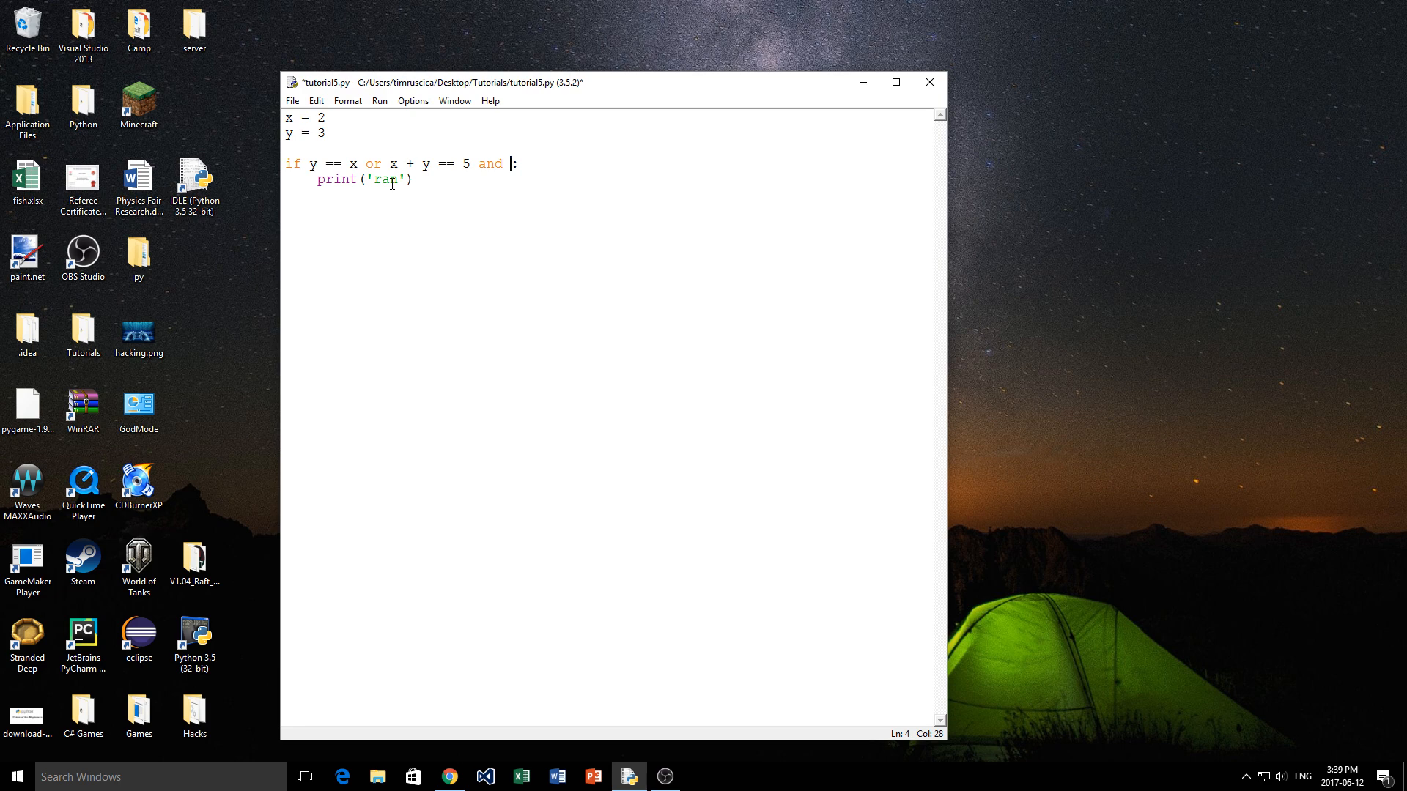
pyautogui.write('condition')
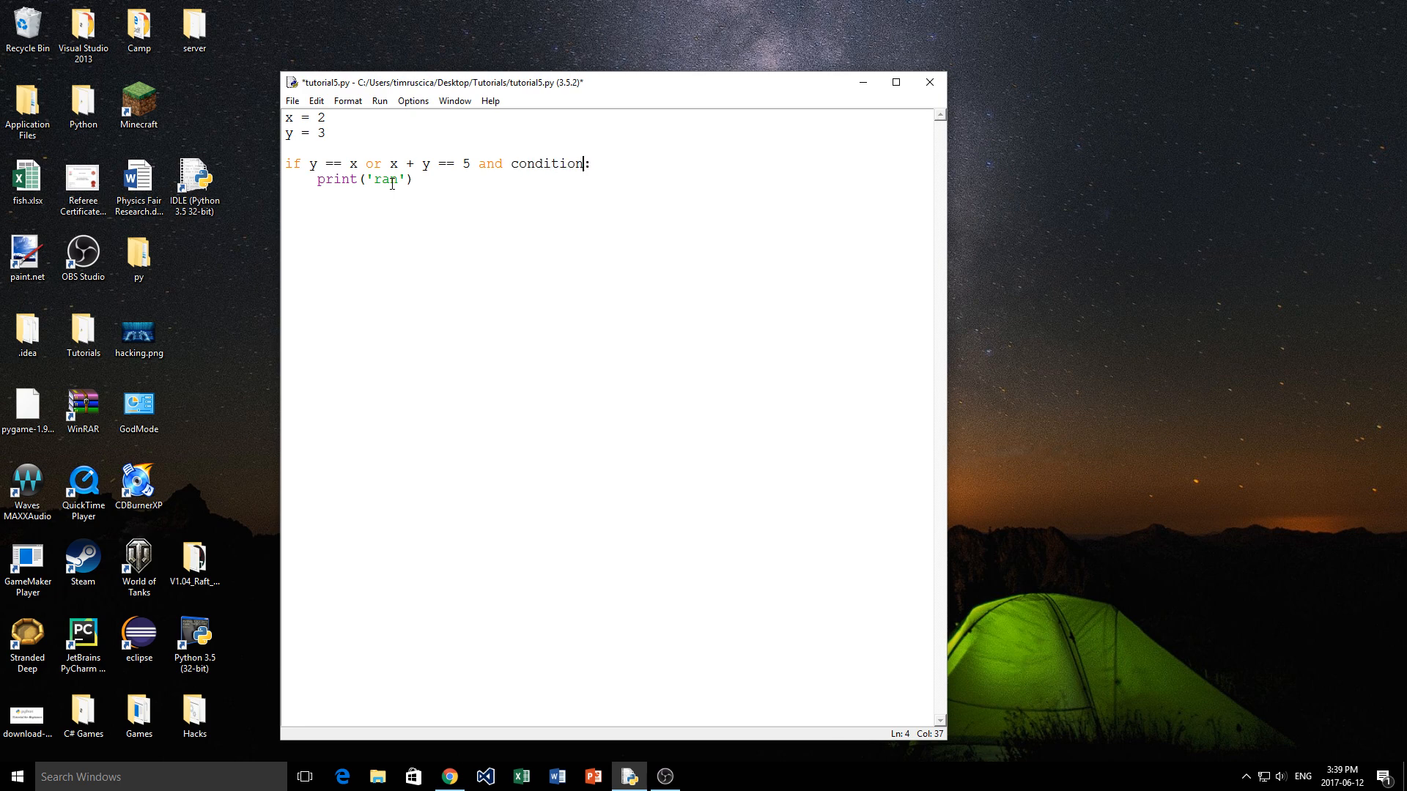
pyautogui.press('BackSpace')
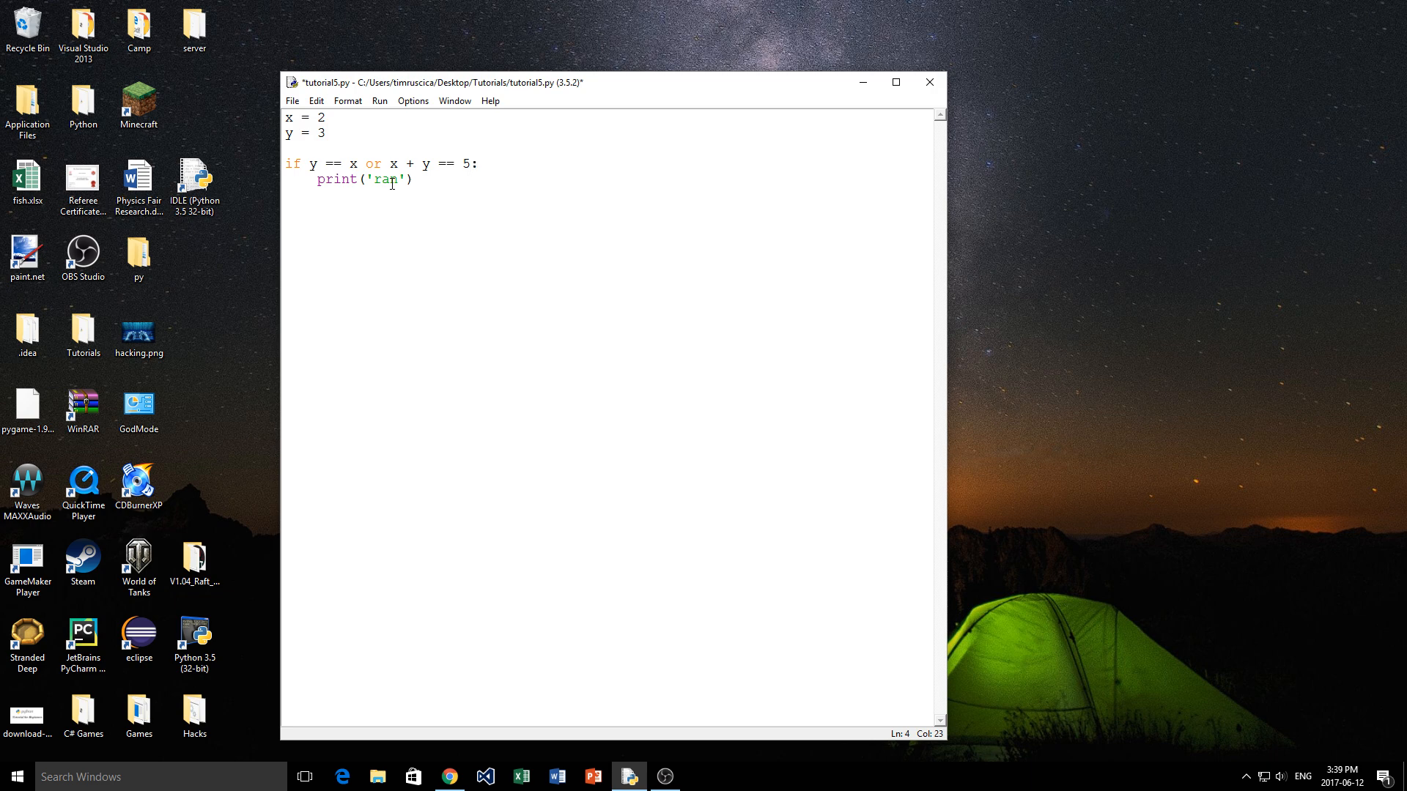
# Step: Add an else branch with print(':(') under the if block
pyautogui.write('else:')
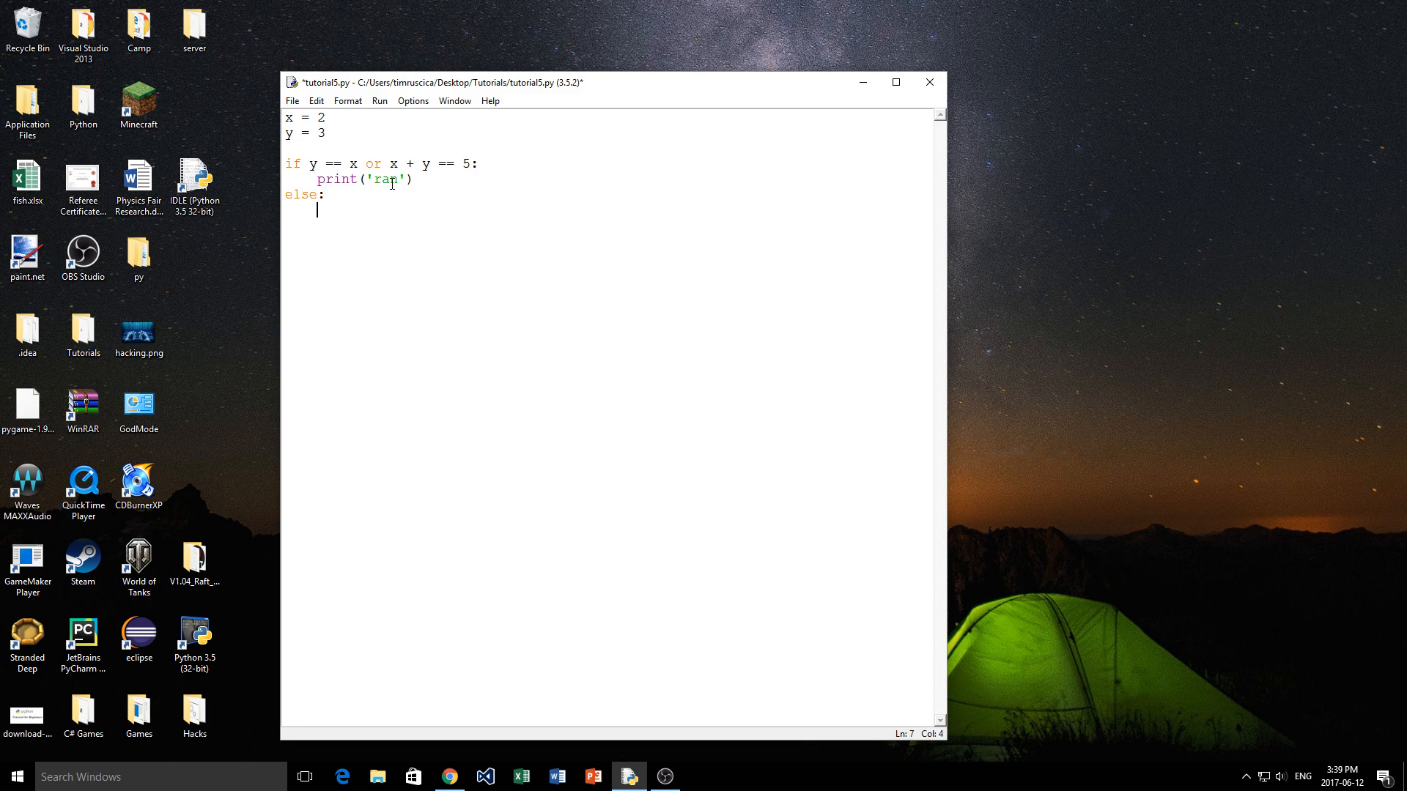
pyautogui.write('print (')
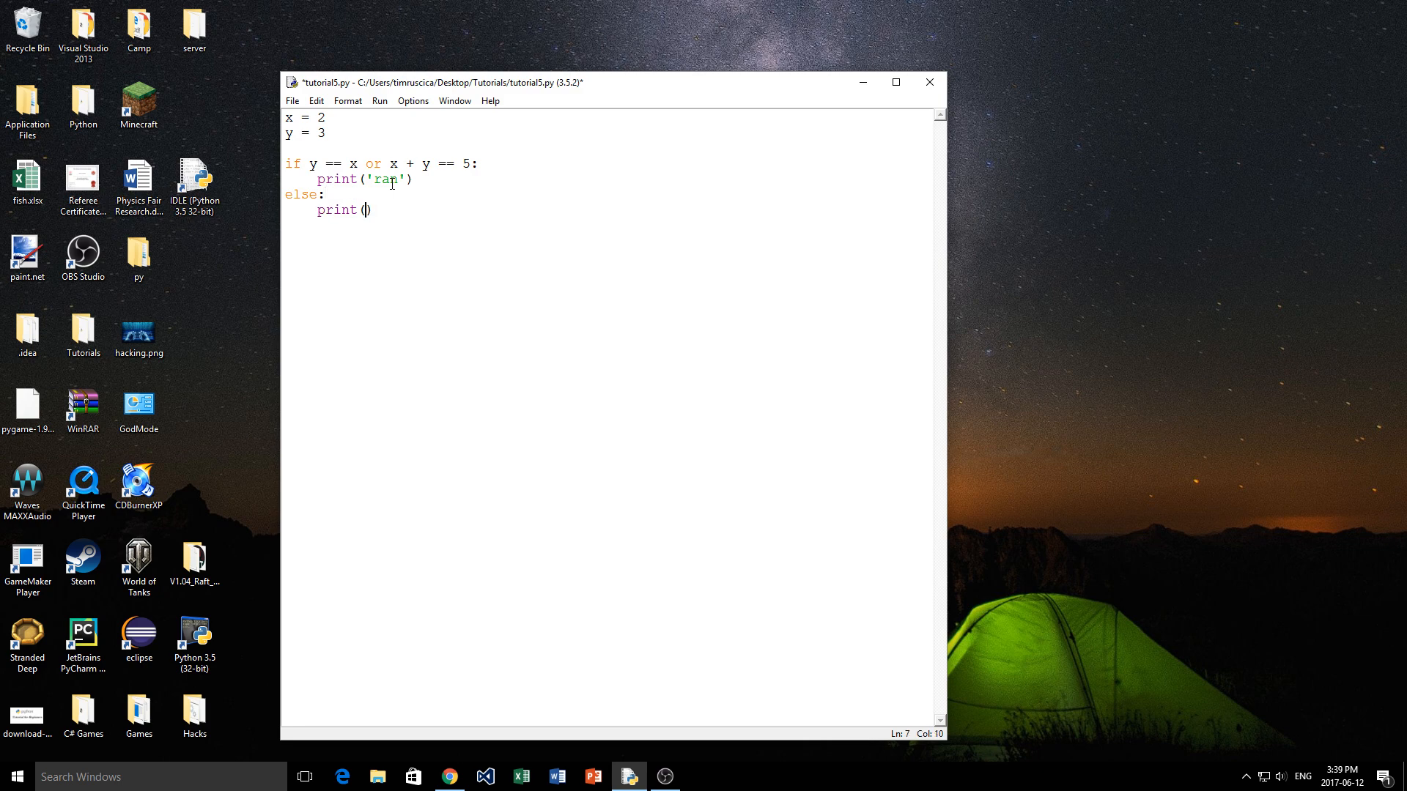
pyautogui.write("'d'")
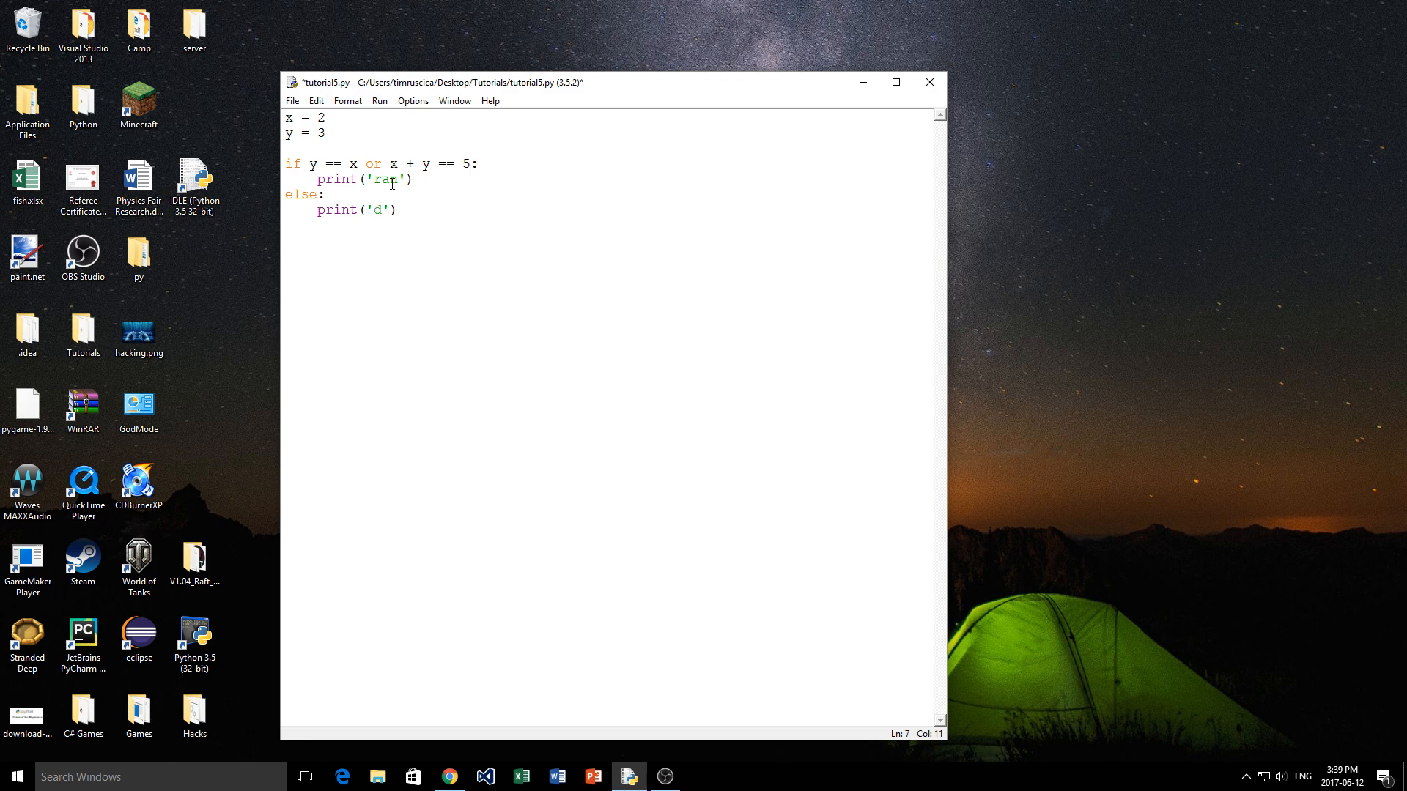
pyautogui.press('Backspace')
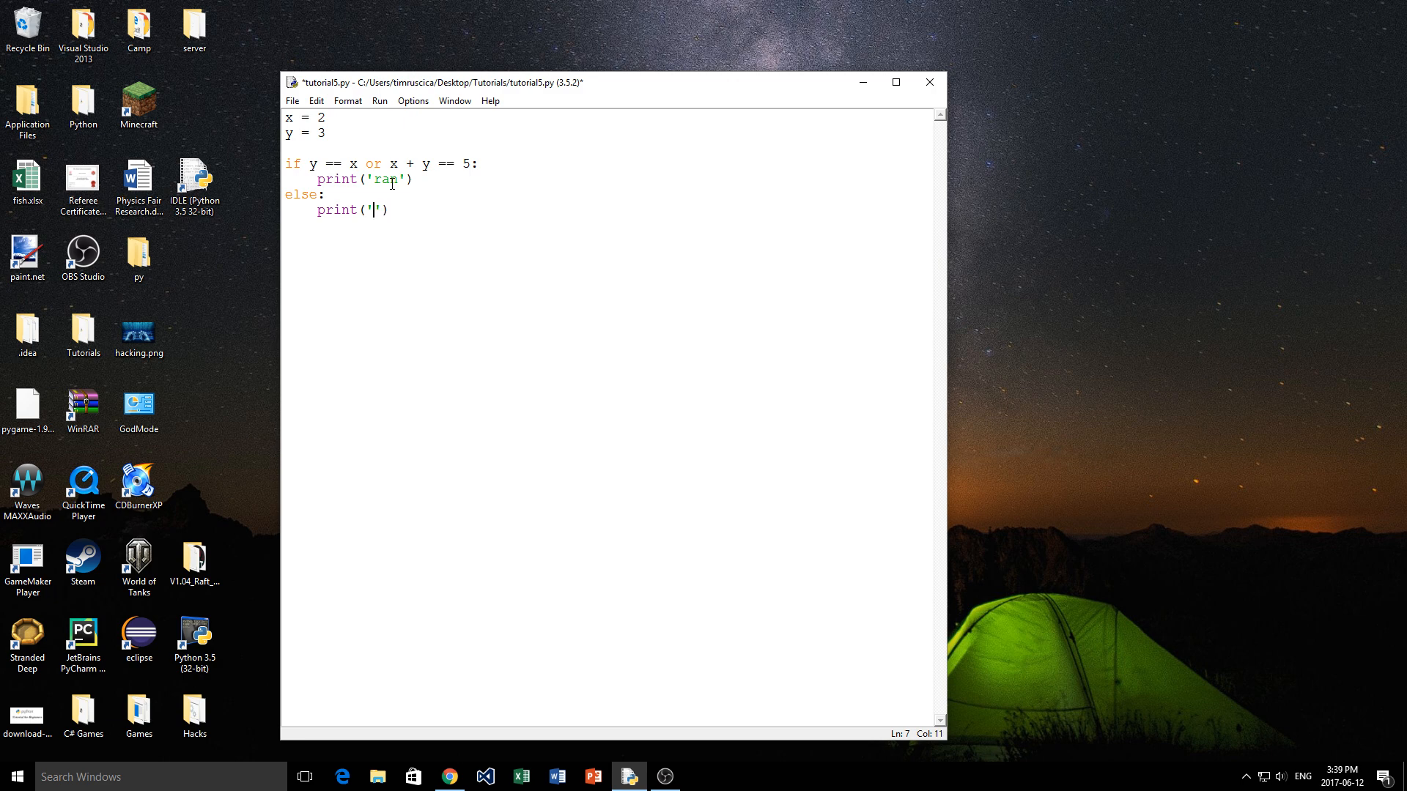
pyautogui.write(':(')
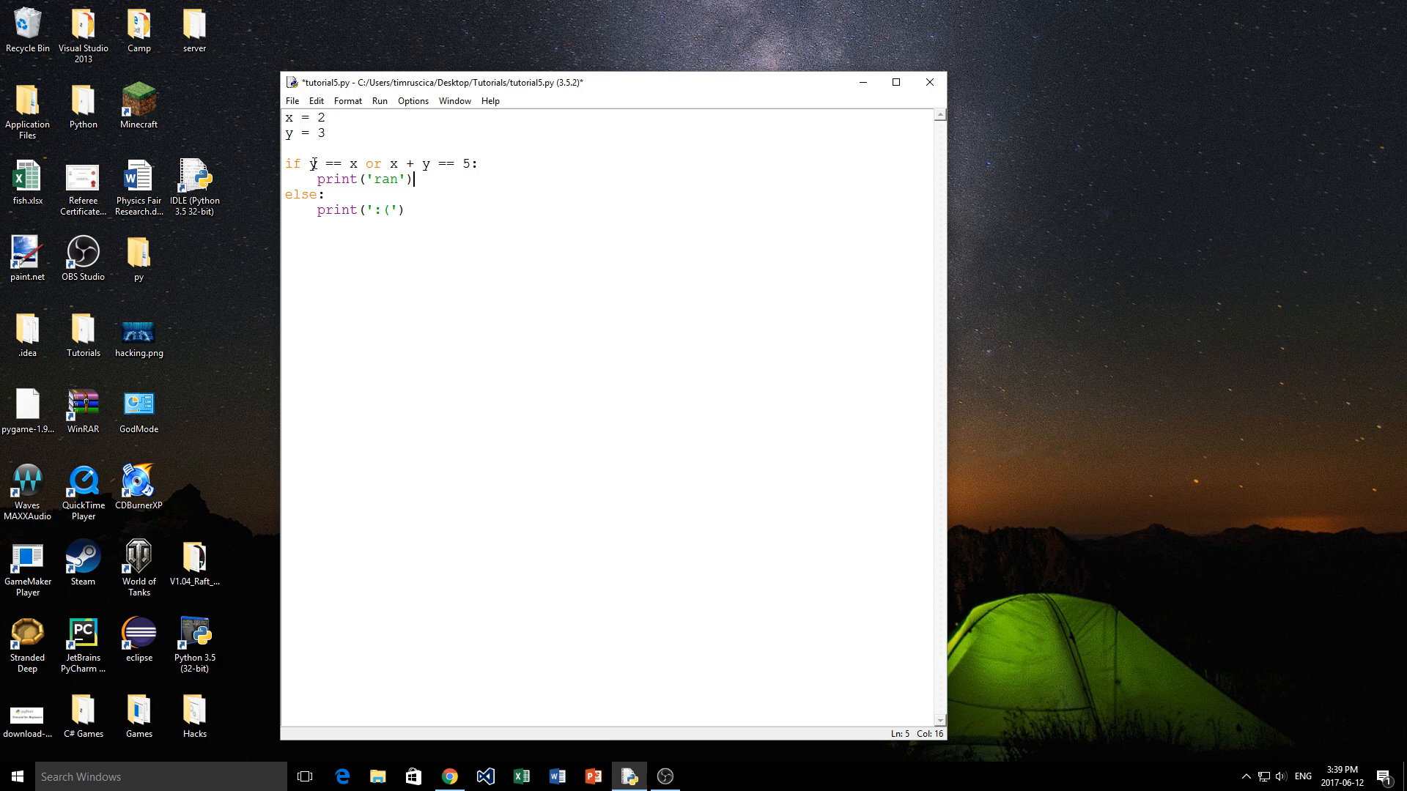
# Step: Wrap the condition as if not(y == x or x + y == 5):
pyautogui.write('not(')
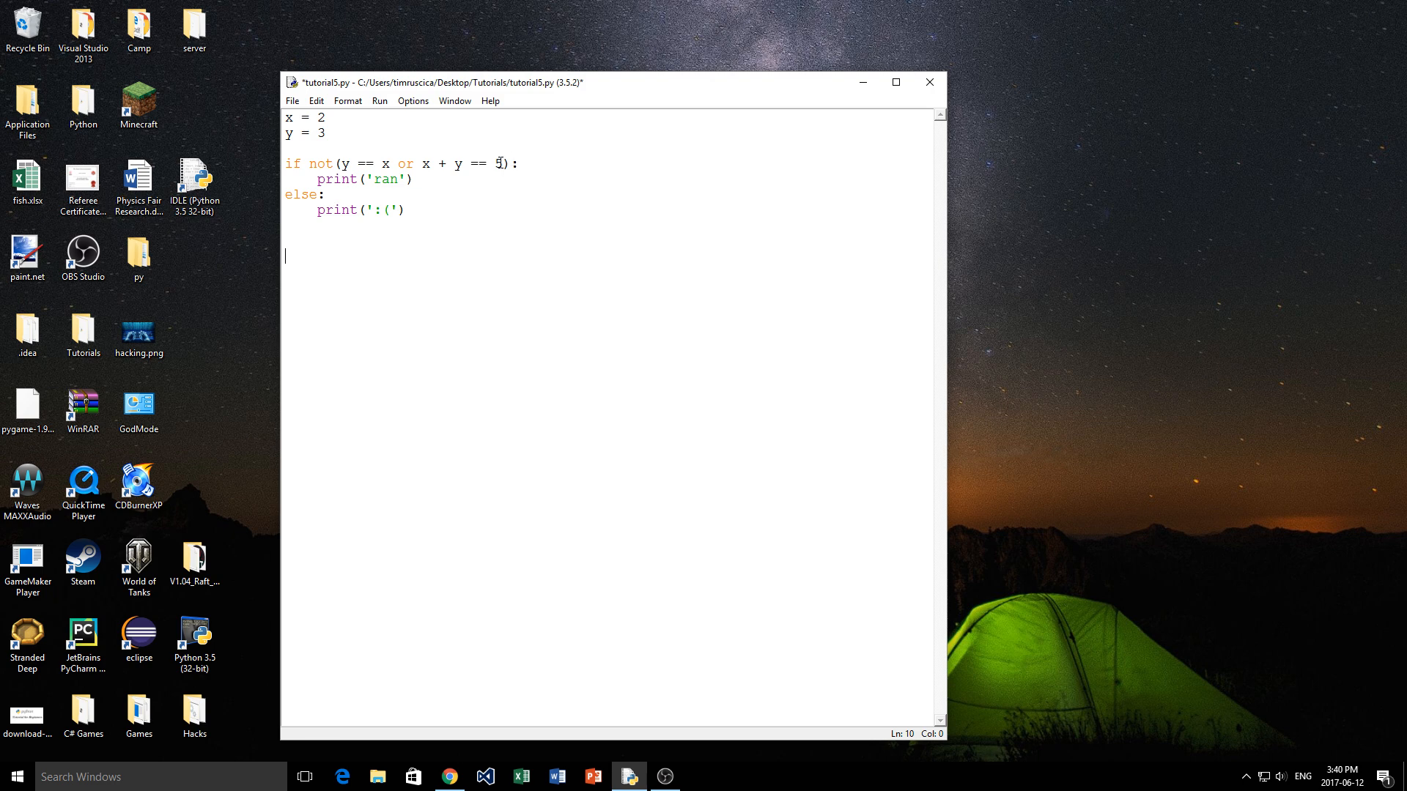
pyautogui.moveTo(350, 163); pyautogui.dragTo(509, 163)
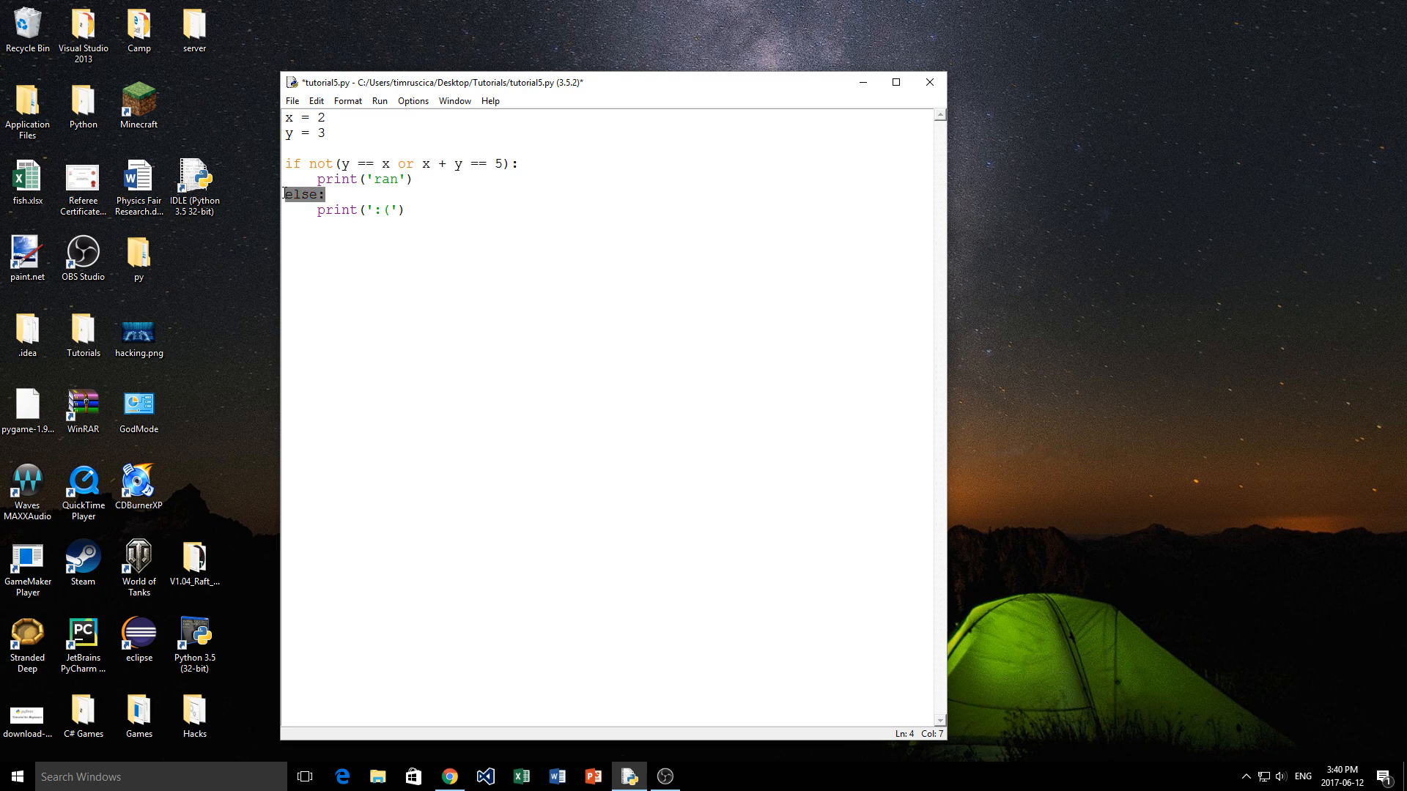
# Step: Save and run the script, rerun it with the sum check at 6, then delete the if/else block
pyautogui.click(406, 209)
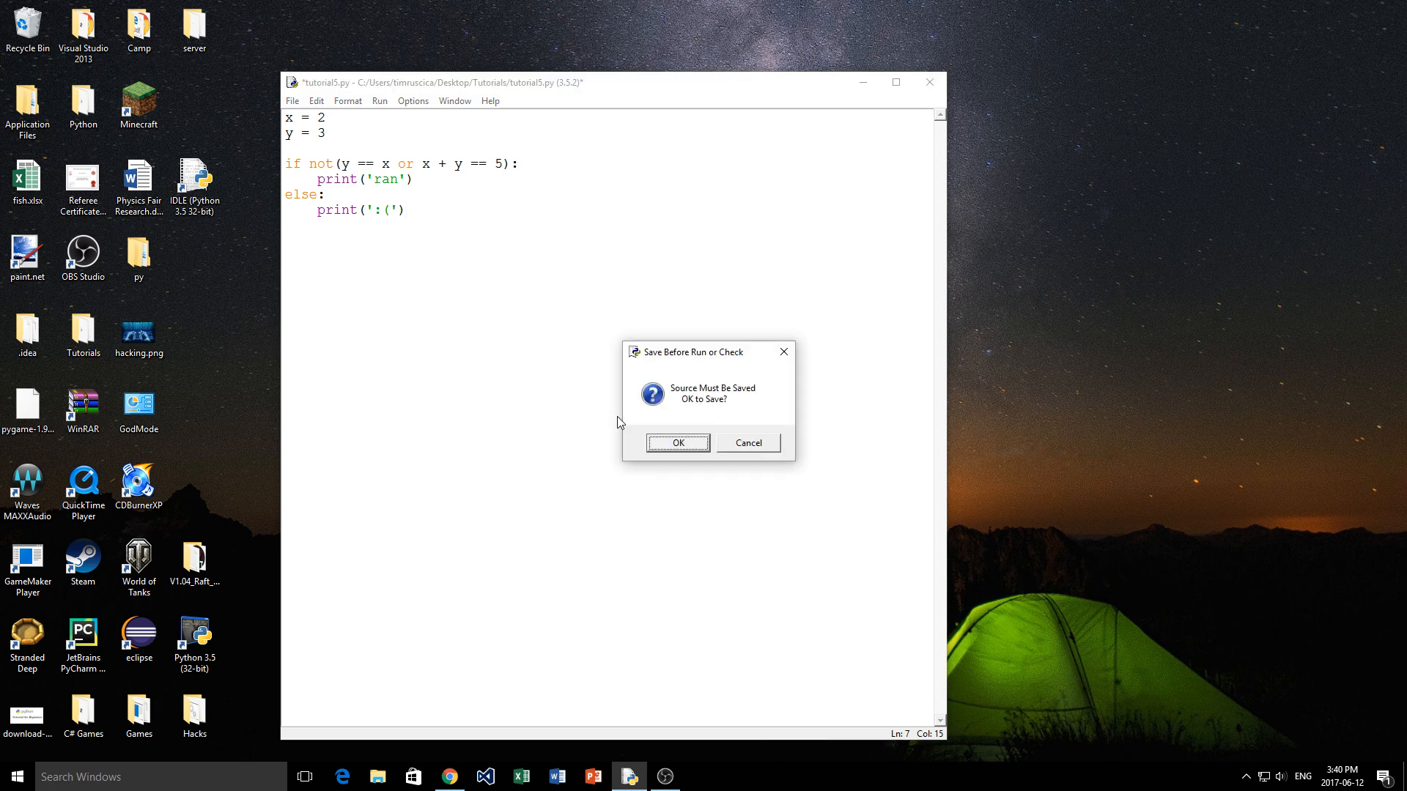
pyautogui.click(677, 443)
pyautogui.write('6')
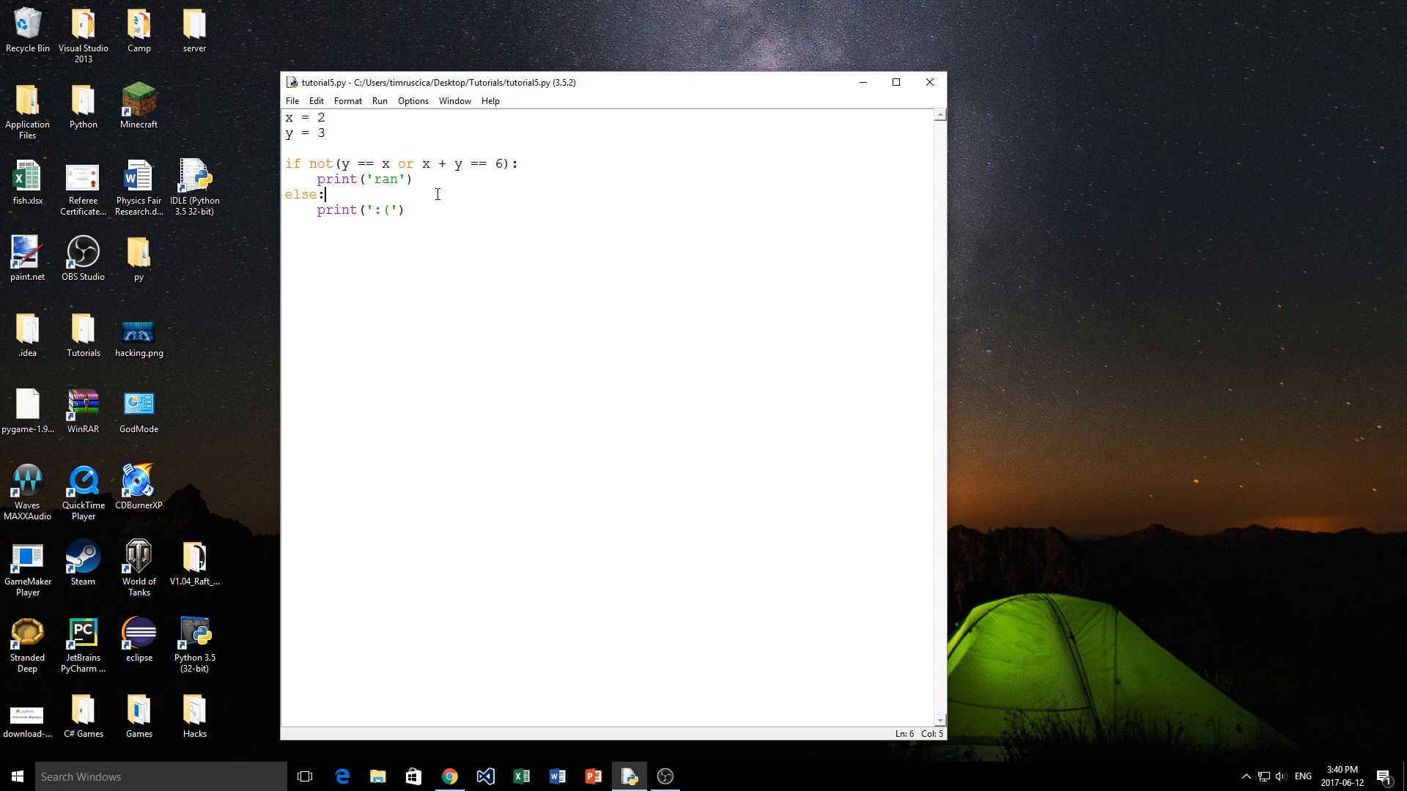
pyautogui.press('F5')
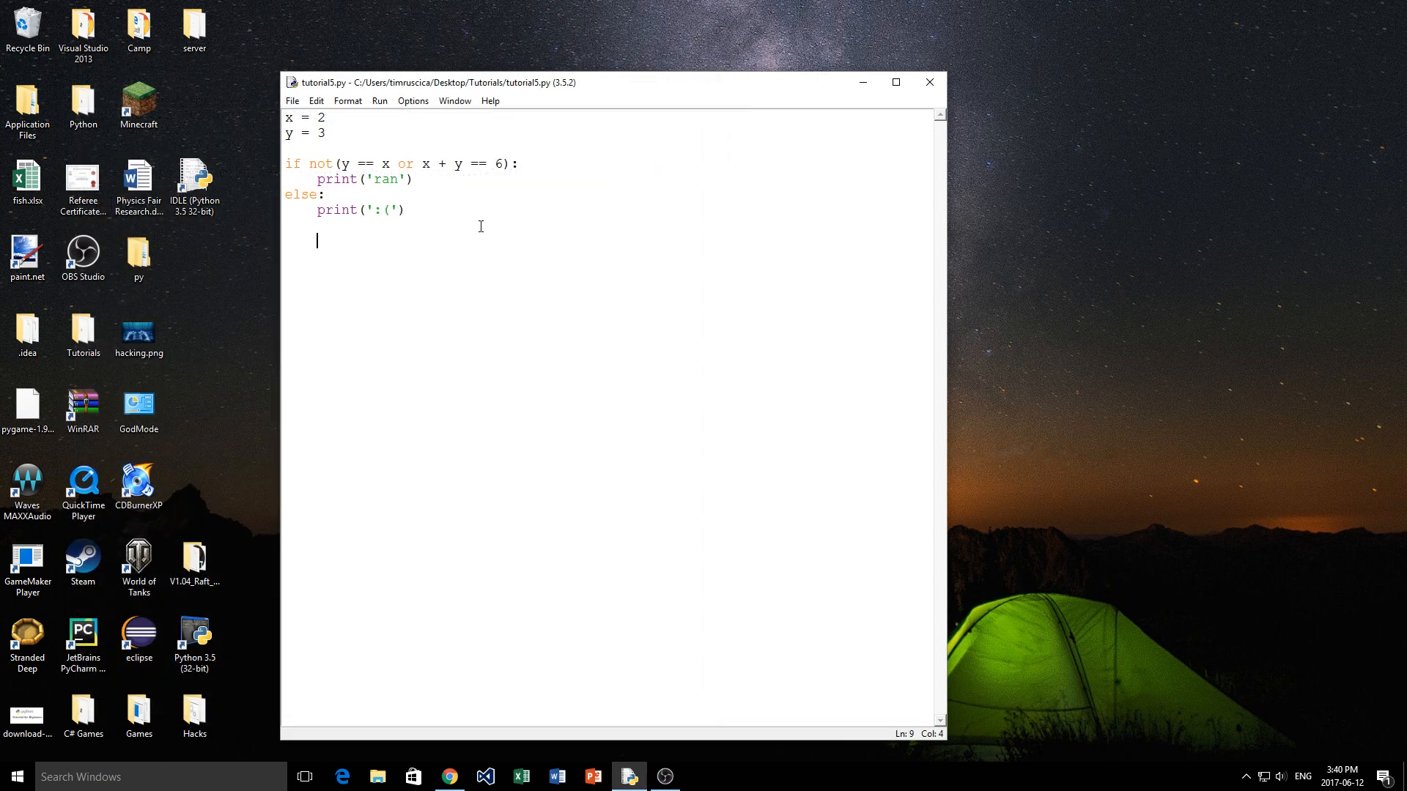
pyautogui.moveTo(488, 232)
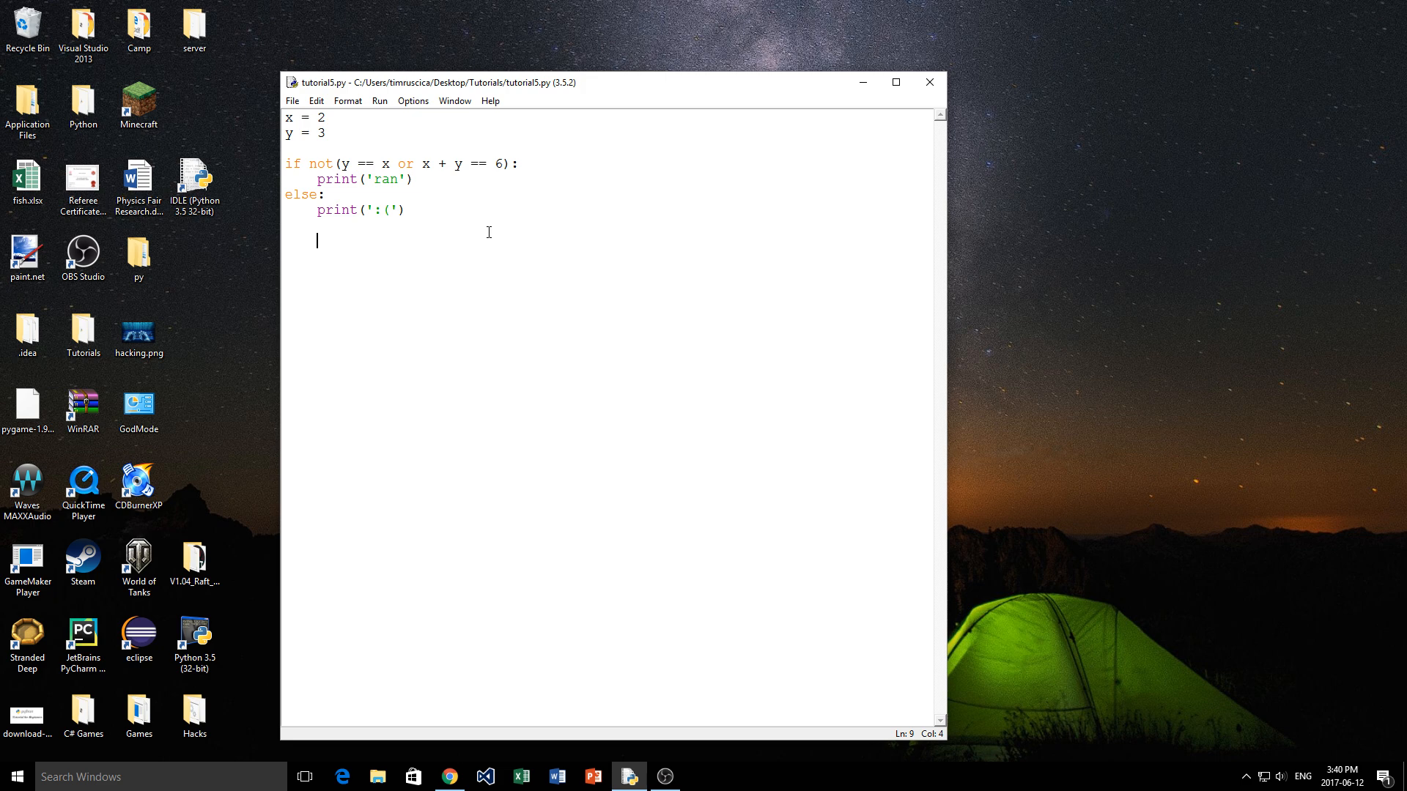
pyautogui.moveTo(502, 239)
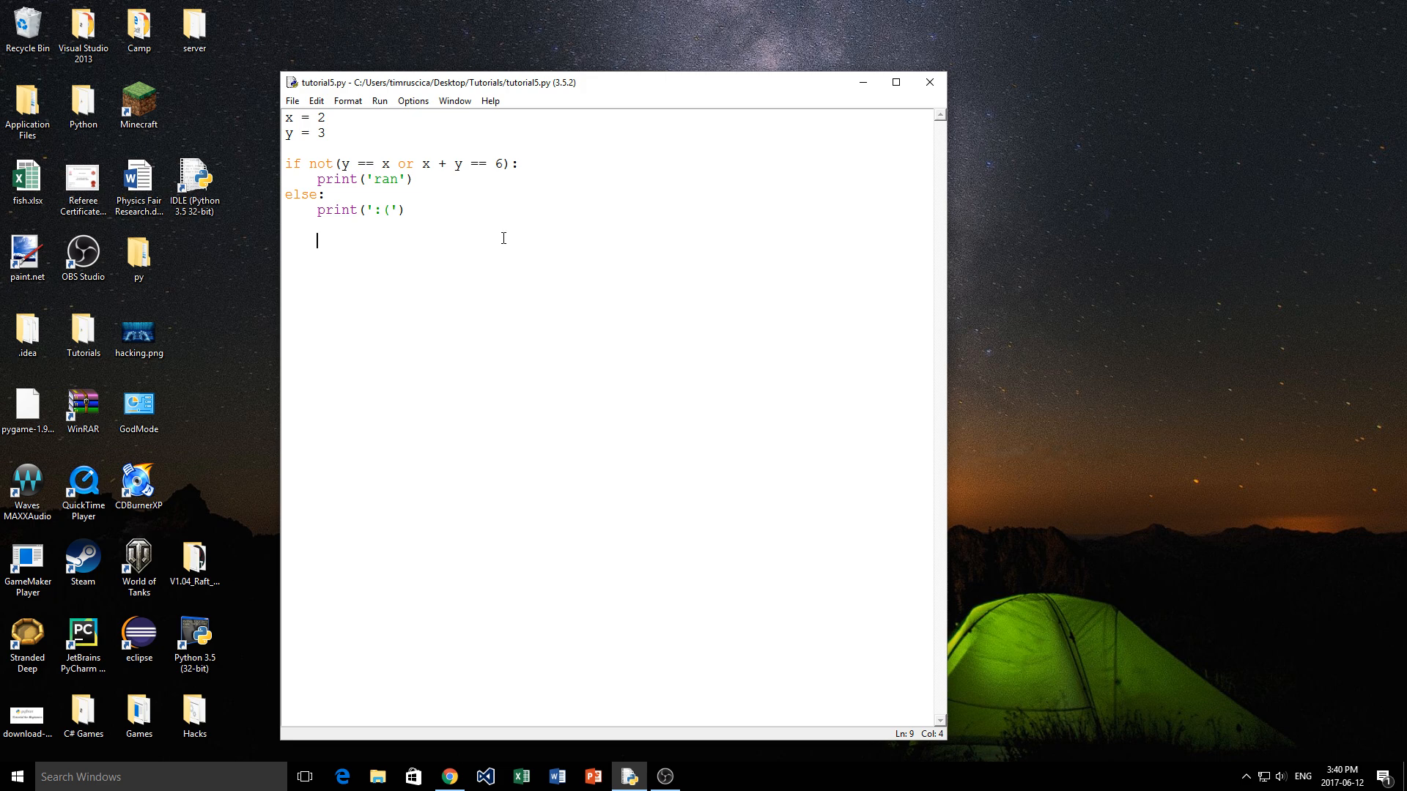
pyautogui.moveTo(304, 193); pyautogui.dragTo(404, 209)
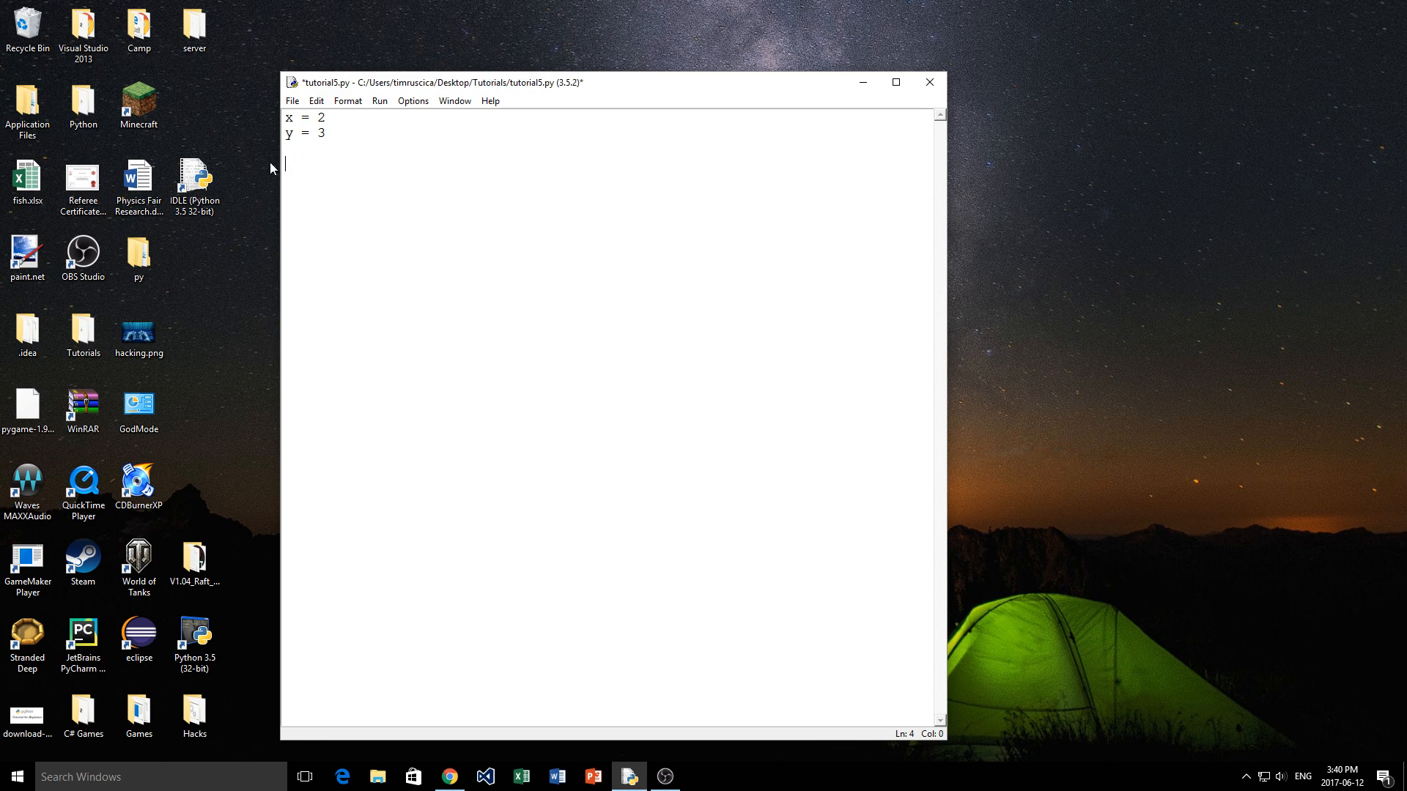
# Step: Nest if y == 3: and else: inside if x == 2:, with an outer else printing 'x != 2'
pyautogui.write('if x == 2:')
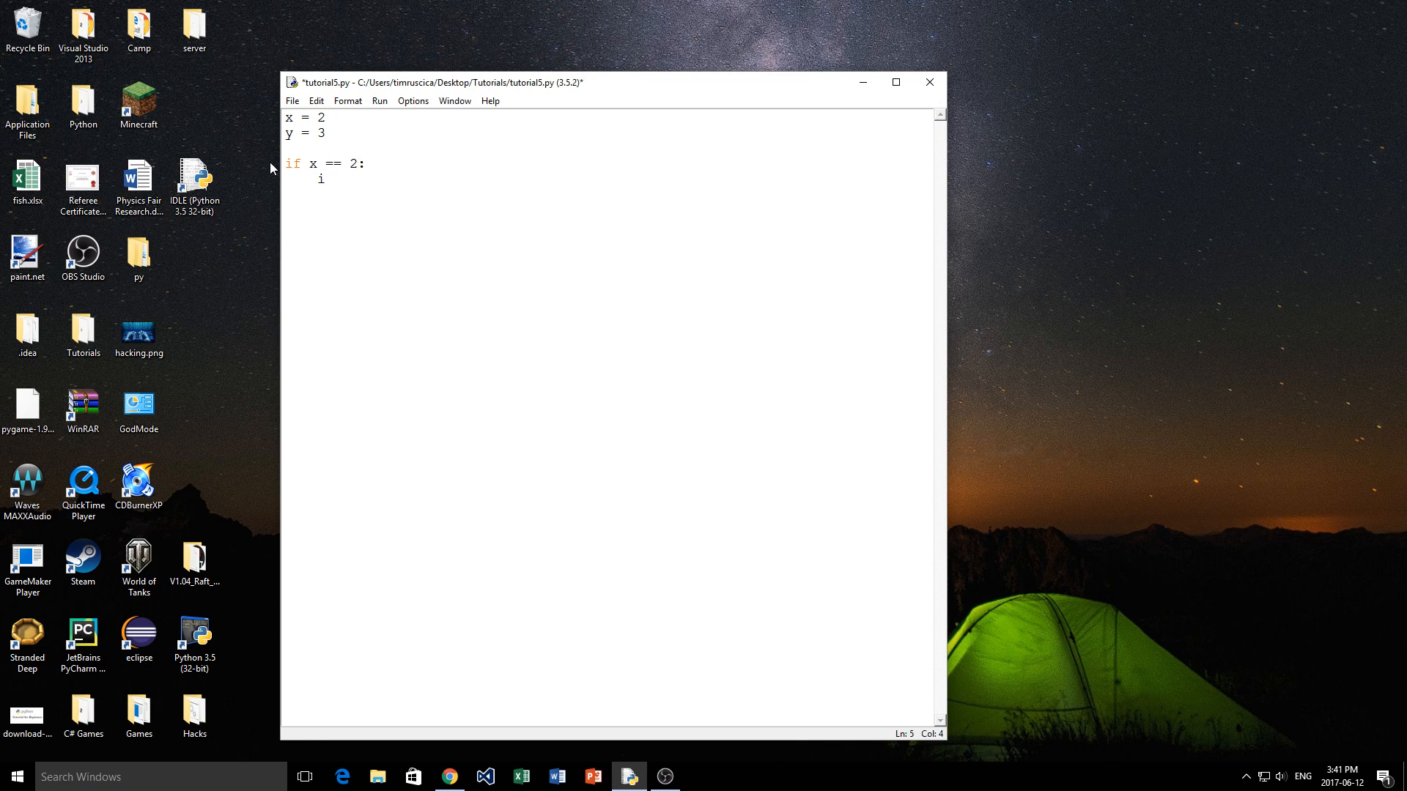
pyautogui.write('f y ==')
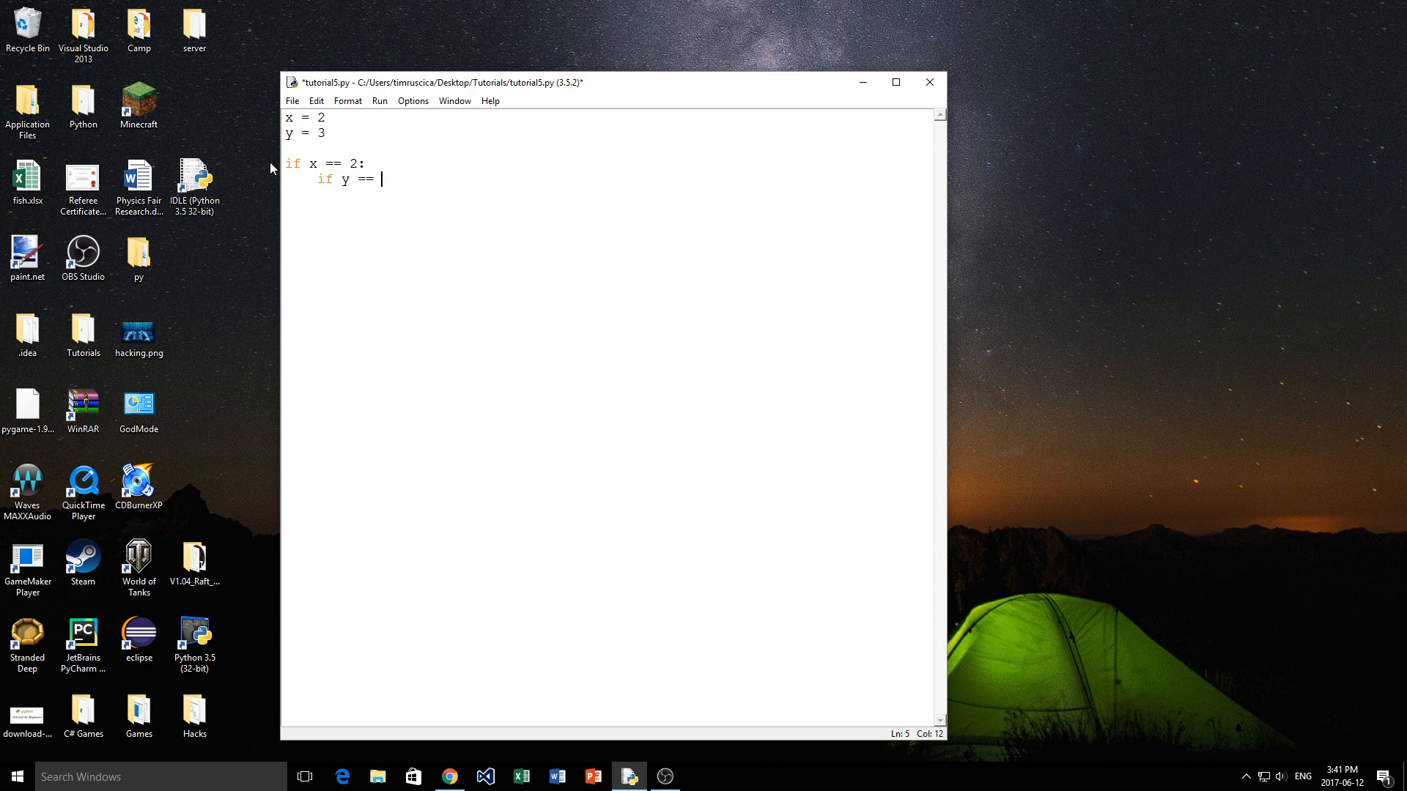
pyautogui.write('3:')
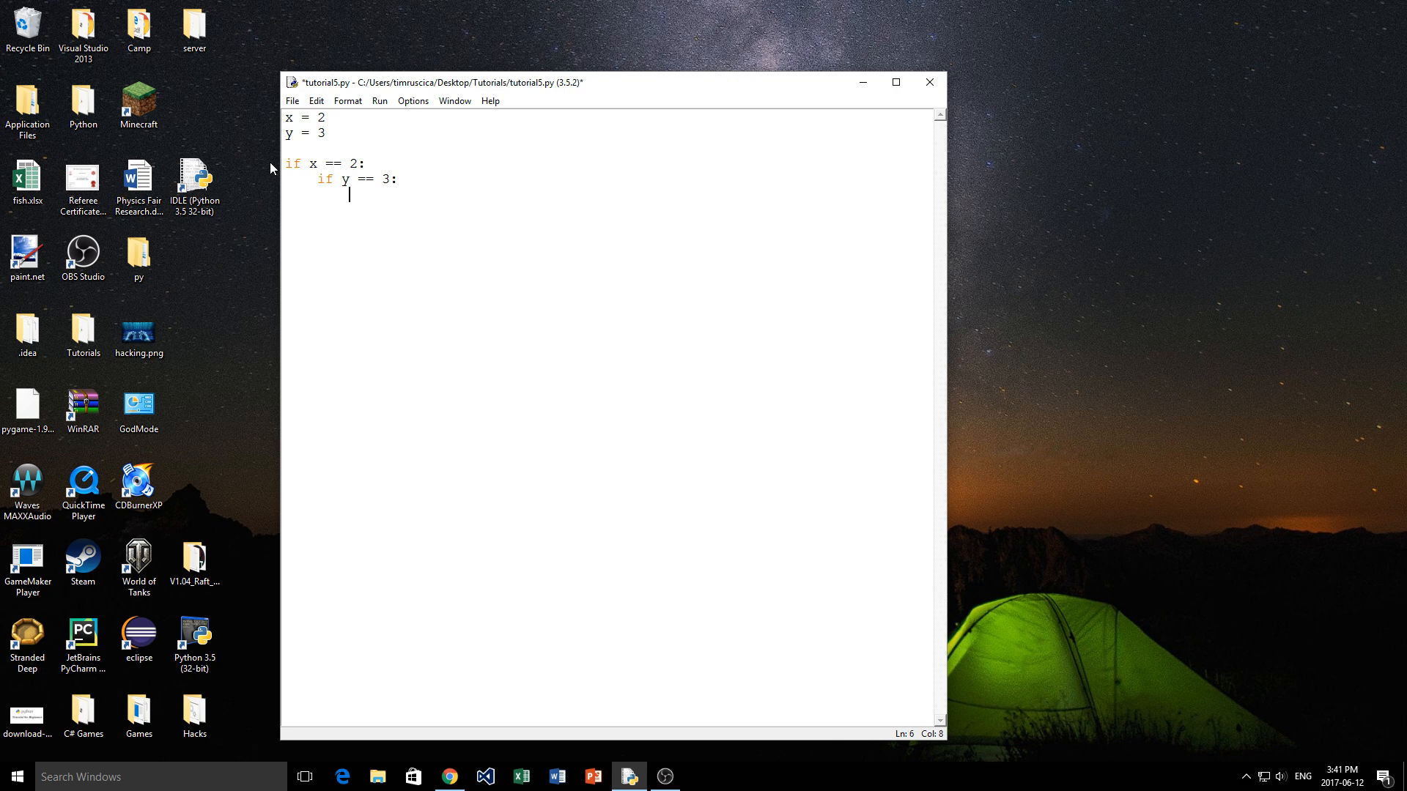
pyautogui.write('else:')
pyautogui.write('print(')
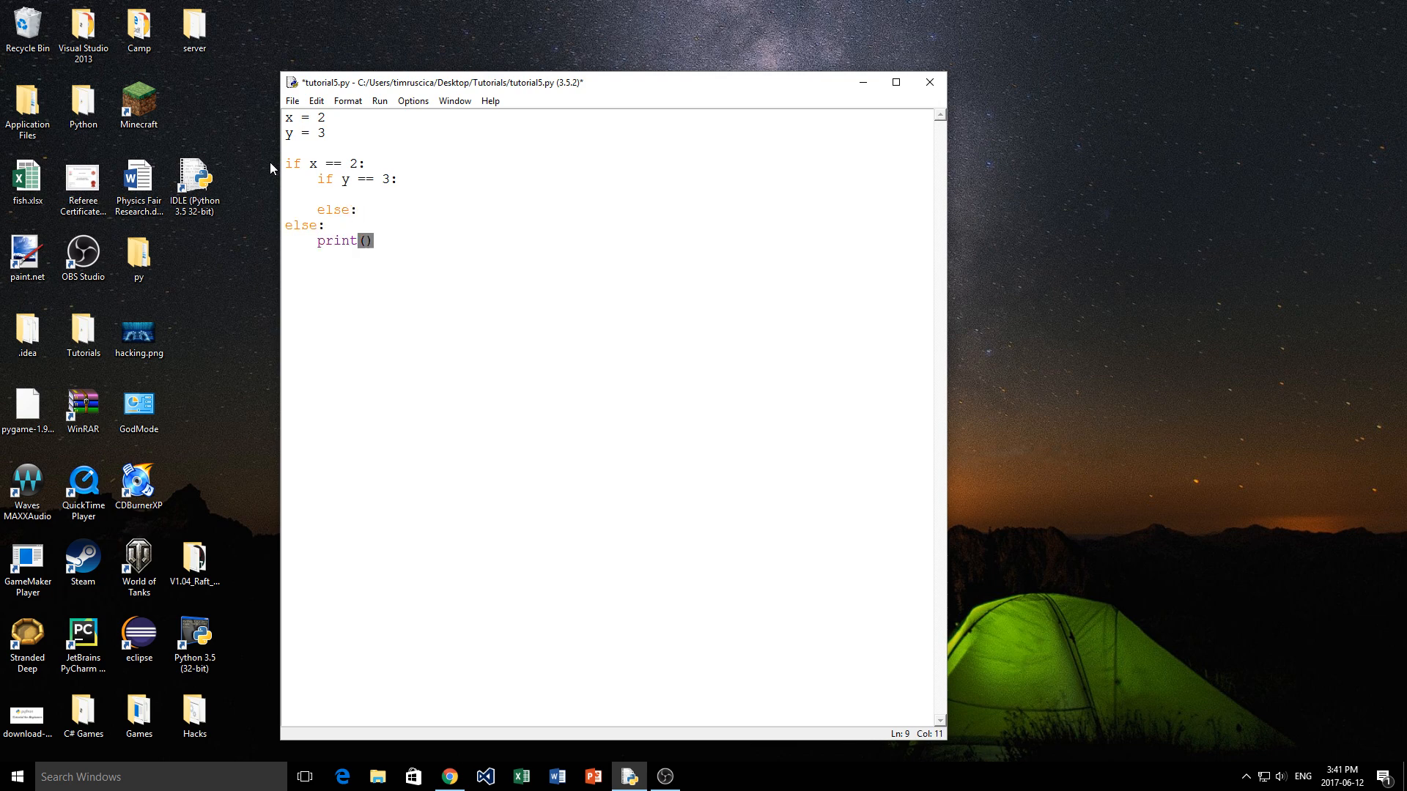
pyautogui.write("'x'")
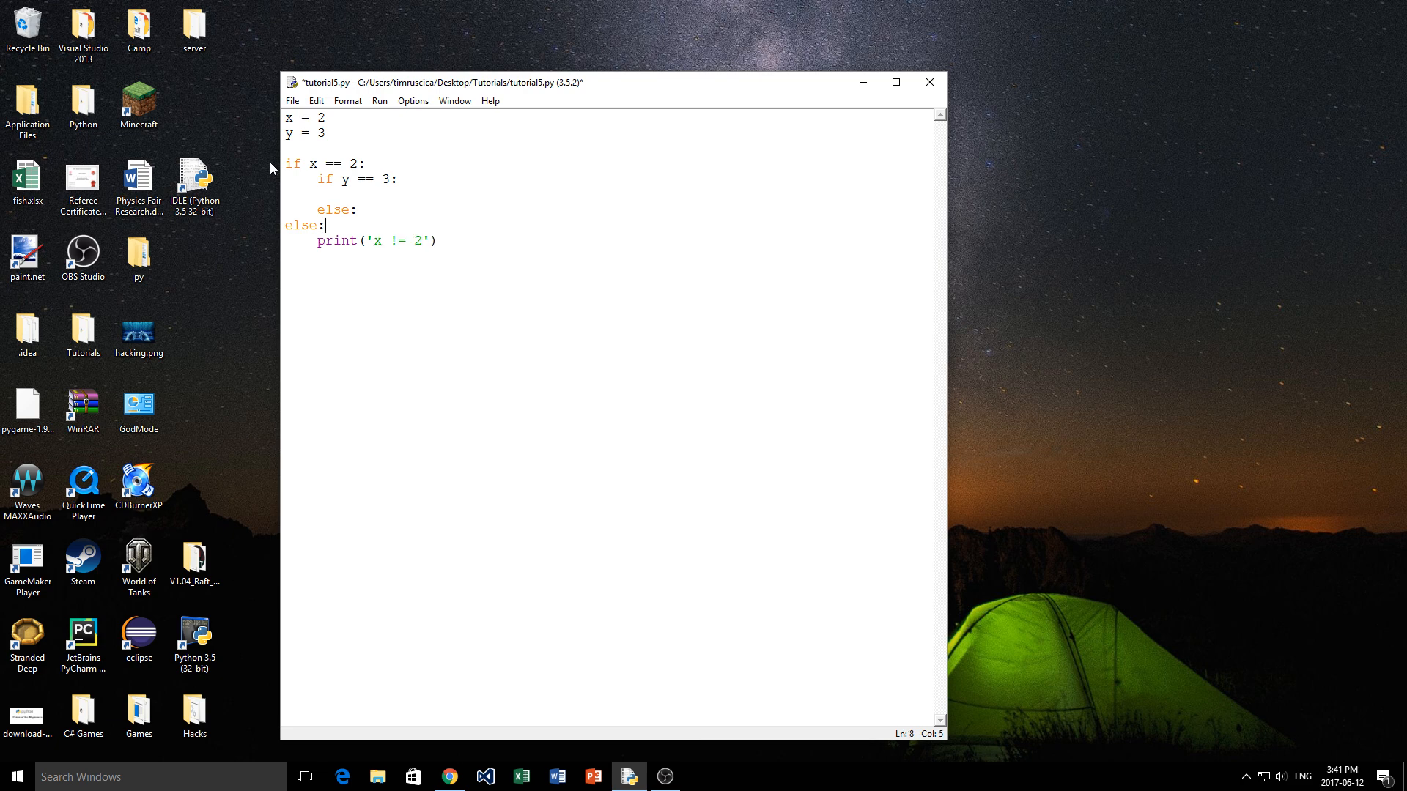
# Step: Make the inner if y == 3 branch print 'x =2, y = 3'
pyautogui.click(350, 193)
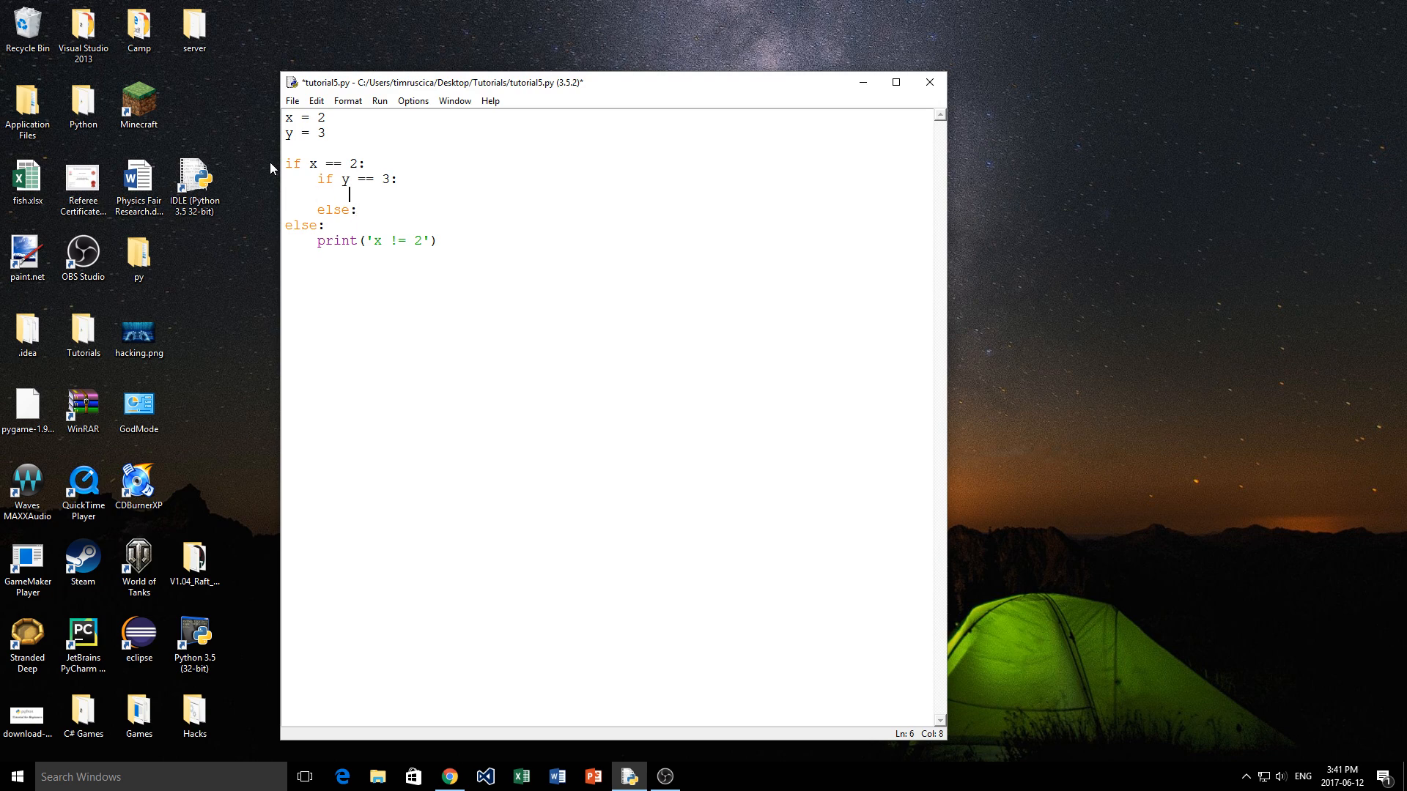
pyautogui.write('print()')
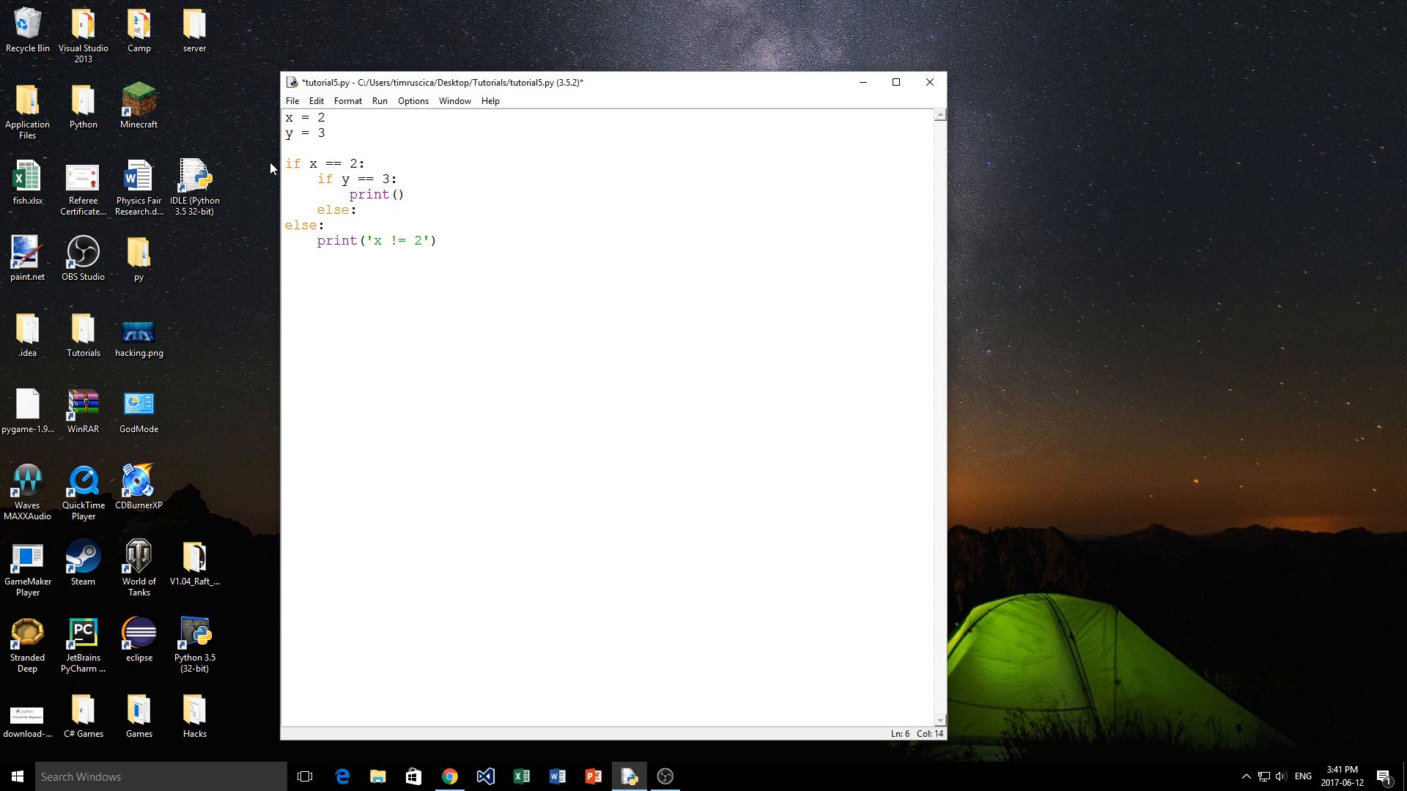
pyautogui.write("'")
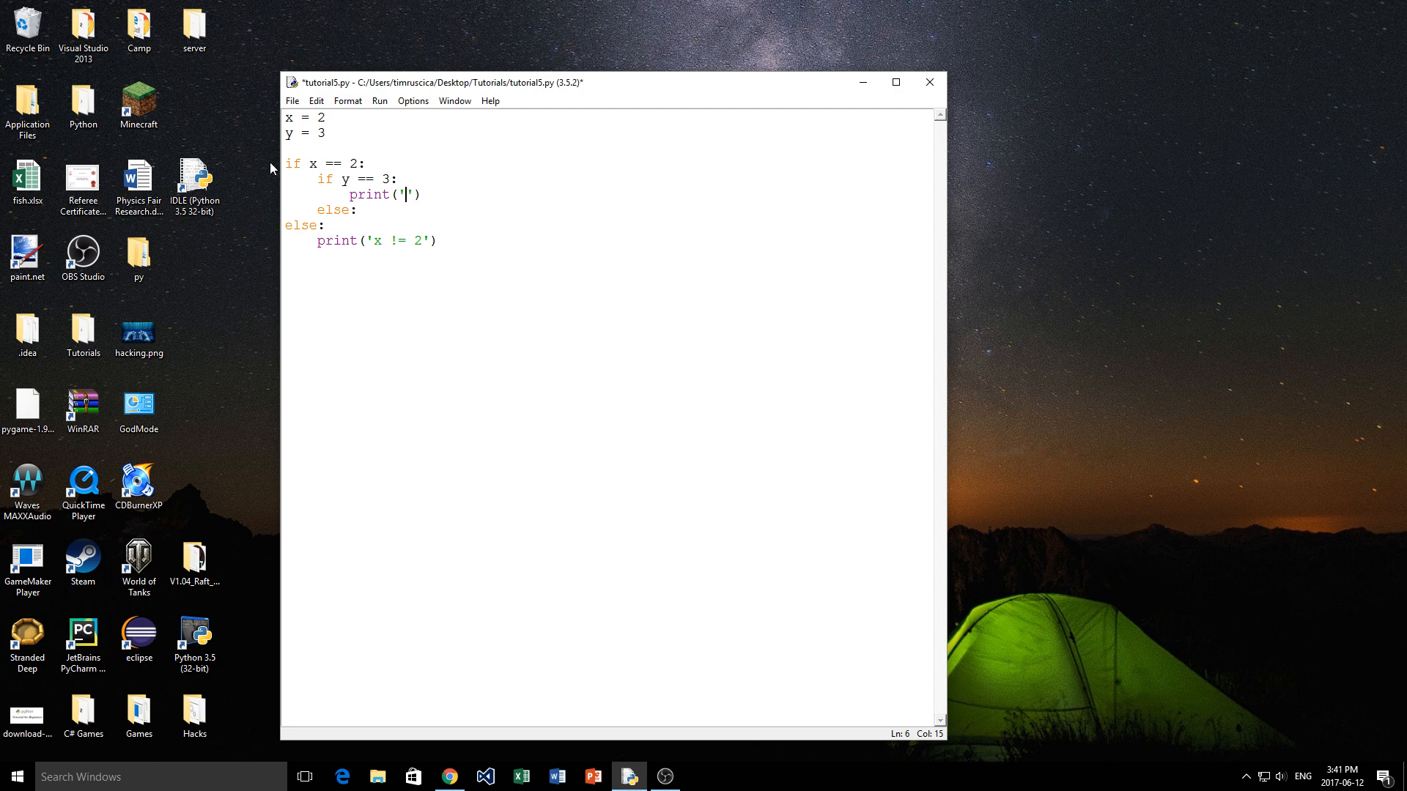
pyautogui.write('x =')
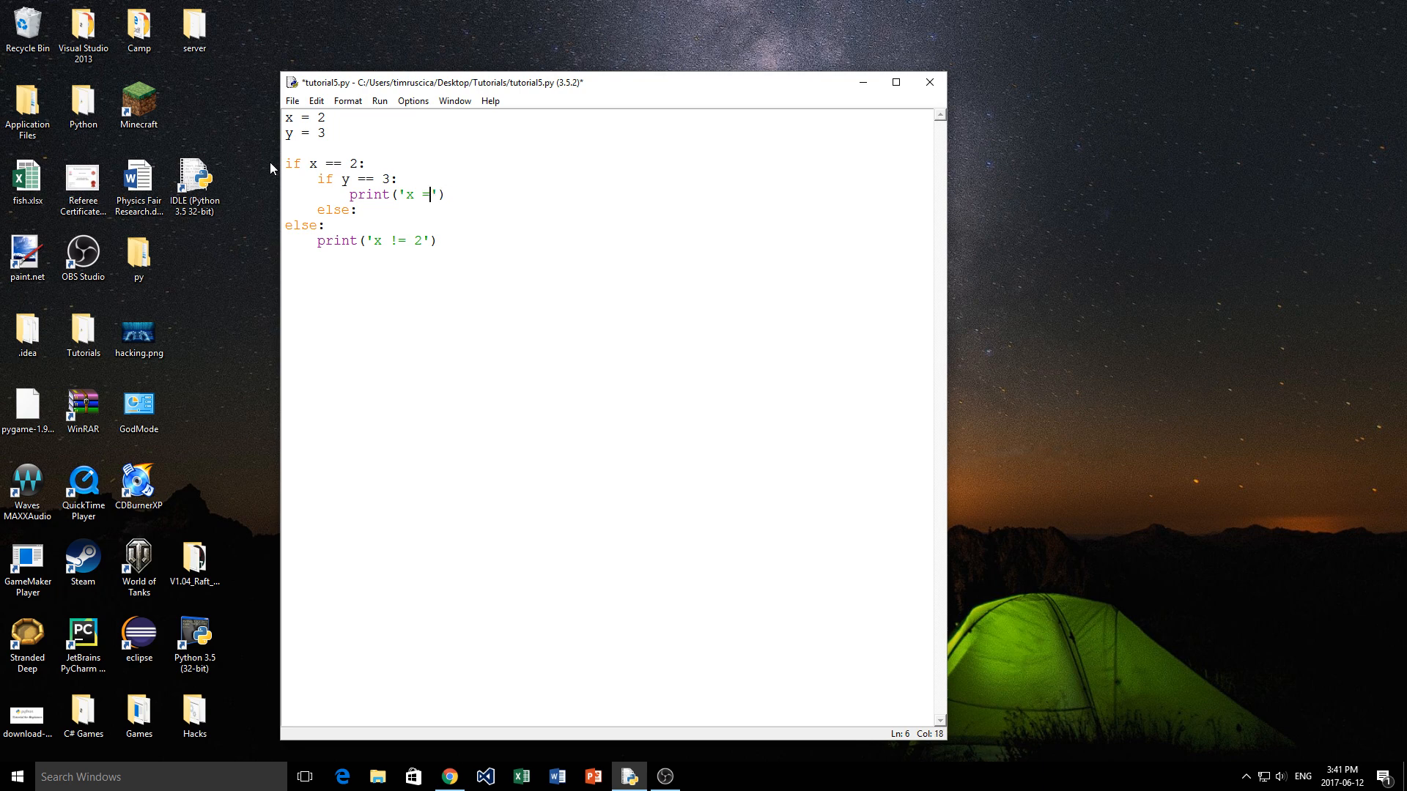
pyautogui.write('2, y')
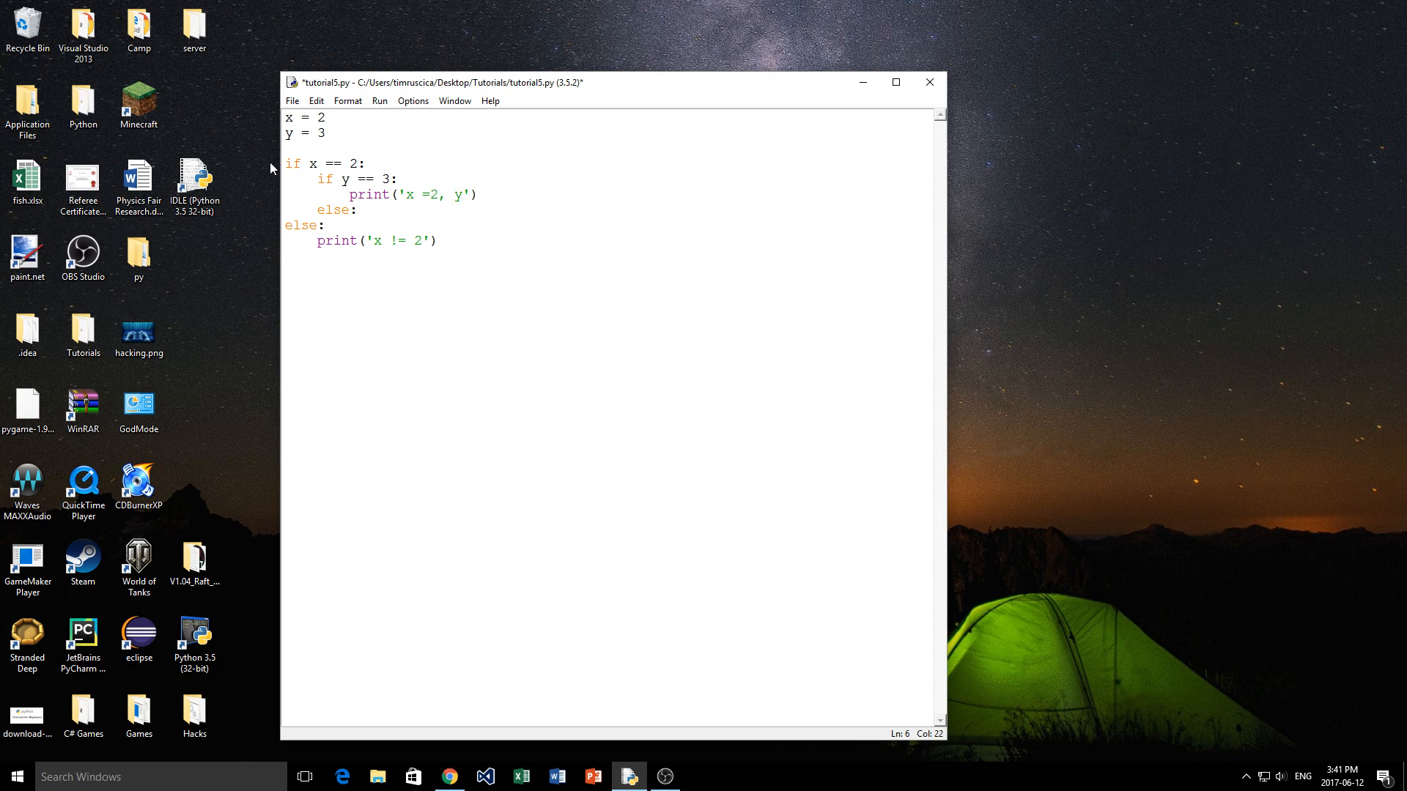
pyautogui.write('= 3')
pyautogui.write('print (')
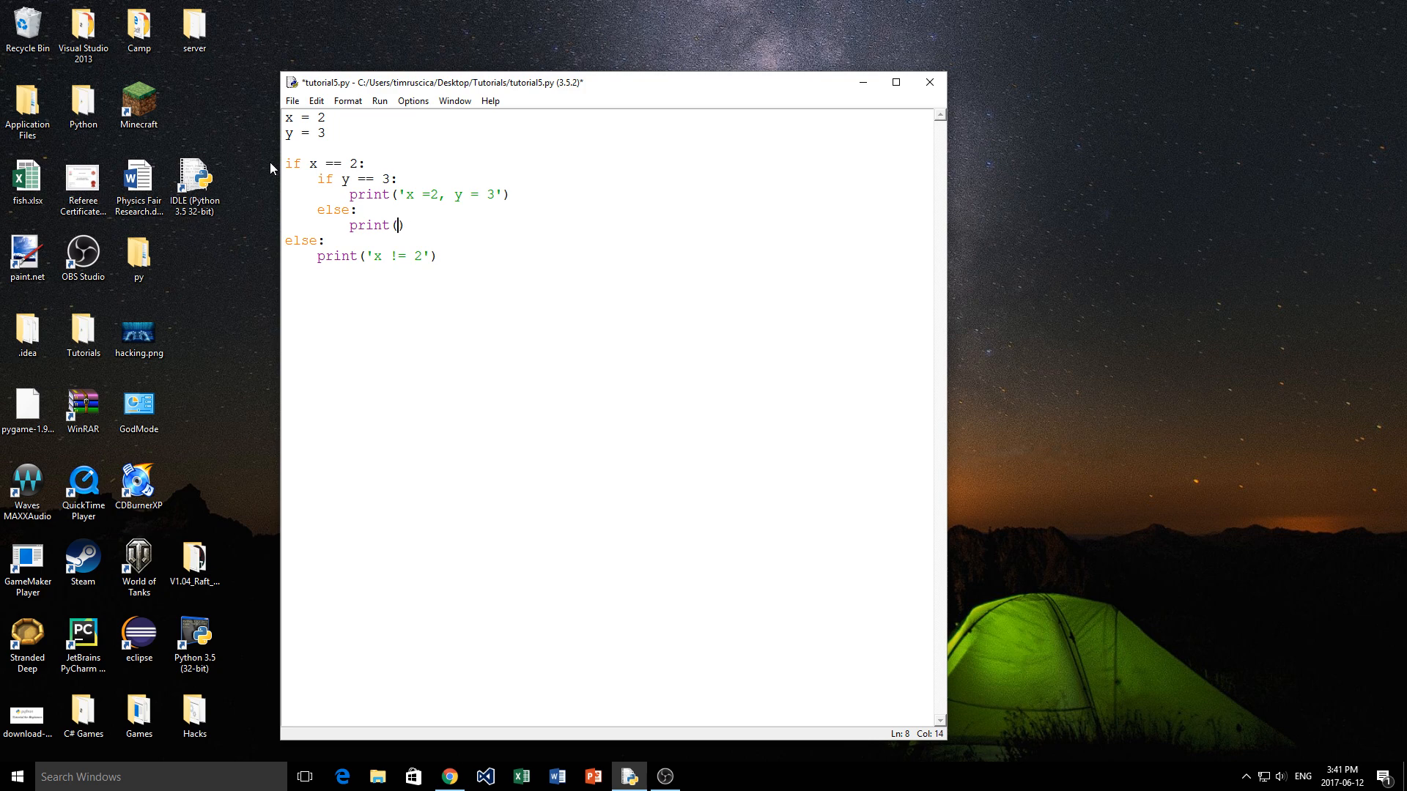
pyautogui.write("''")
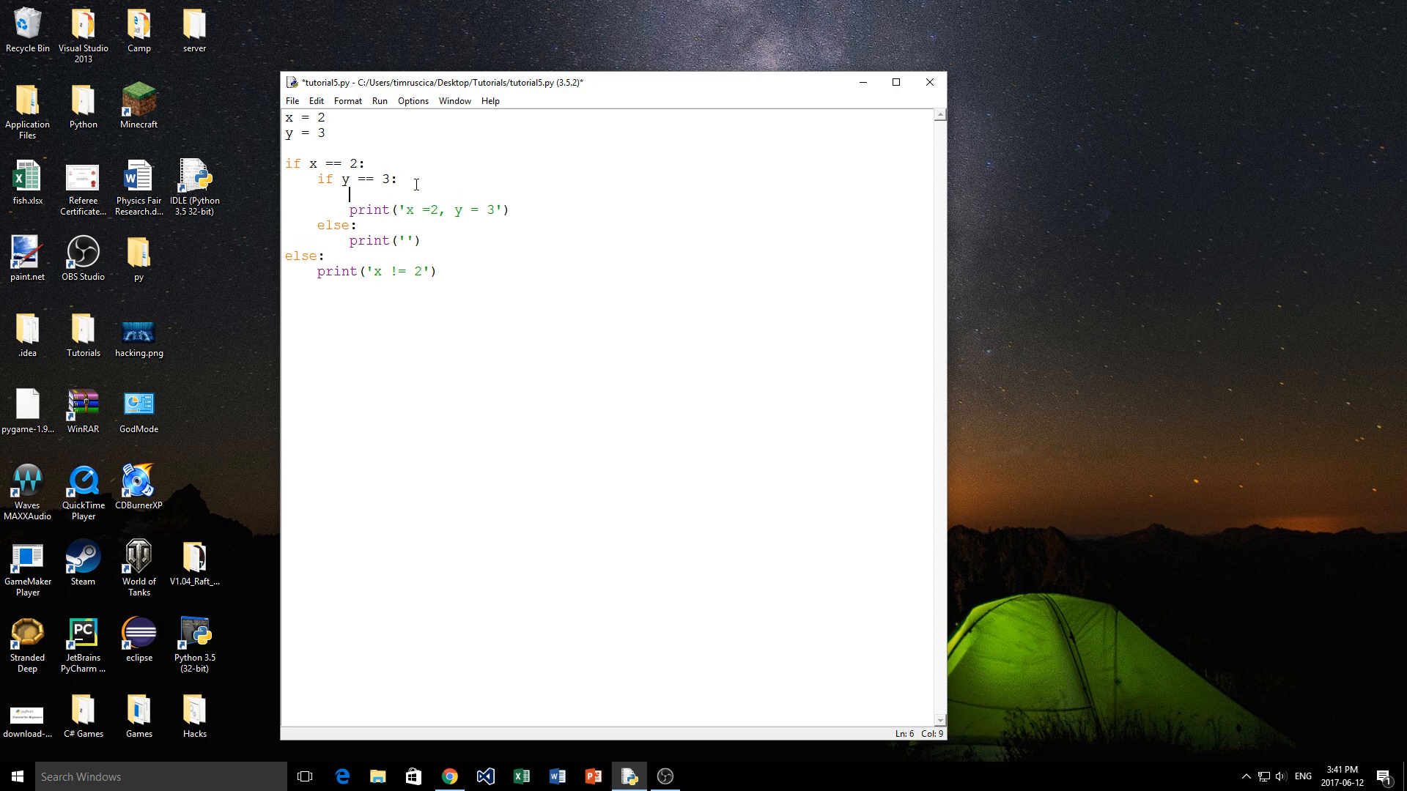
pyautogui.press('backspace')
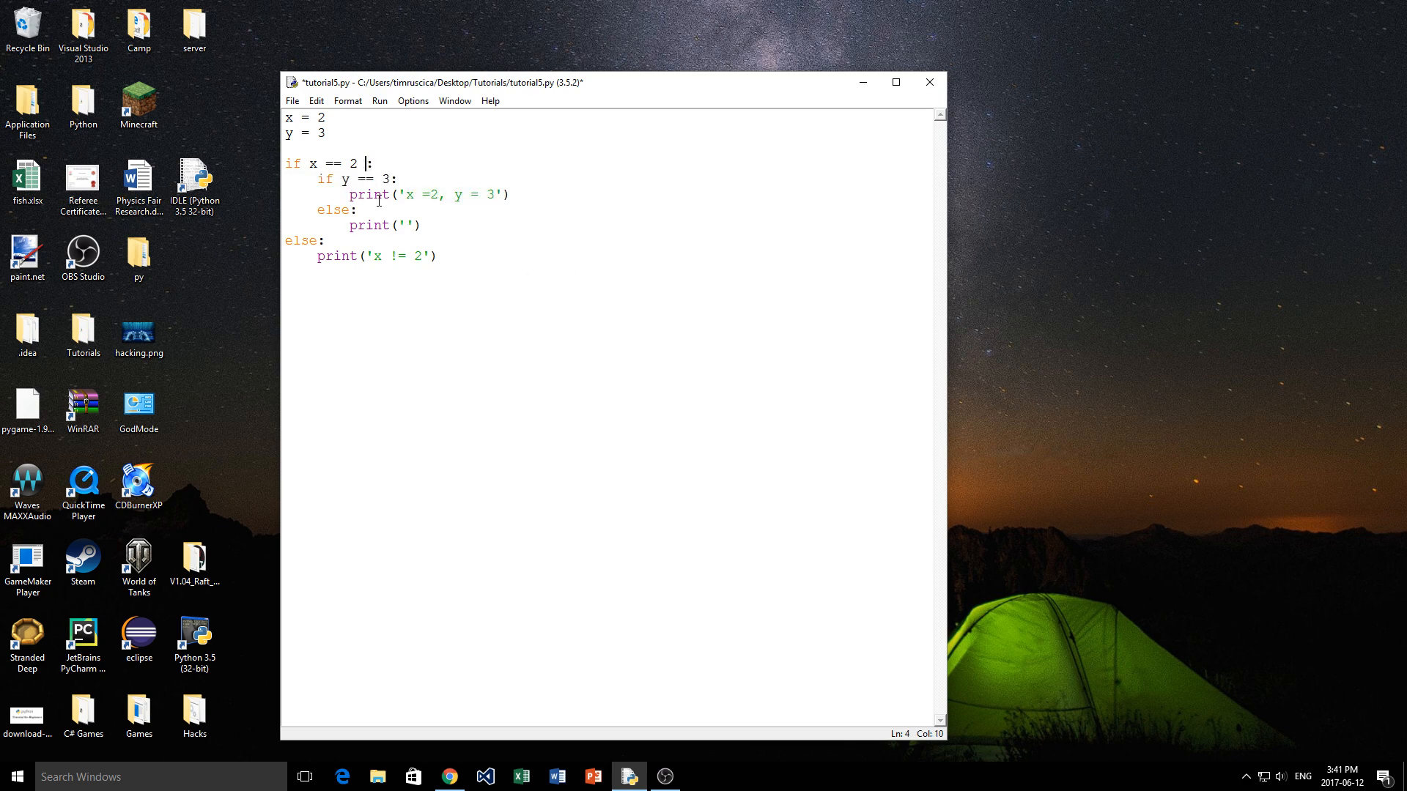
# Step: Make the inner else branch print 'x =2, y != 3'
pyautogui.write('an')
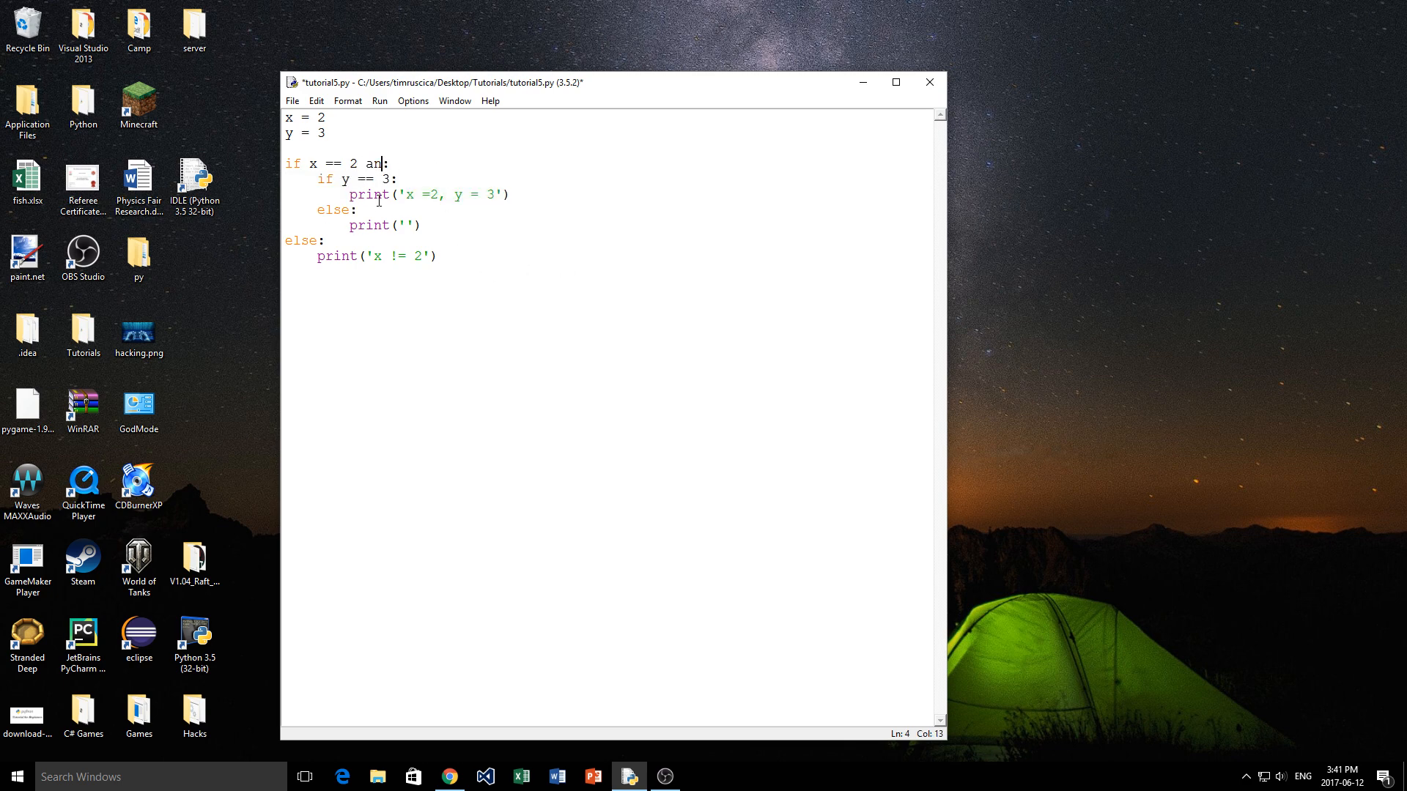
pyautogui.press('BackSpace')
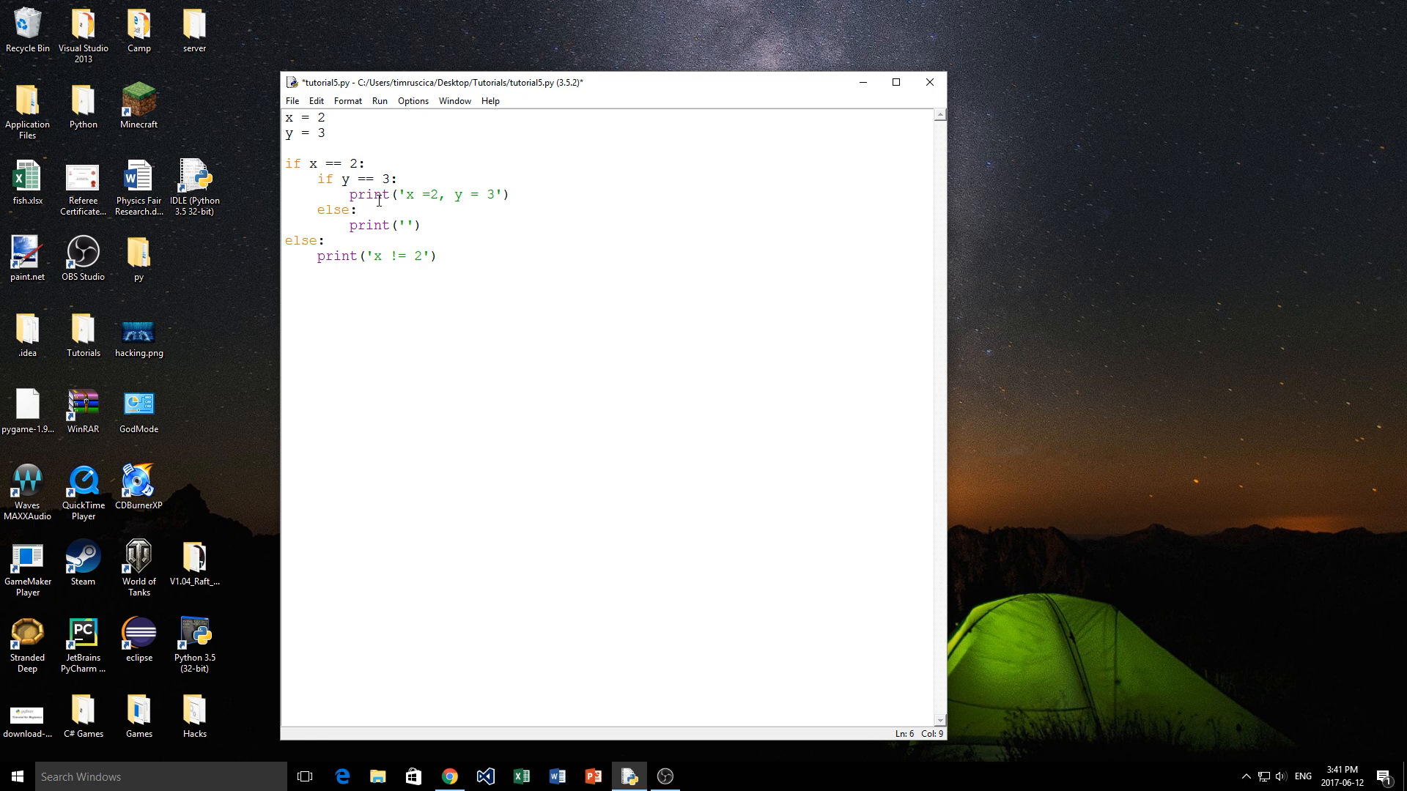
pyautogui.click(406, 225)
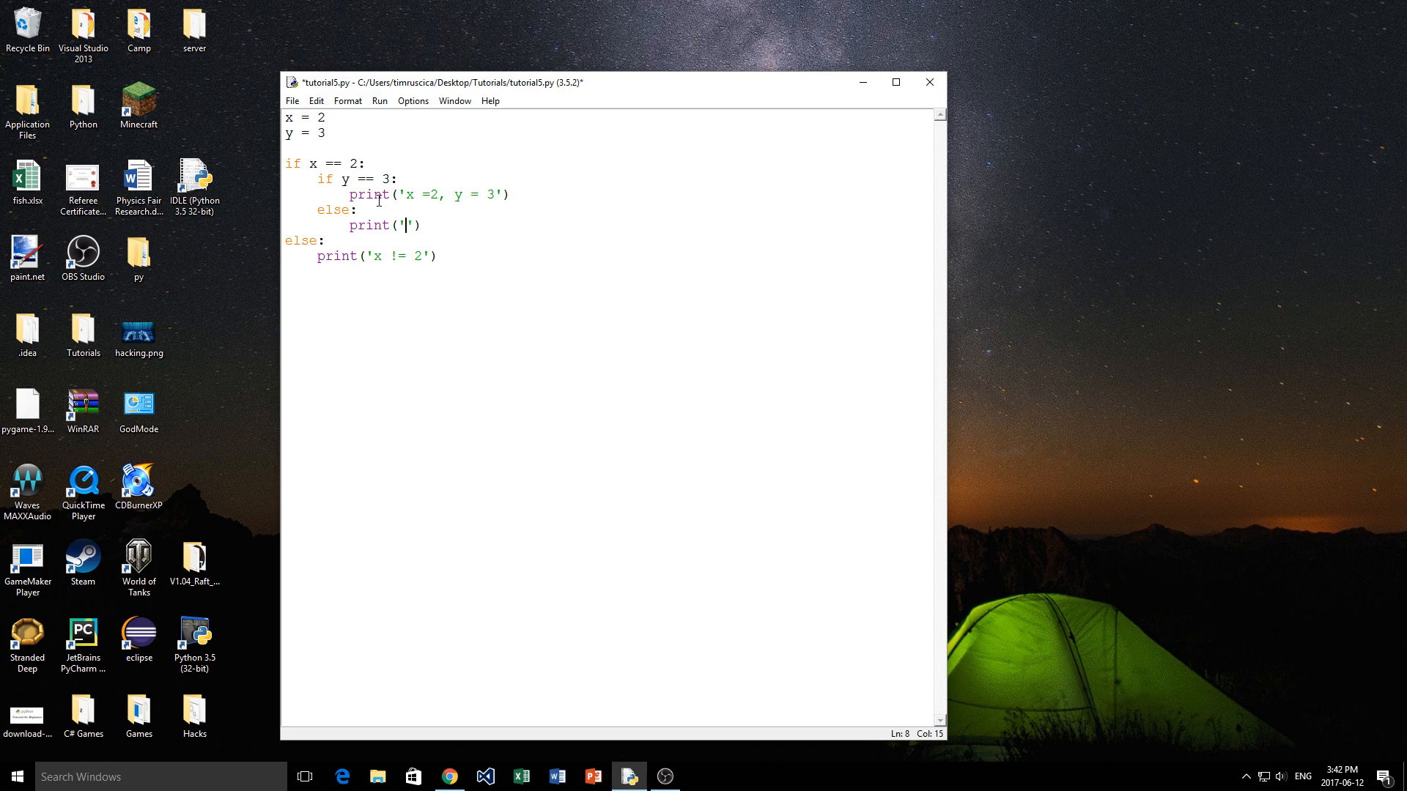
pyautogui.write('x =2')
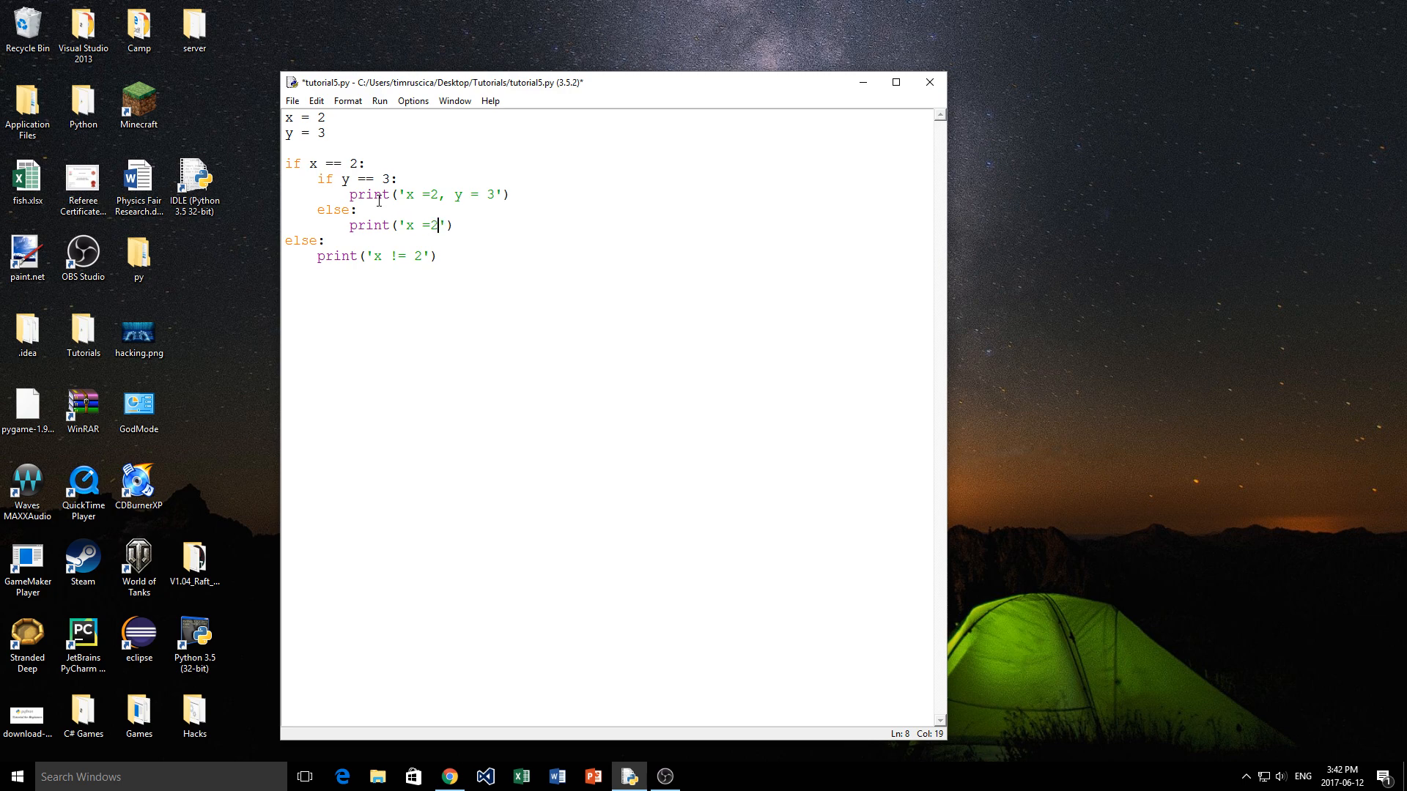
pyautogui.write(', y !=')
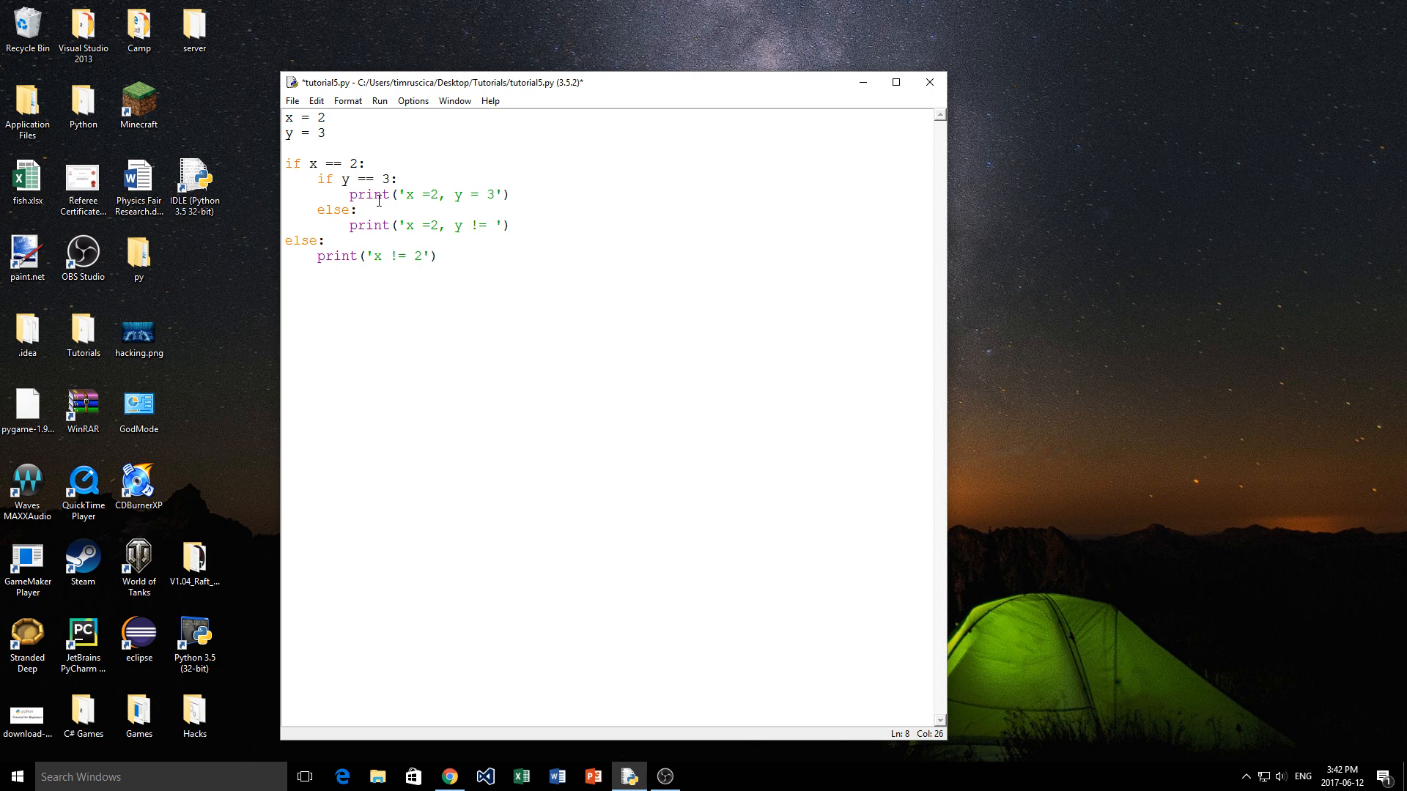
pyautogui.write('3')
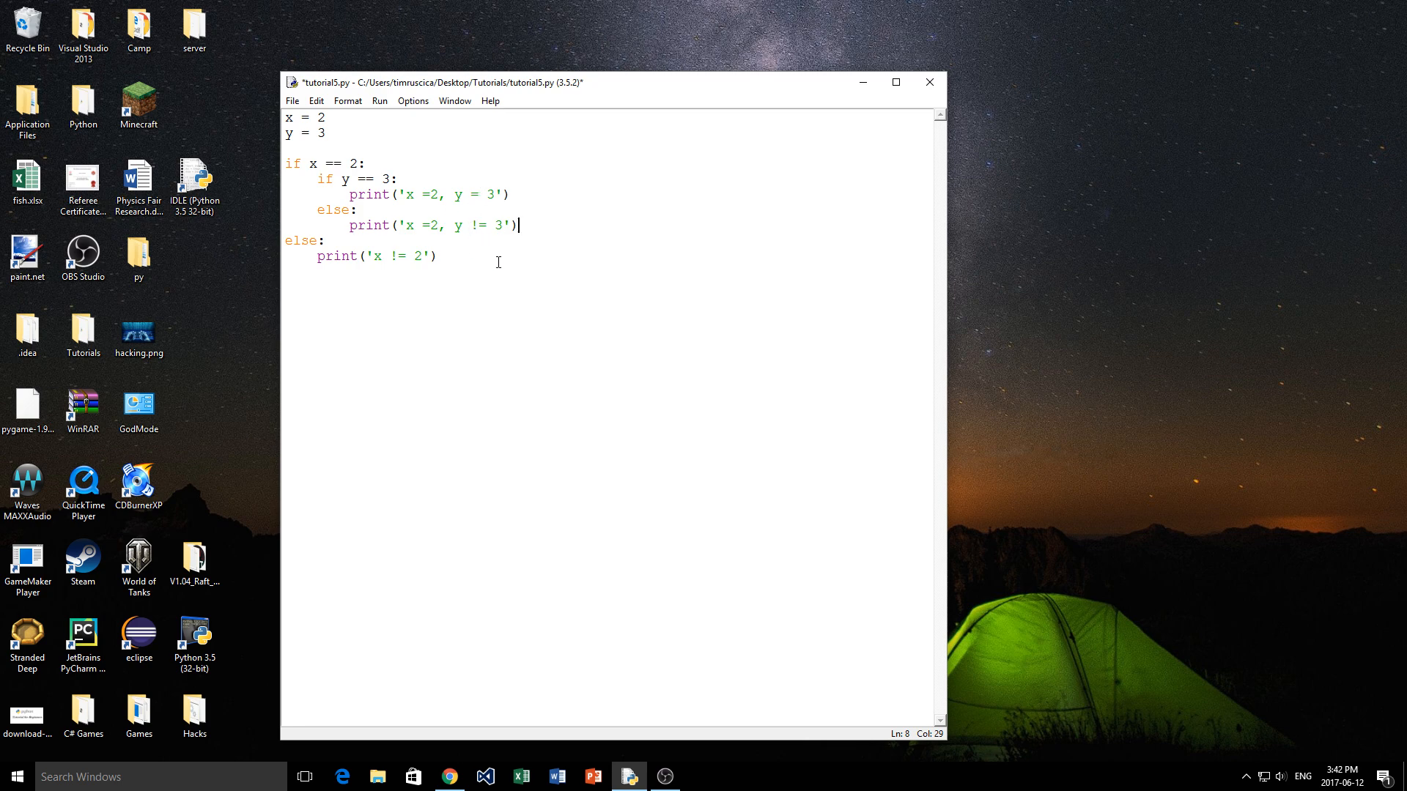
pyautogui.moveTo(289, 215)
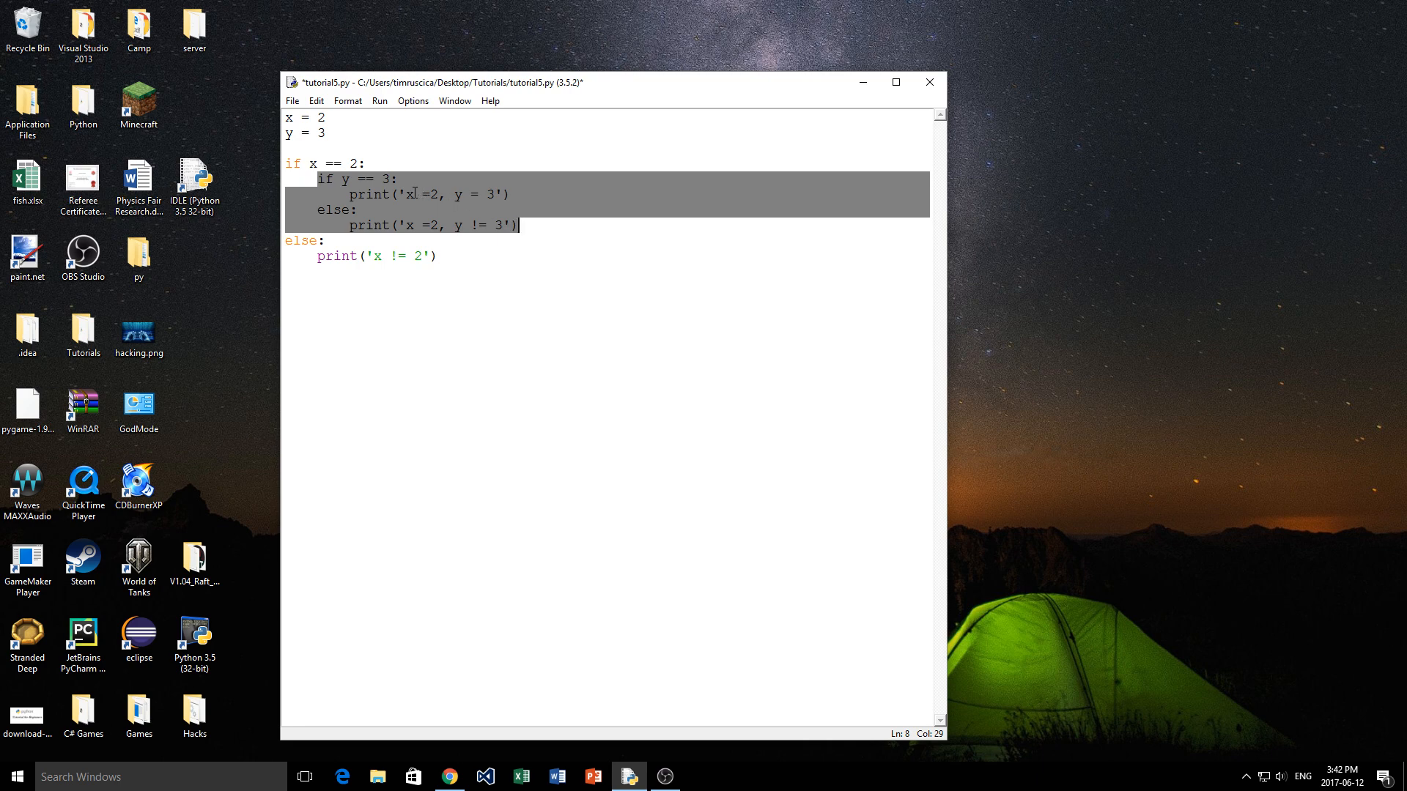
# Step: Highlight the nested blocks to review them, then run the module, prompting a save
pyautogui.click(357, 226)
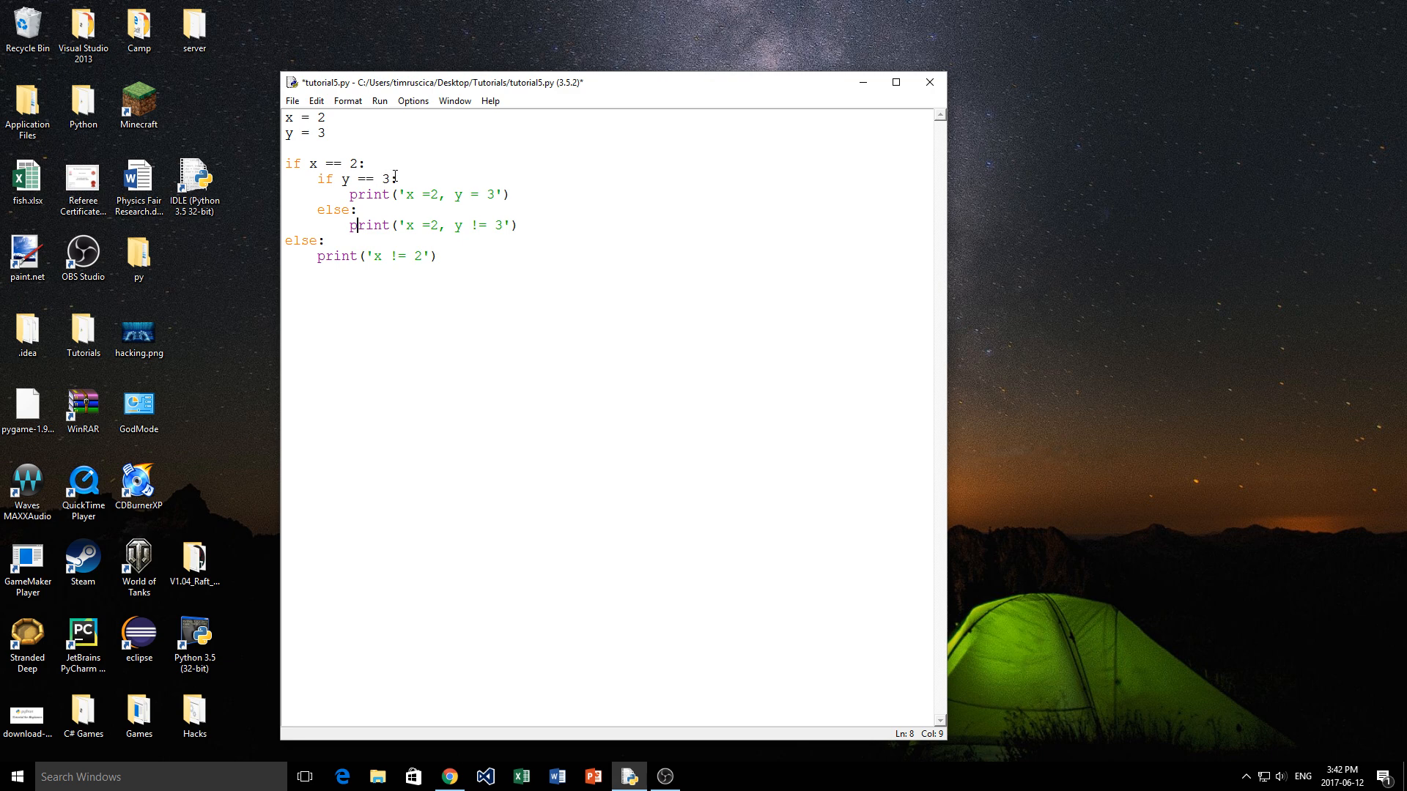
pyautogui.moveTo(350, 194); pyautogui.dragTo(405, 194)
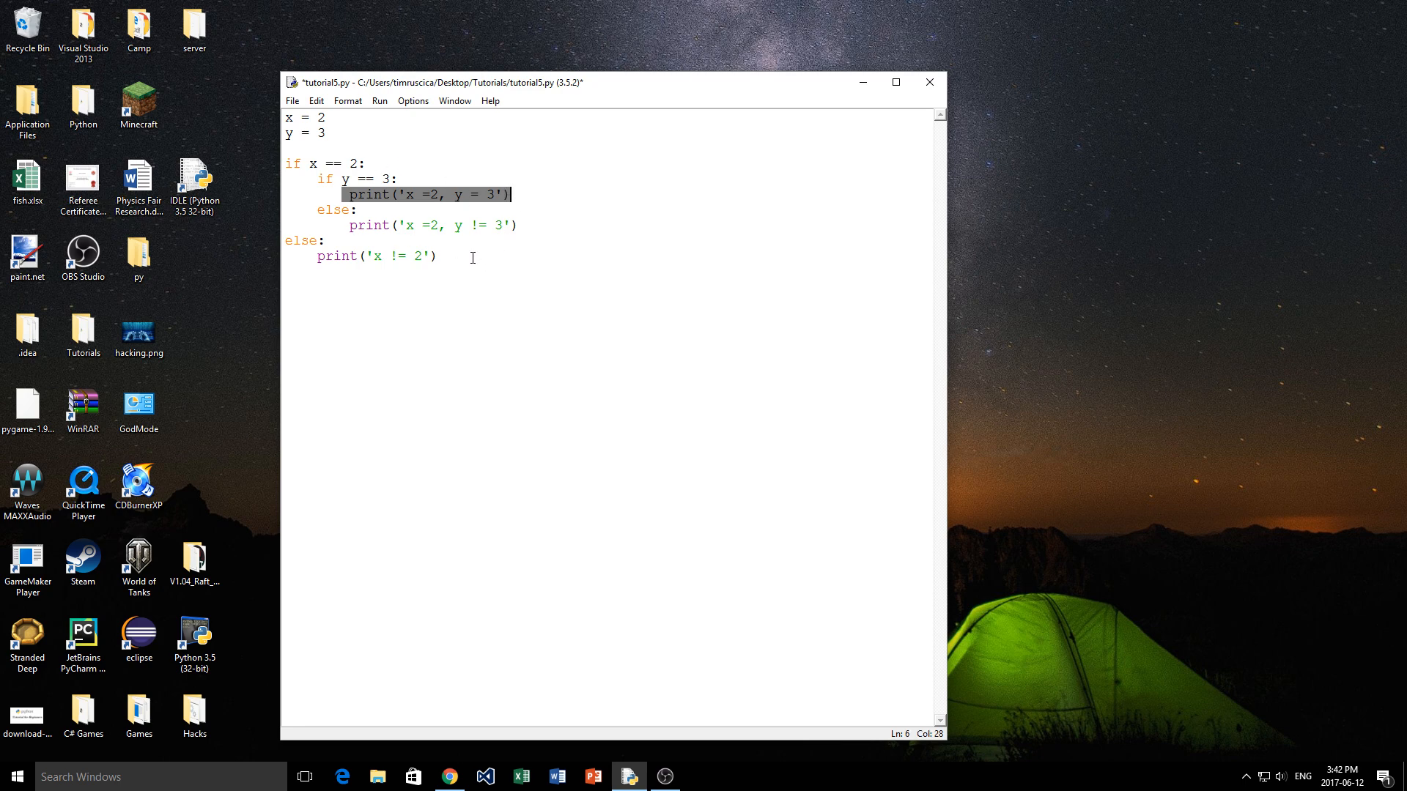
pyautogui.click(318, 286)
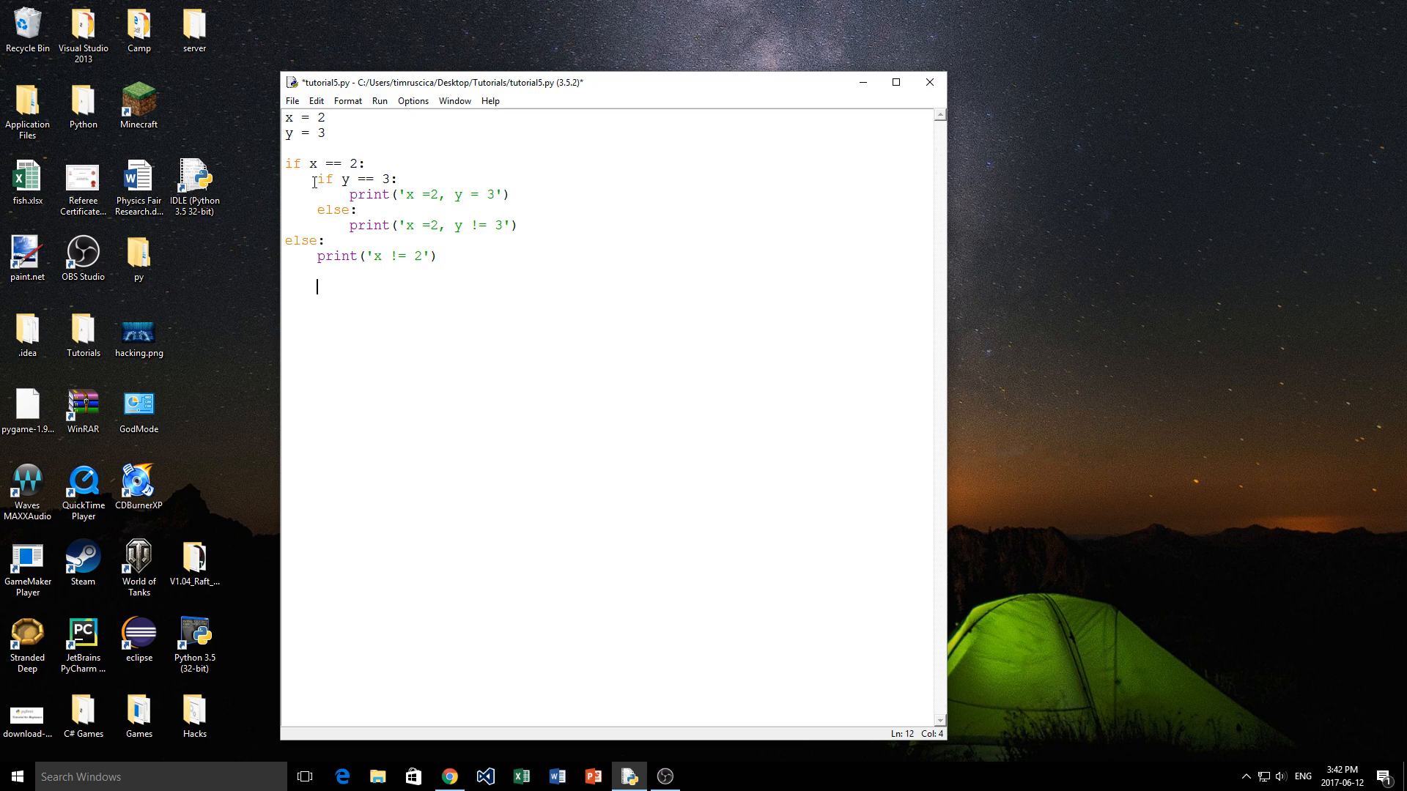
pyautogui.moveTo(316, 178); pyautogui.dragTo(505, 226)
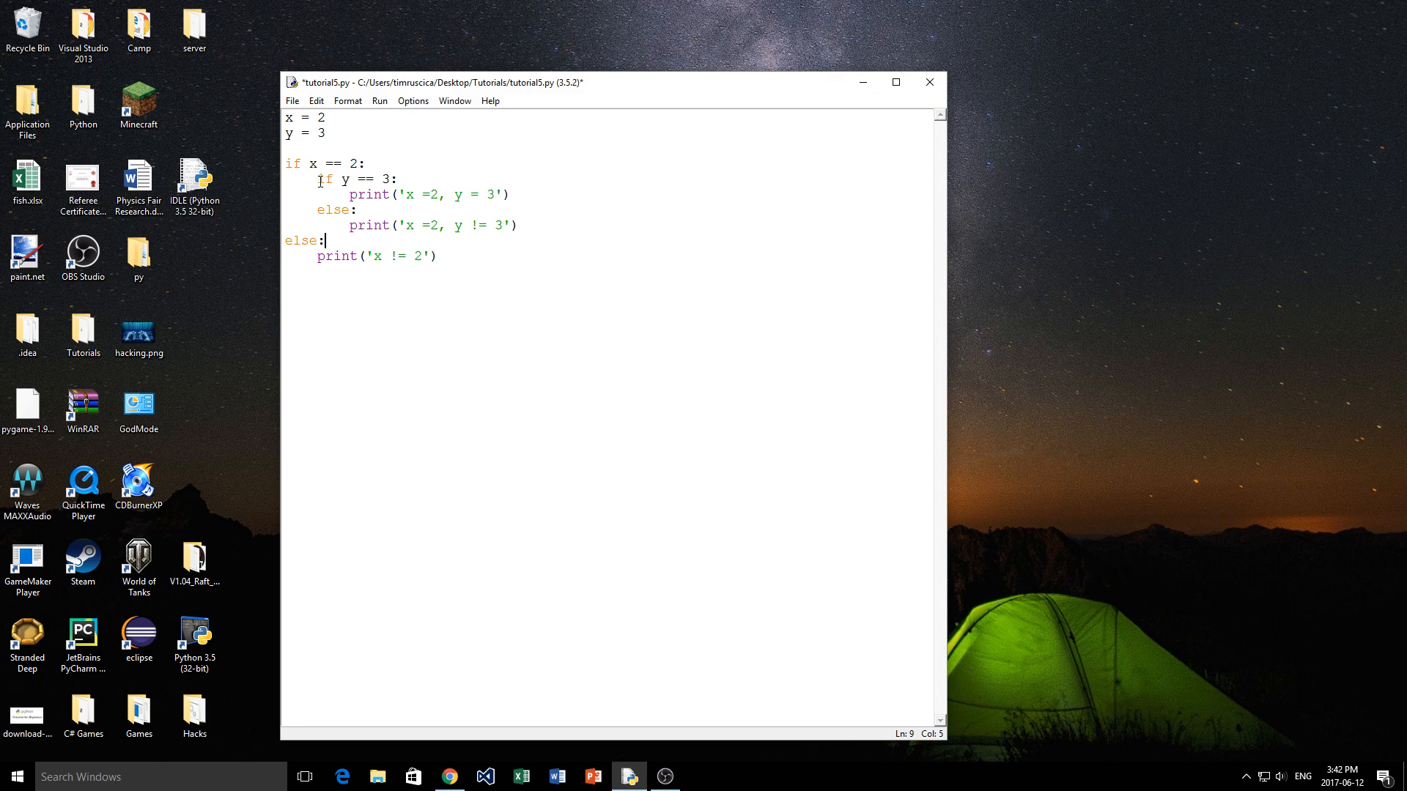
pyautogui.click(424, 255)
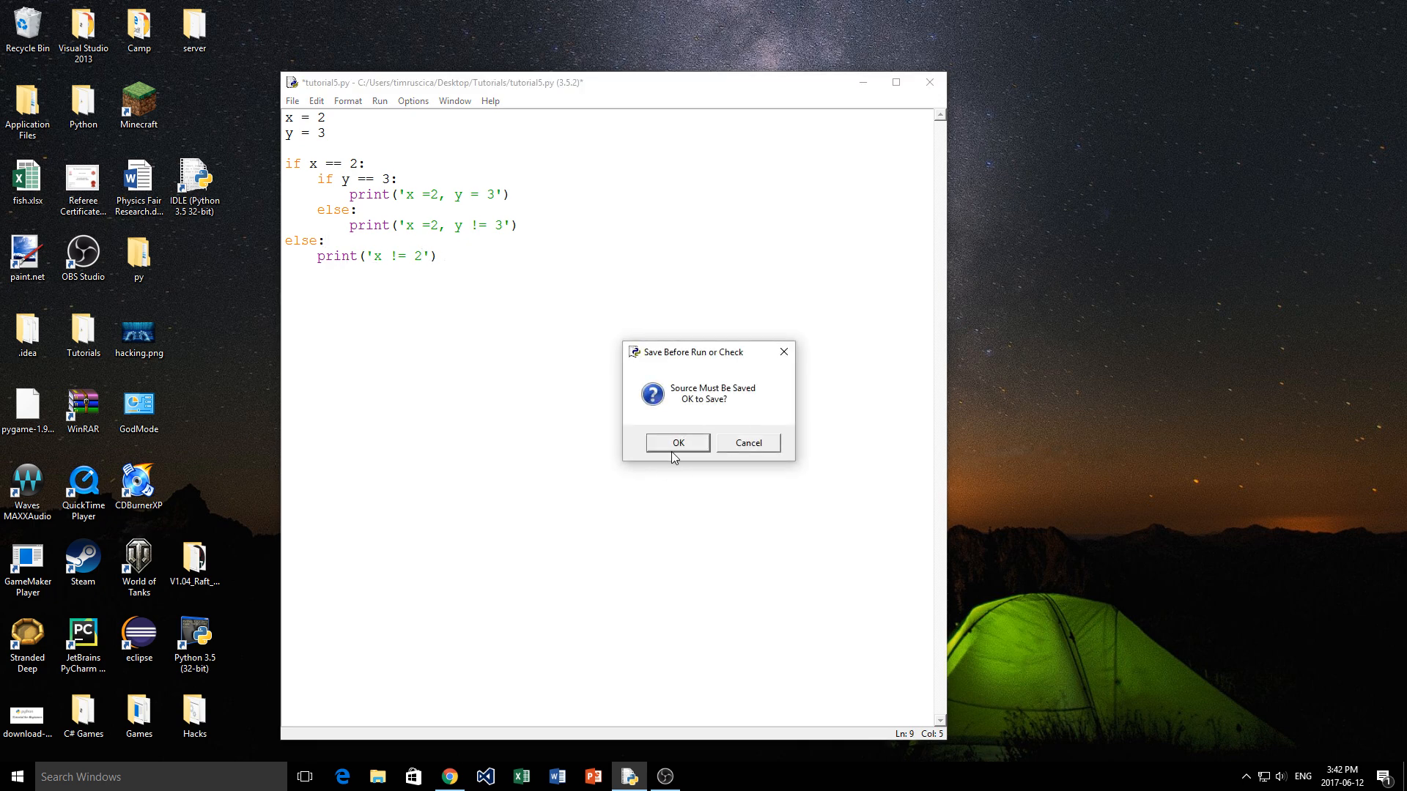
# Step: Save and run the script, then set x and y to 4 and save and run again
pyautogui.click(678, 442)
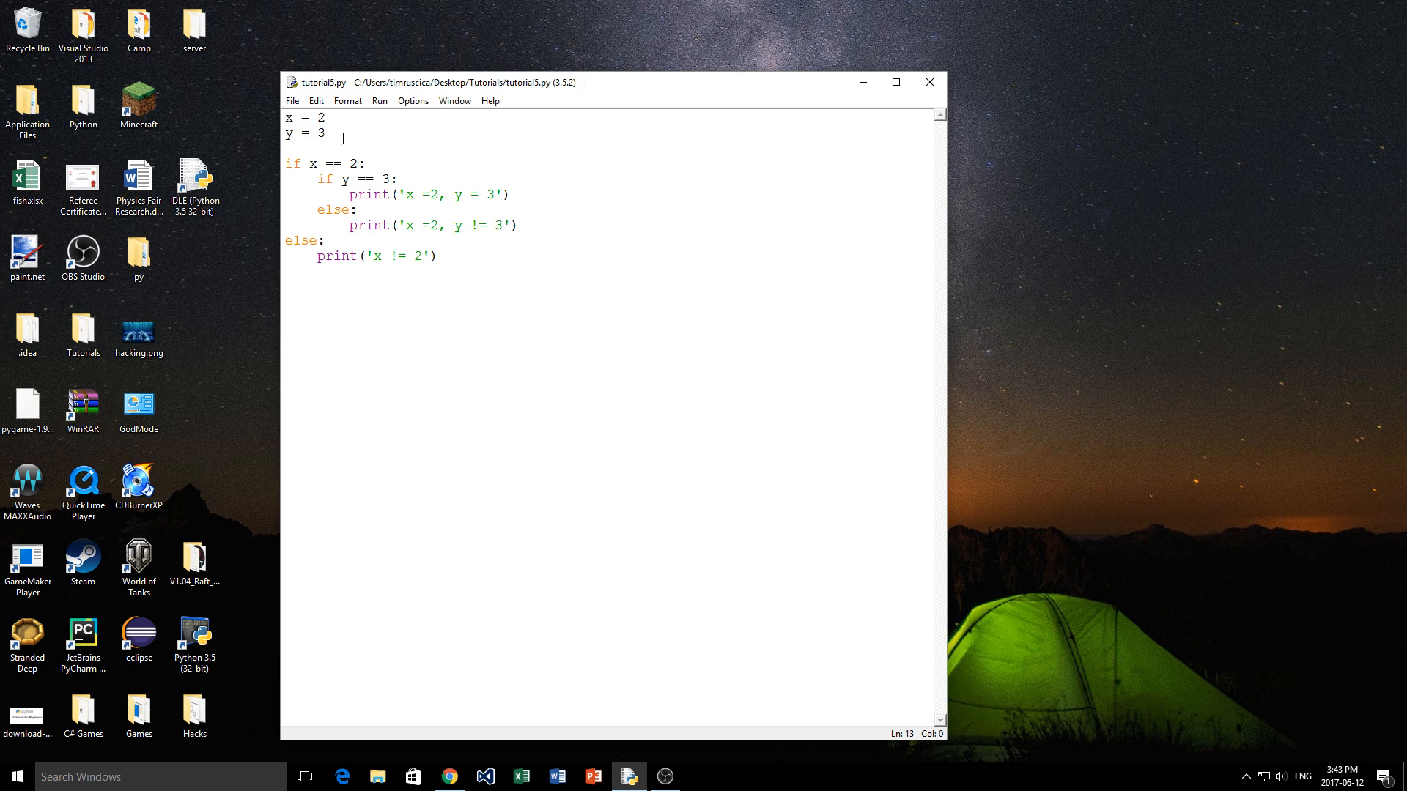
pyautogui.click(368, 168)
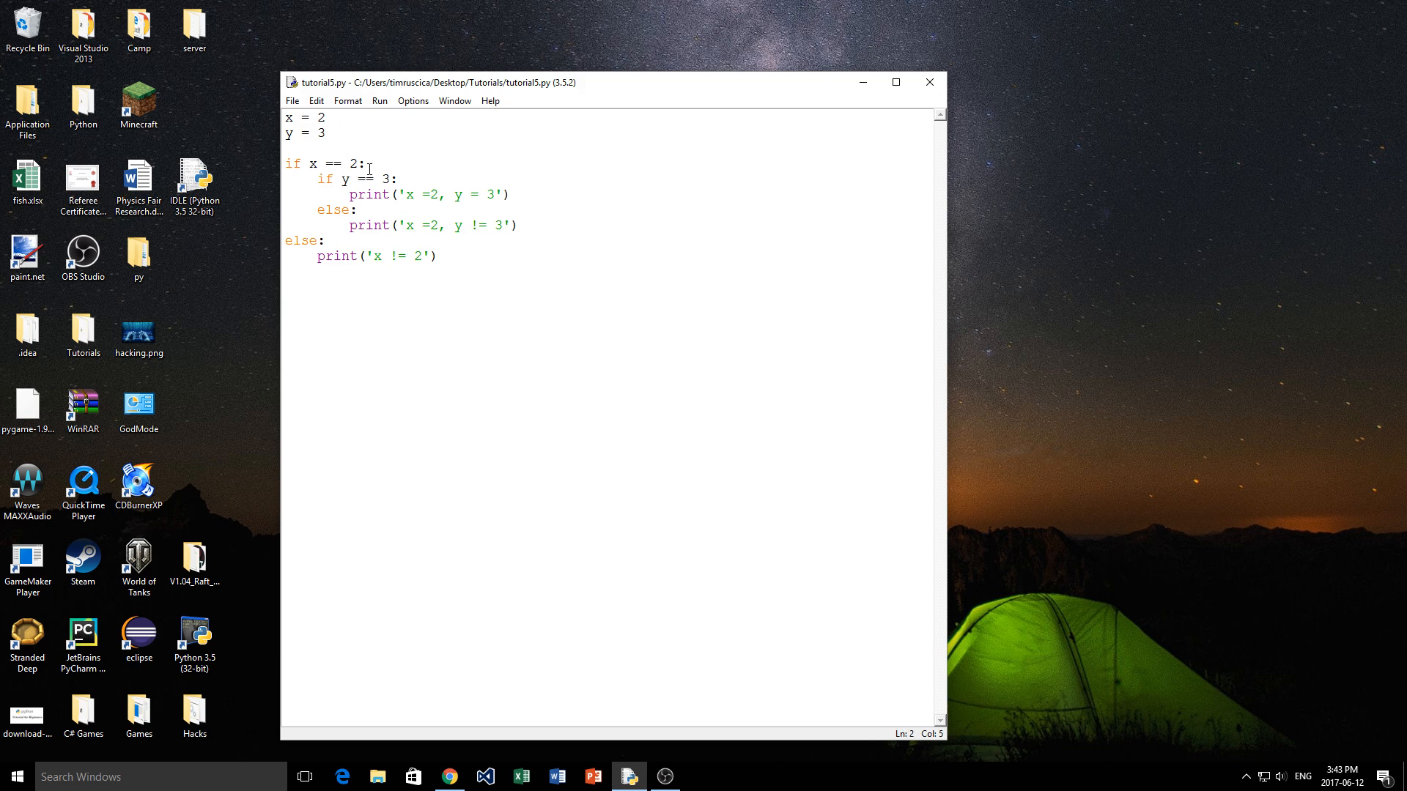
pyautogui.write('4')
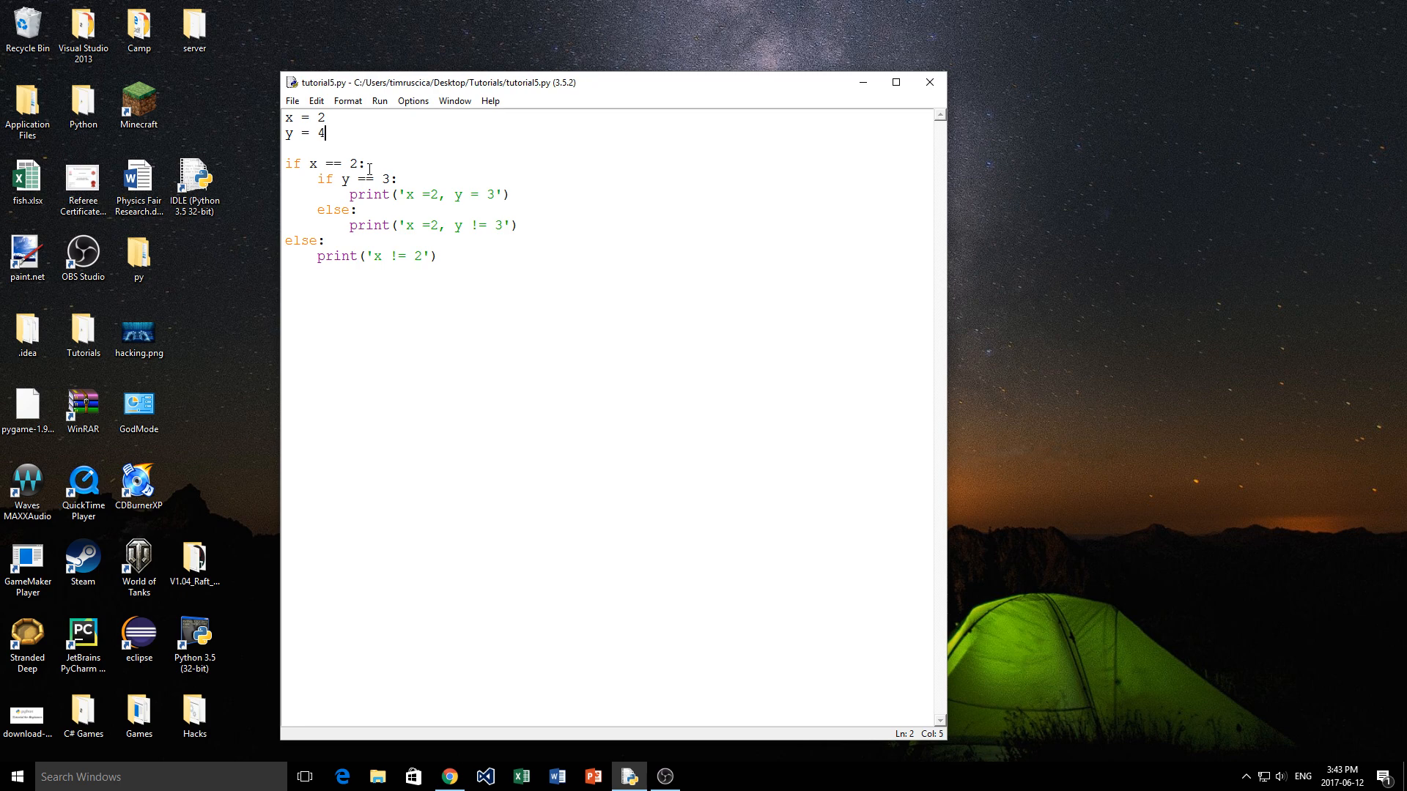
pyautogui.press('F5')
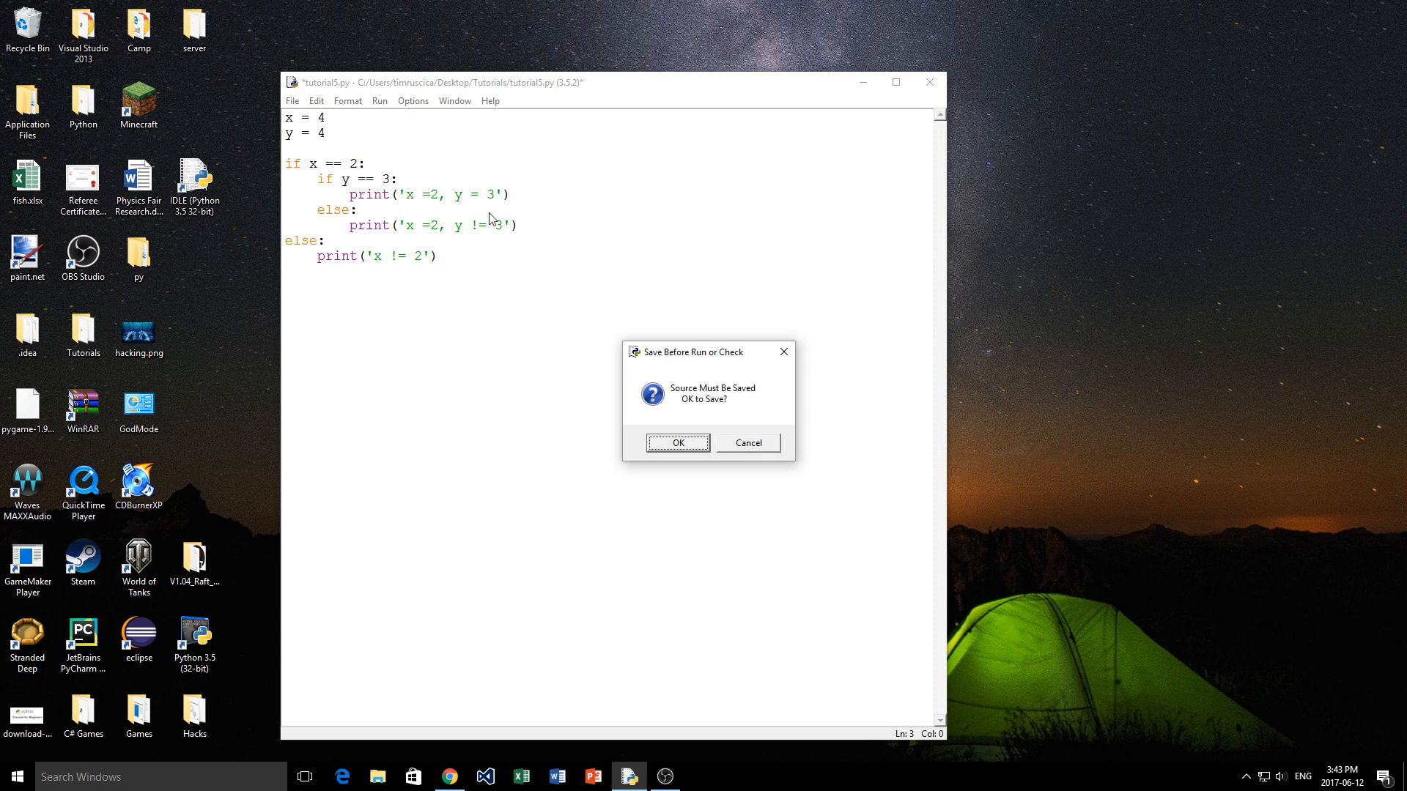
pyautogui.click(677, 443)
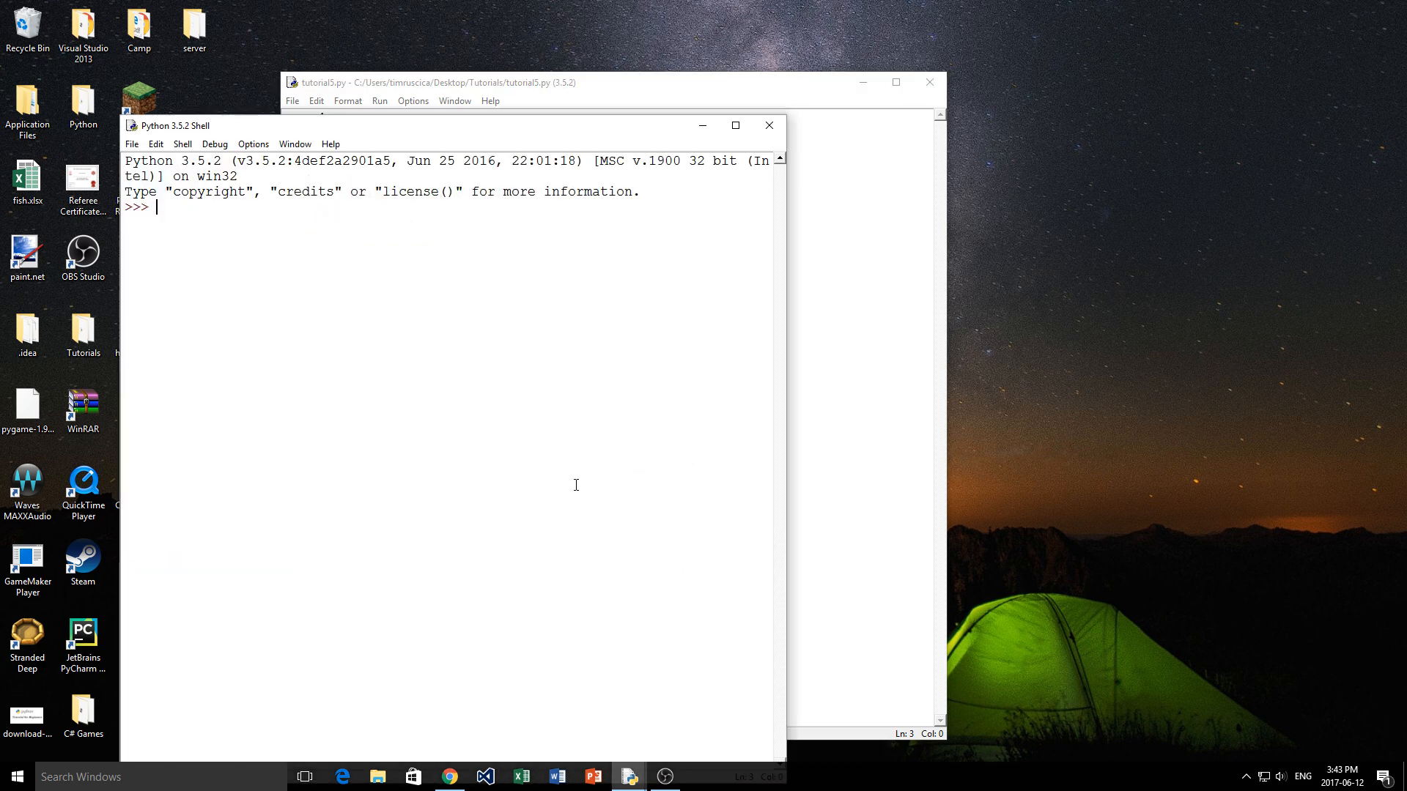
pyautogui.press('F5')
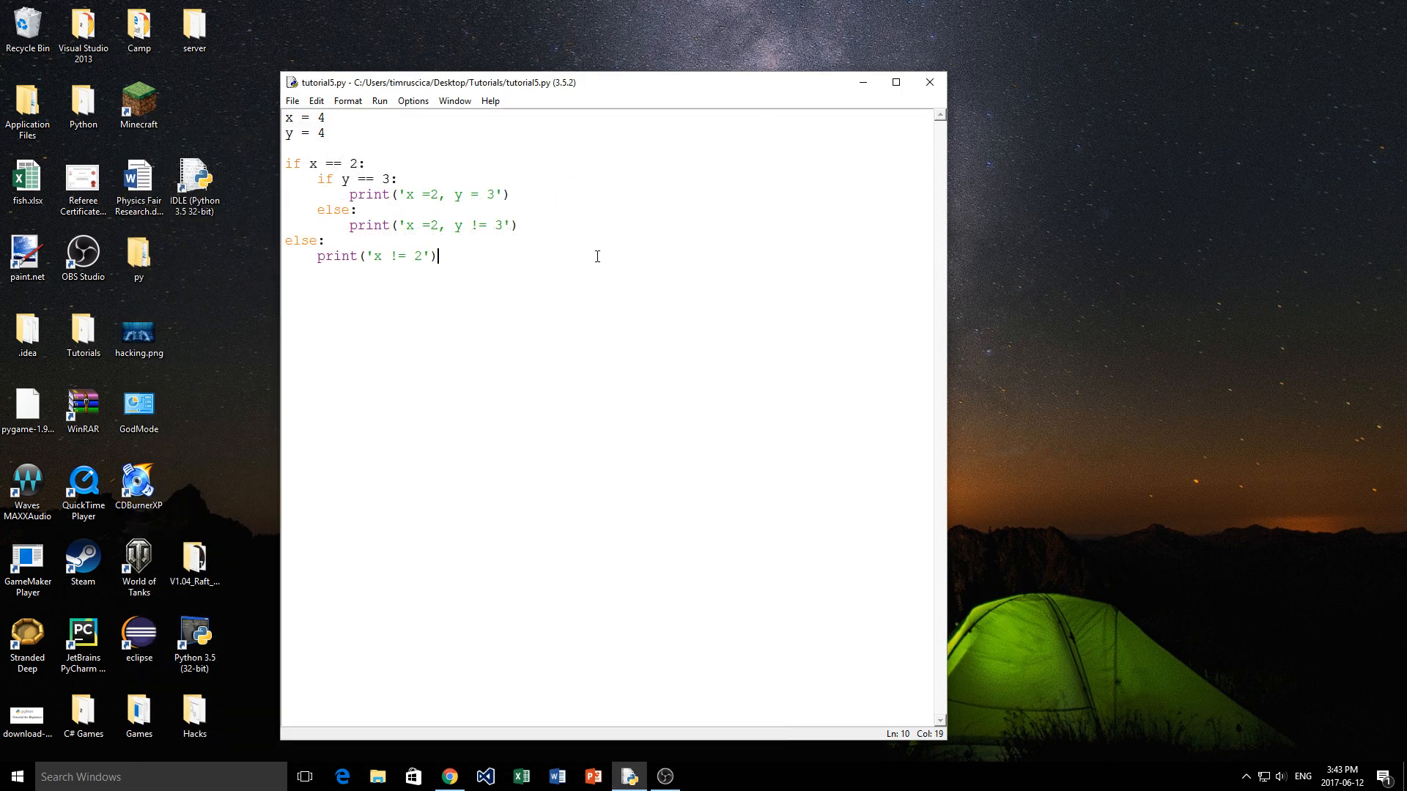
pyautogui.moveTo(655, 237)
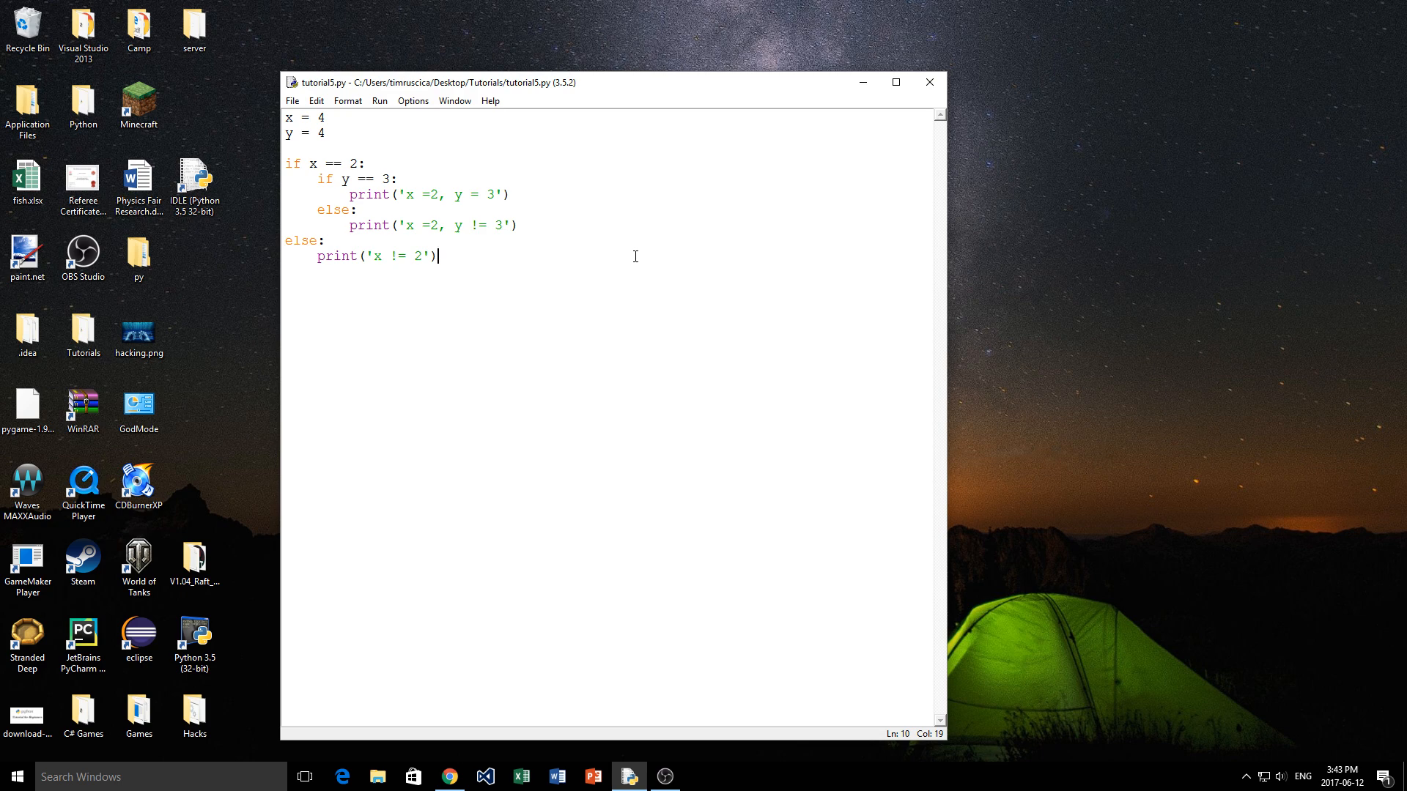
pyautogui.moveTo(542, 265)
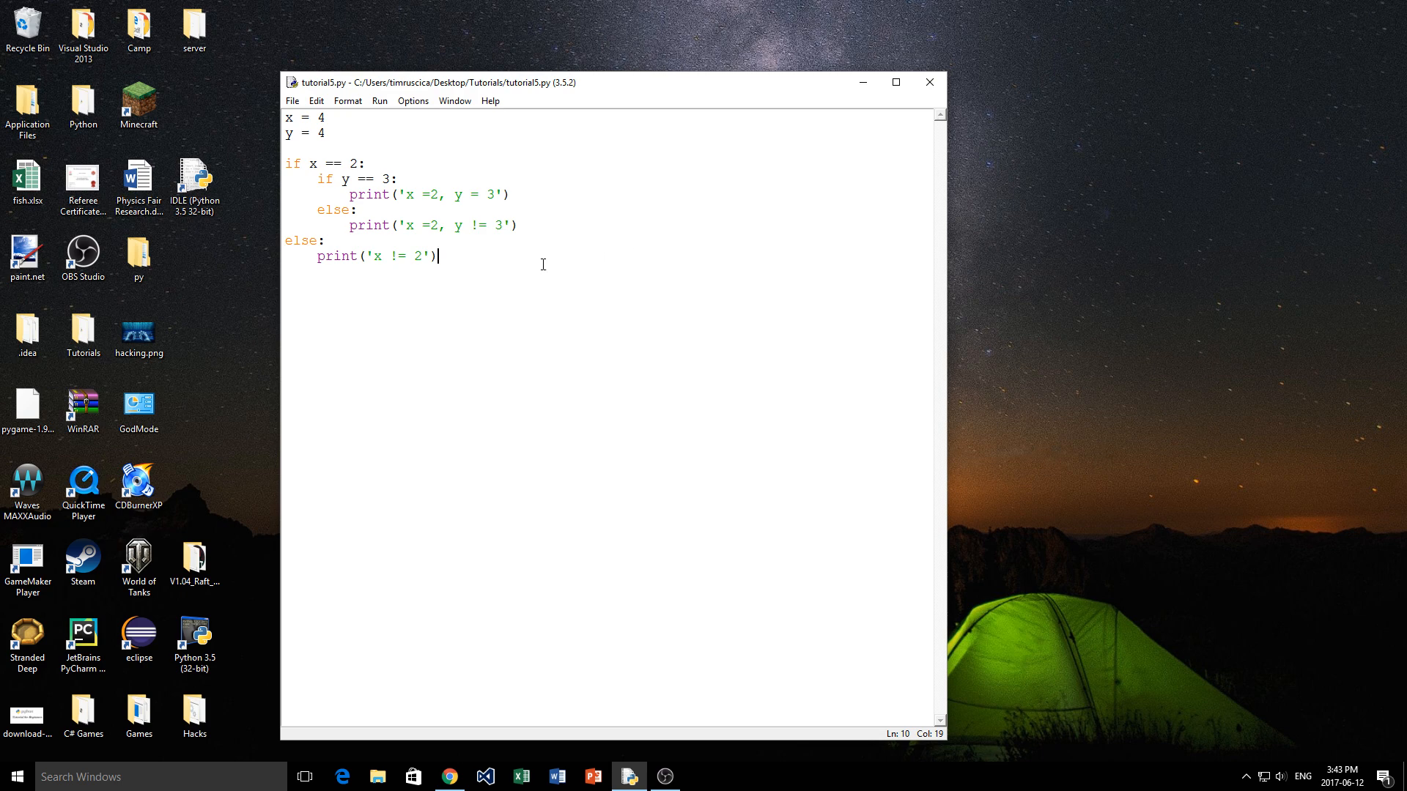
pyautogui.moveTo(552, 270)
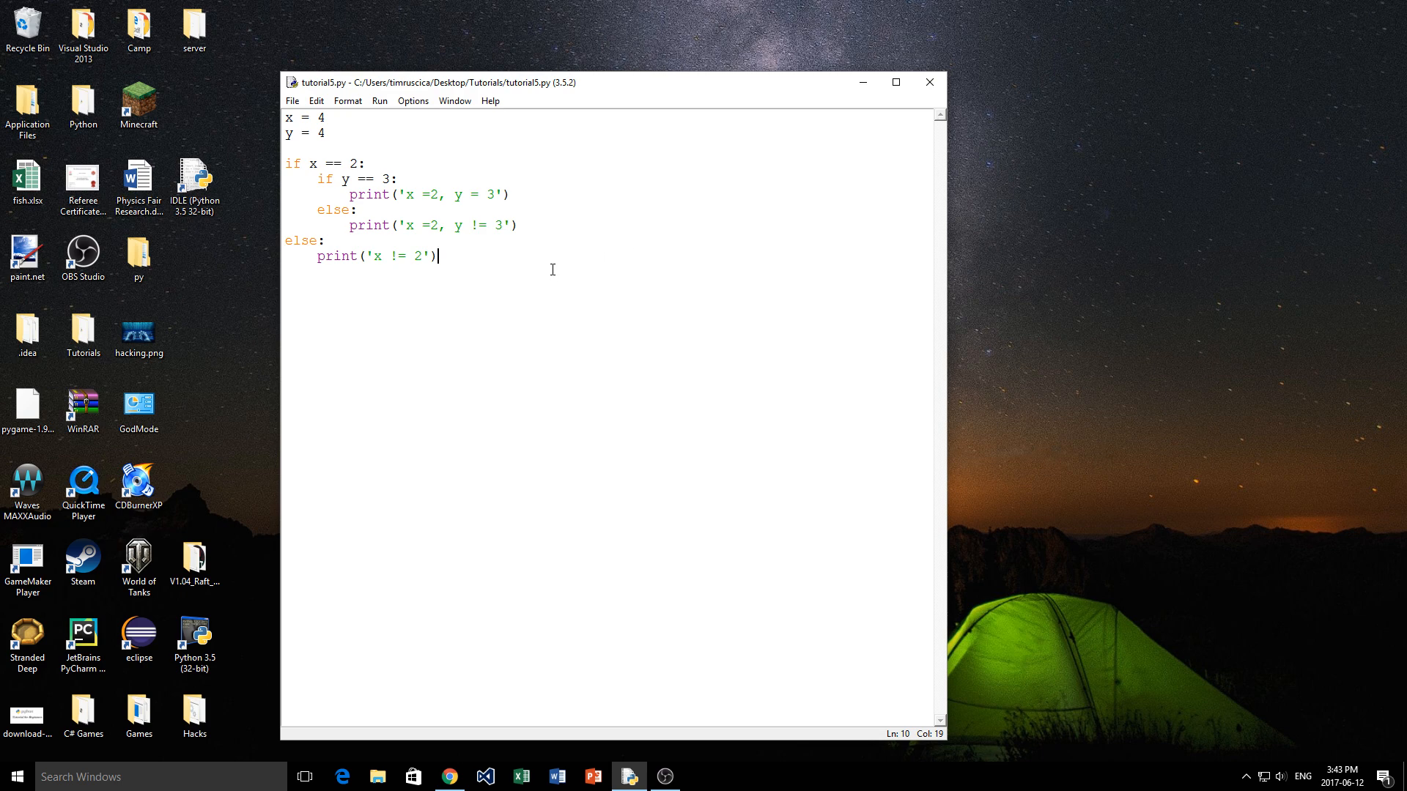